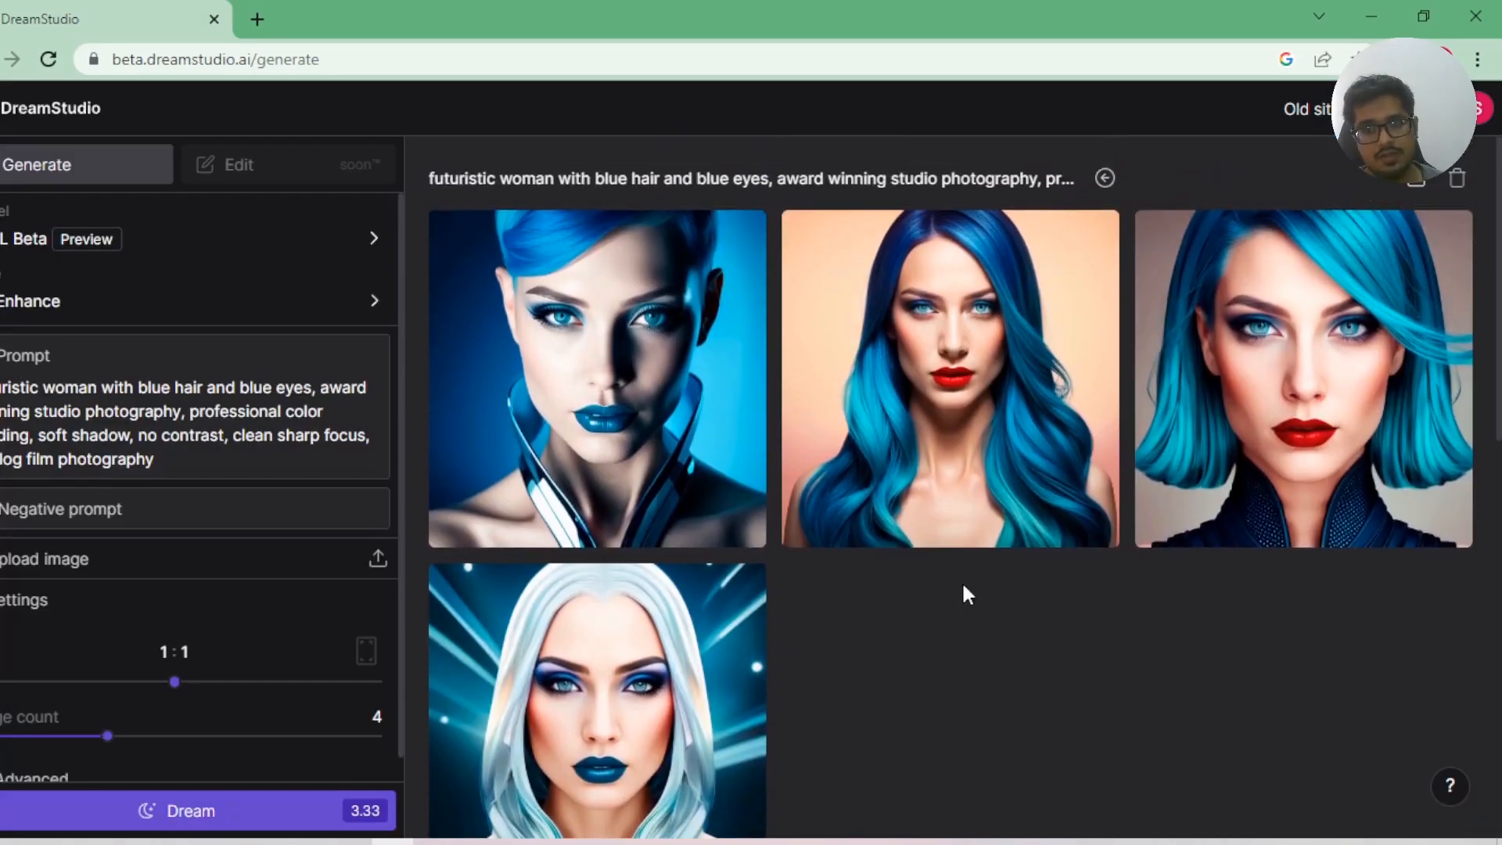
- Scroll through the DreamStudio page and Styles panel while the spaceship-in-forest images generate
scroll(down, 3)
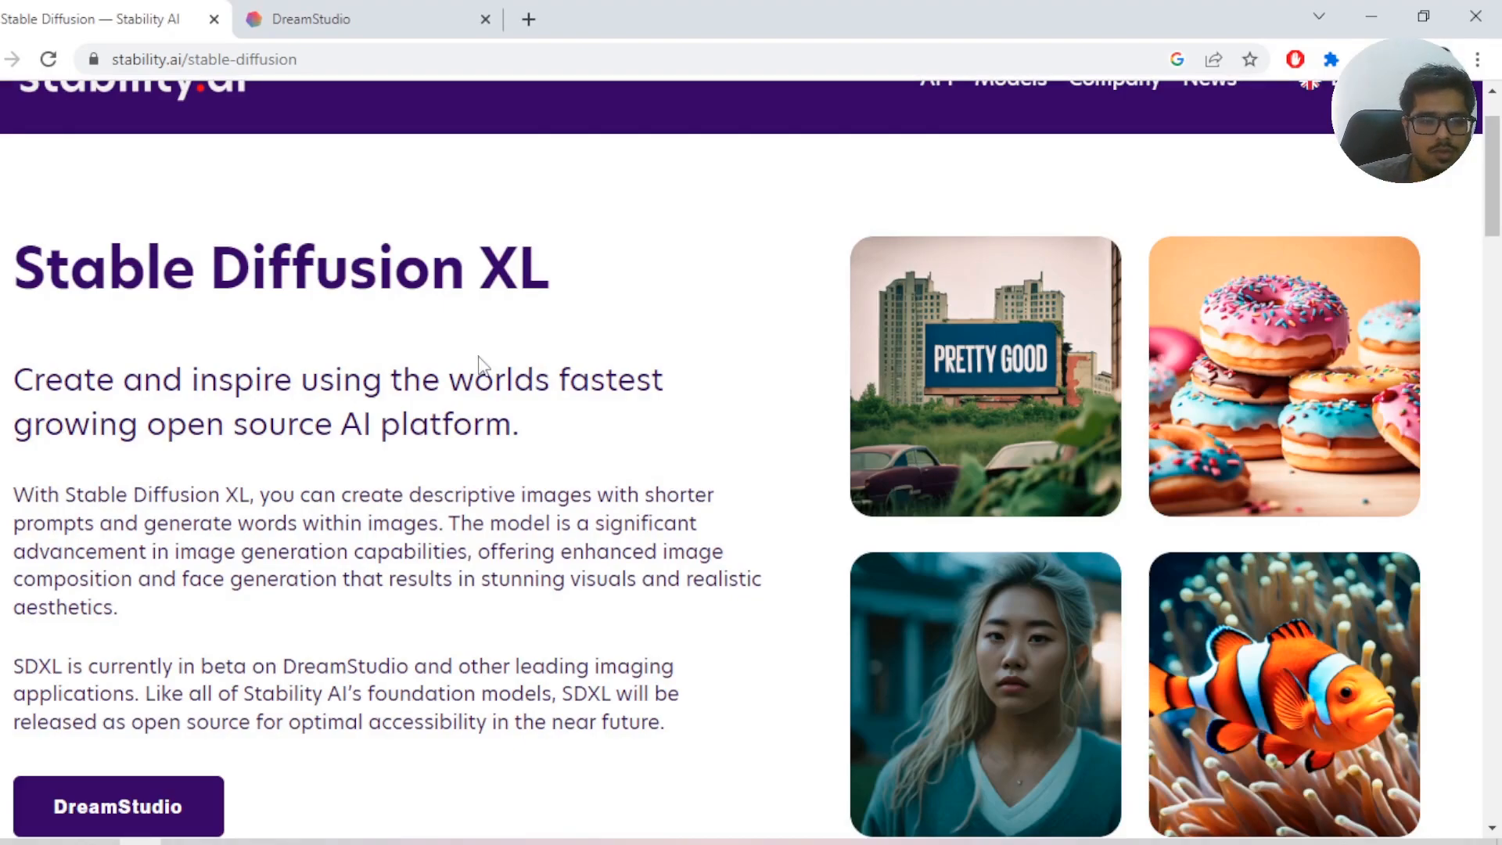
scroll(down, 3)
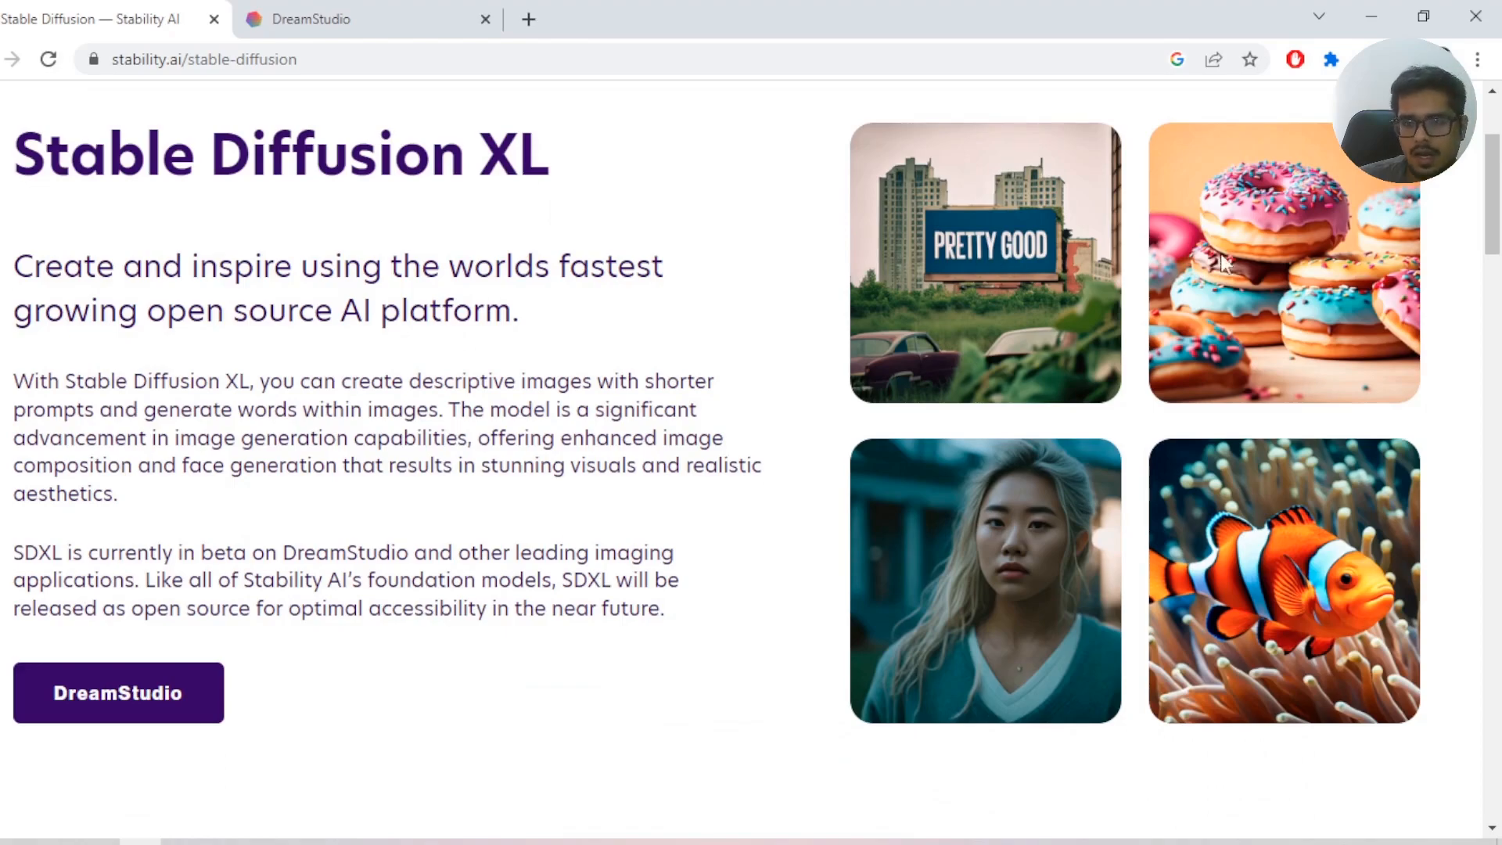
mouse_move(1034, 498)
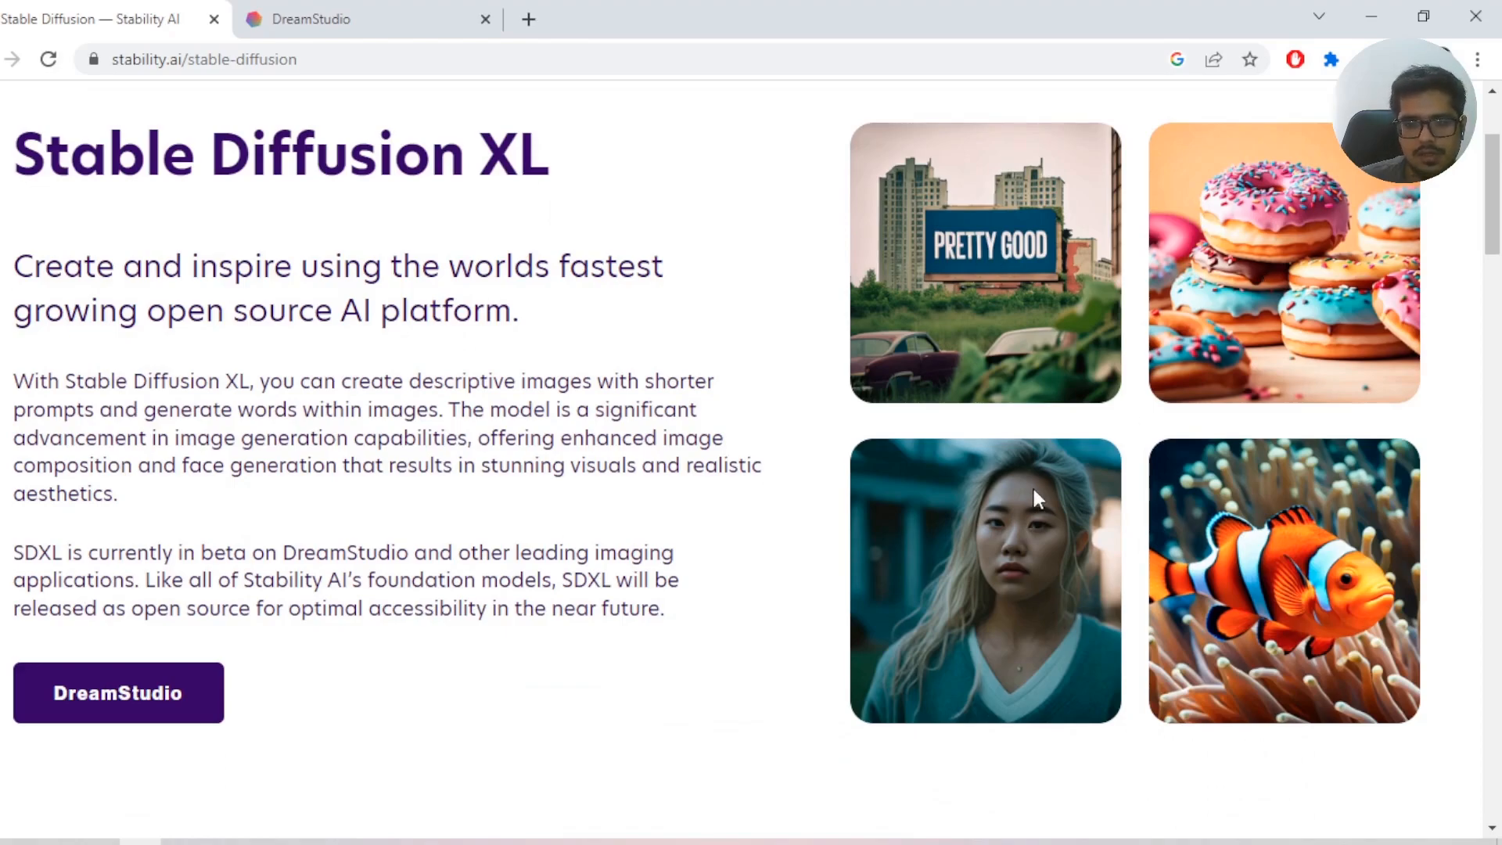
mouse_move(1281, 608)
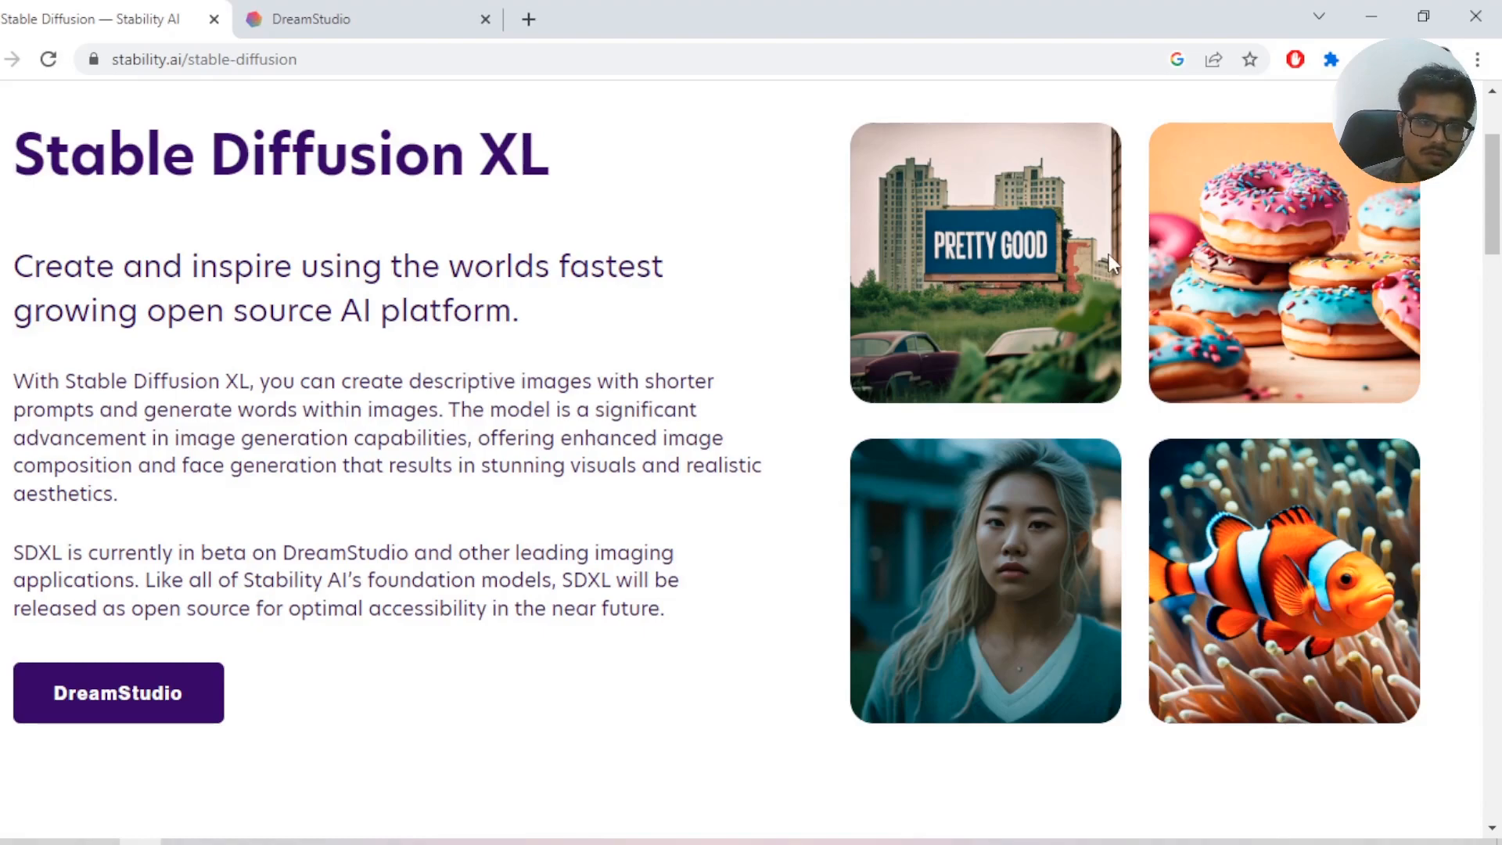
mouse_move(206, 563)
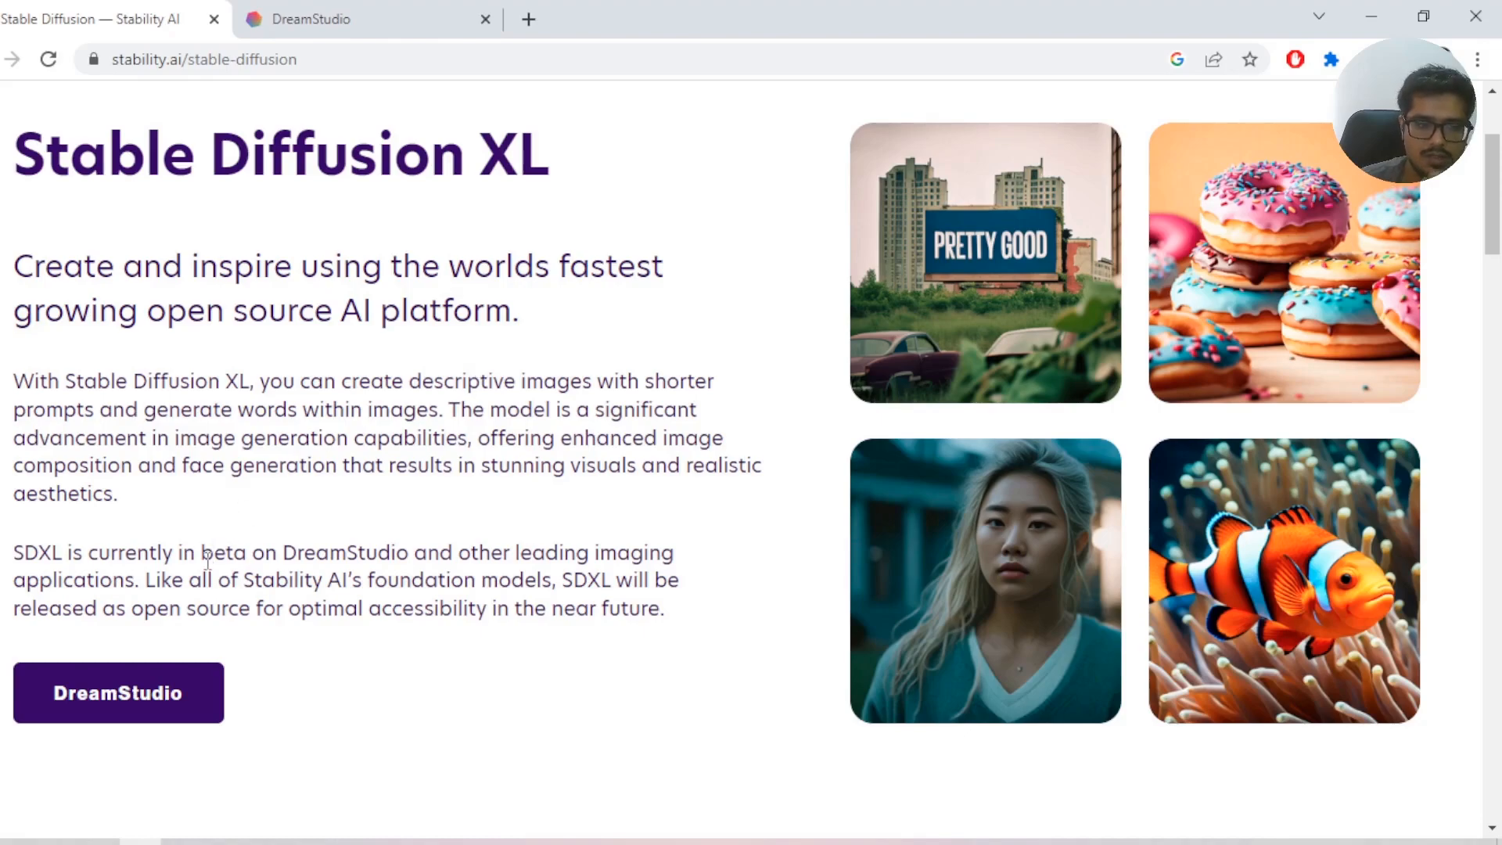
mouse_move(455, 532)
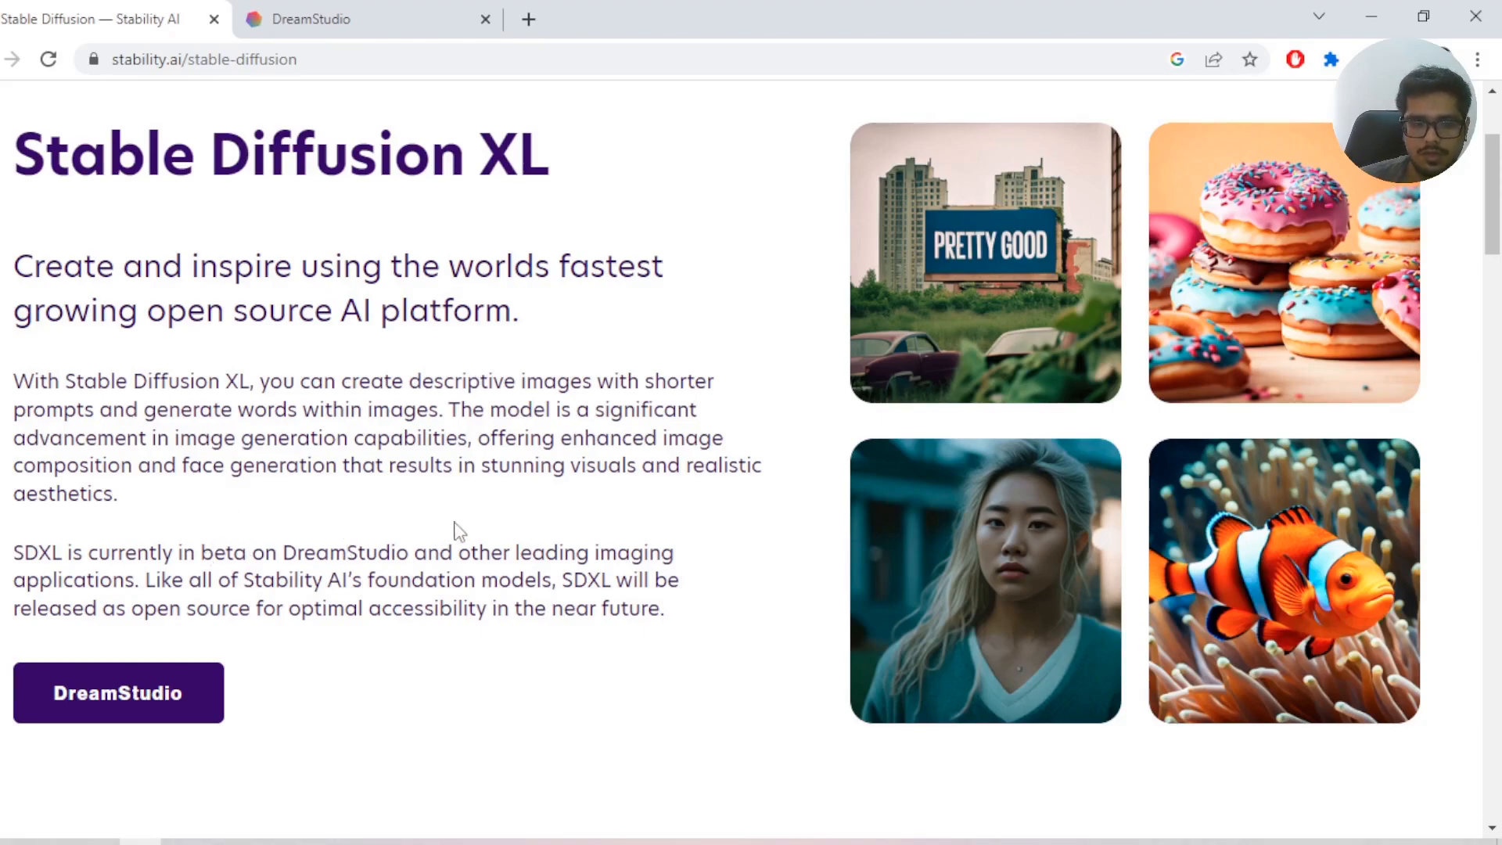
mouse_move(521, 590)
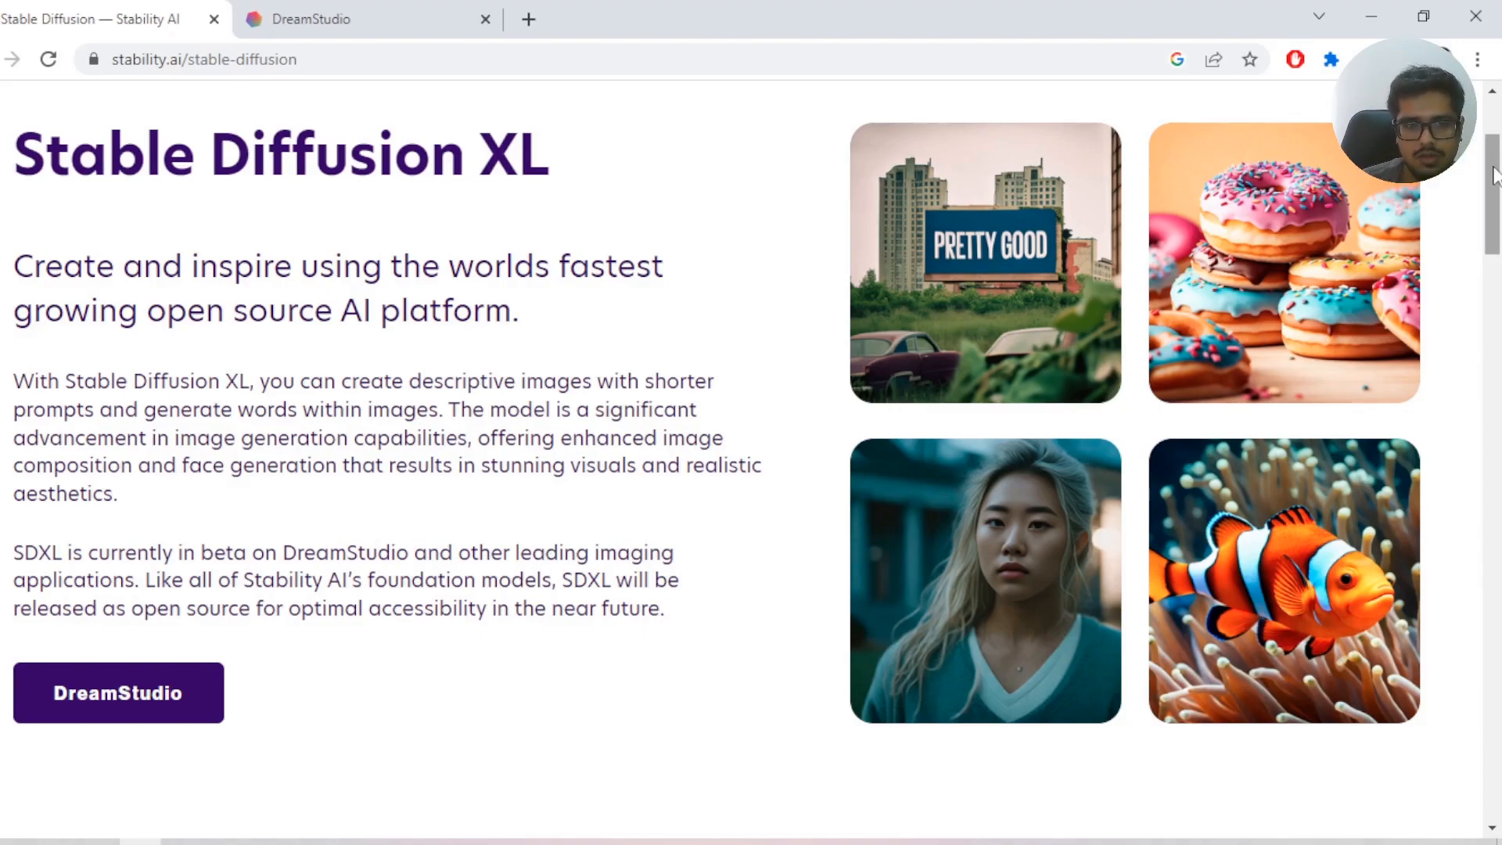
scroll(up, 3)
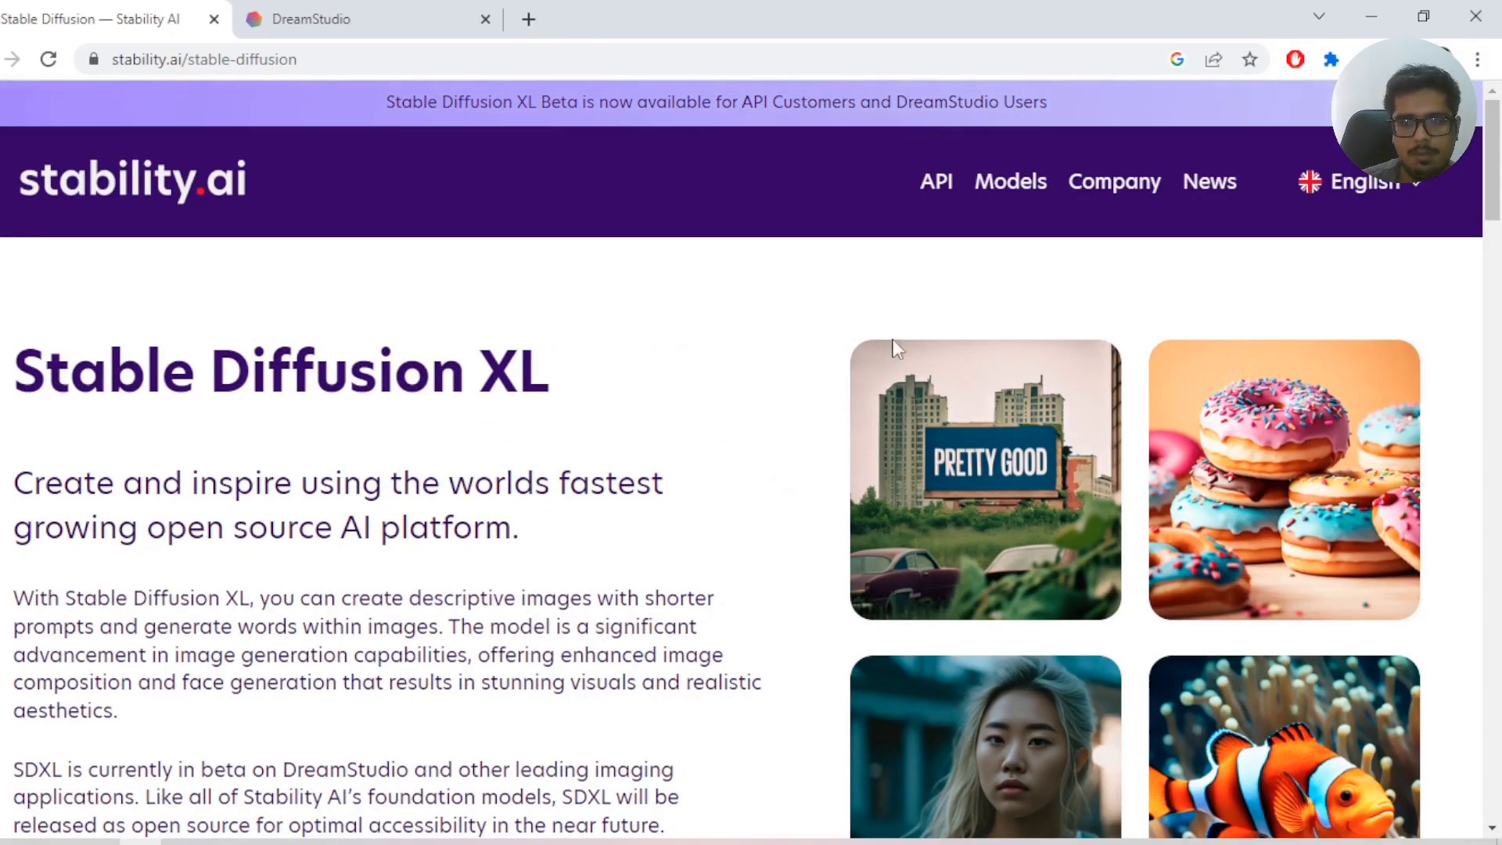
scroll(down, 3)
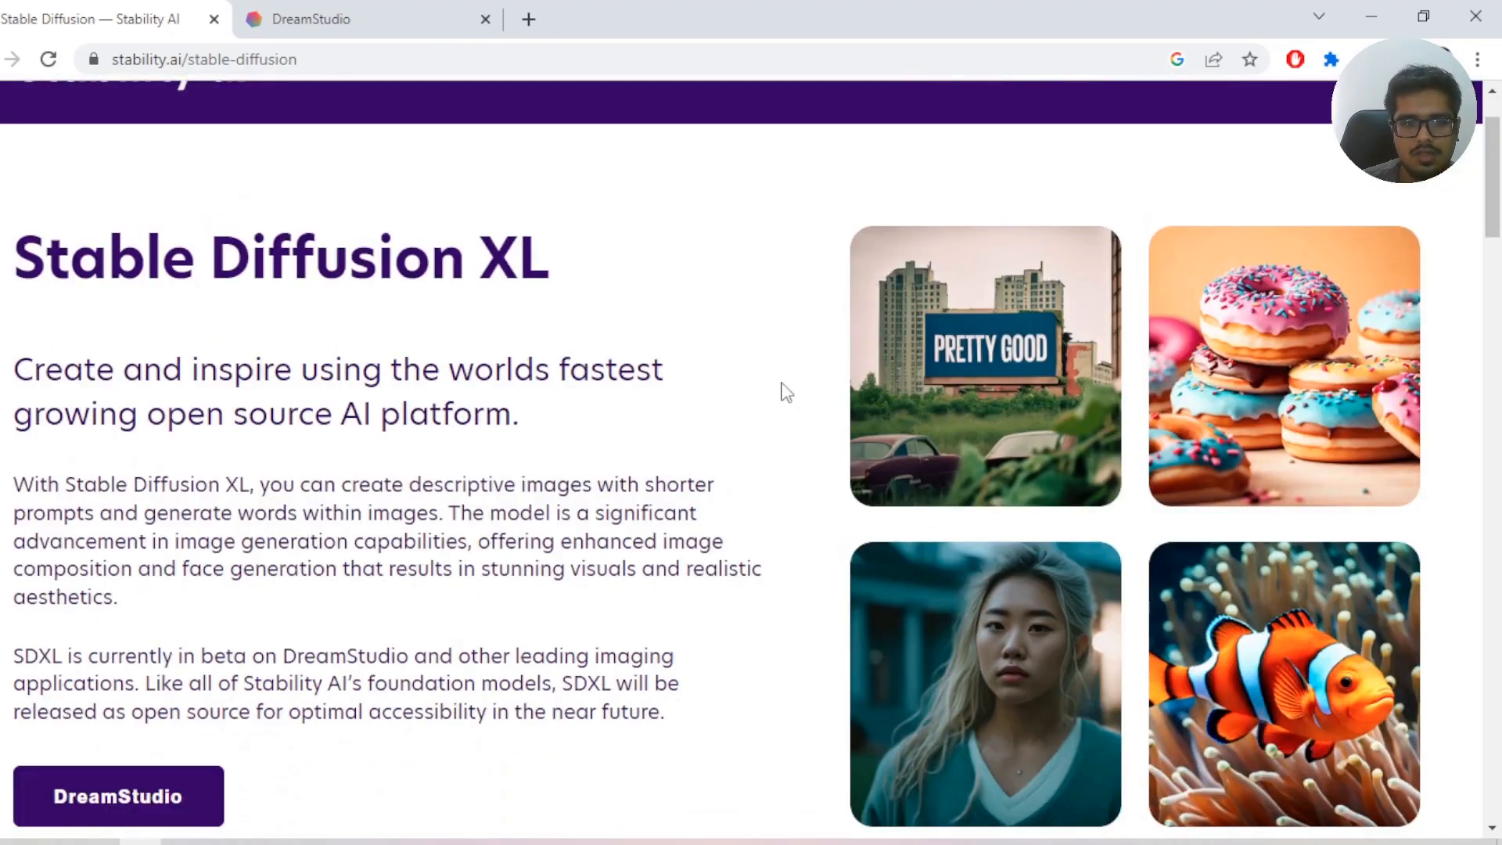
scroll(down, 3)
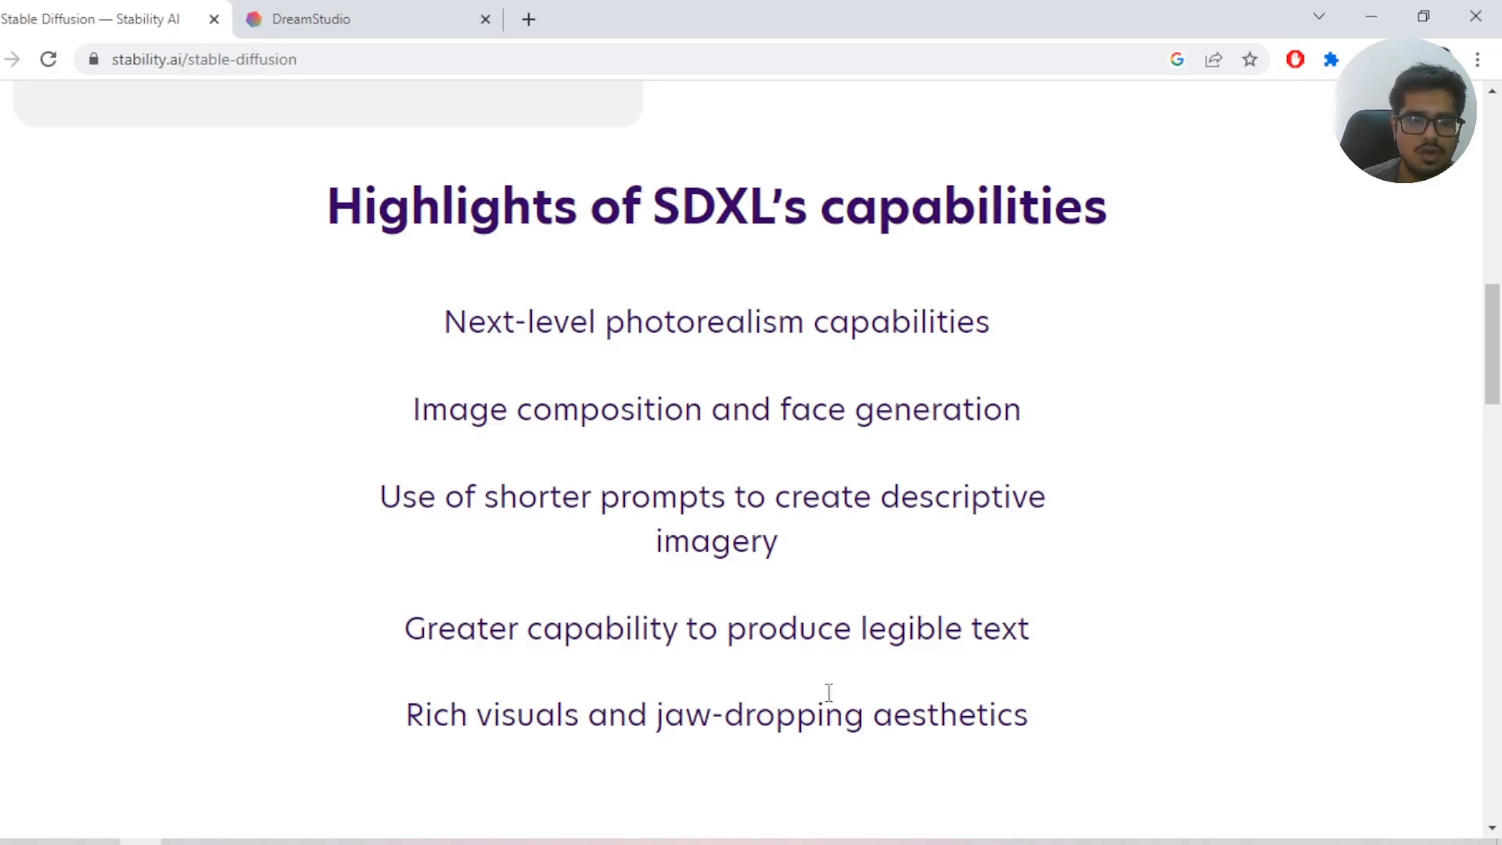
scroll(down, 3)
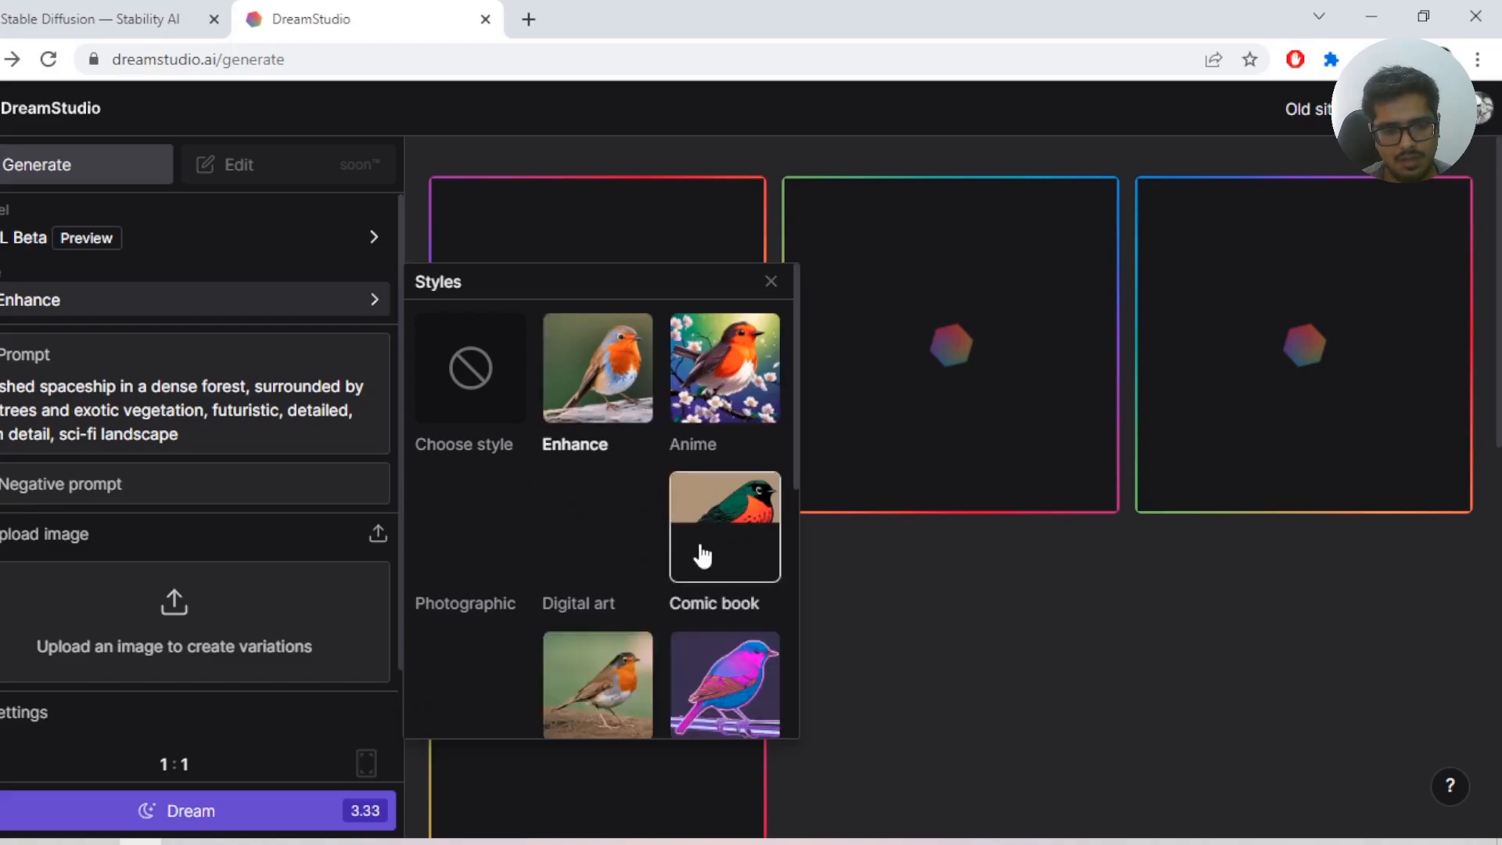
- Dismiss the style choices and select the whole spaceship forest prompt text
click(771, 280)
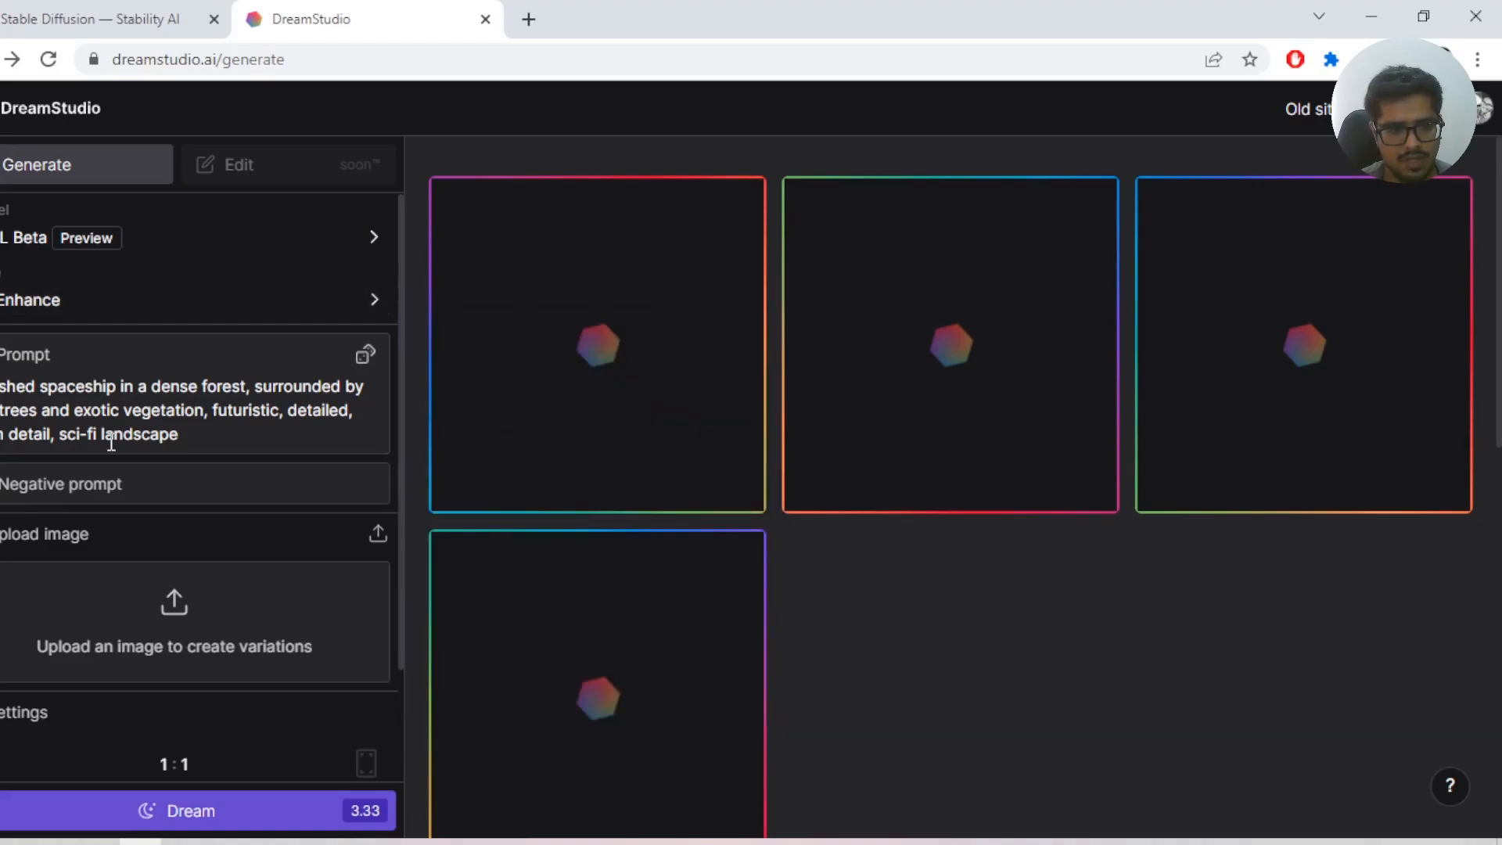
mouse_move(85, 374)
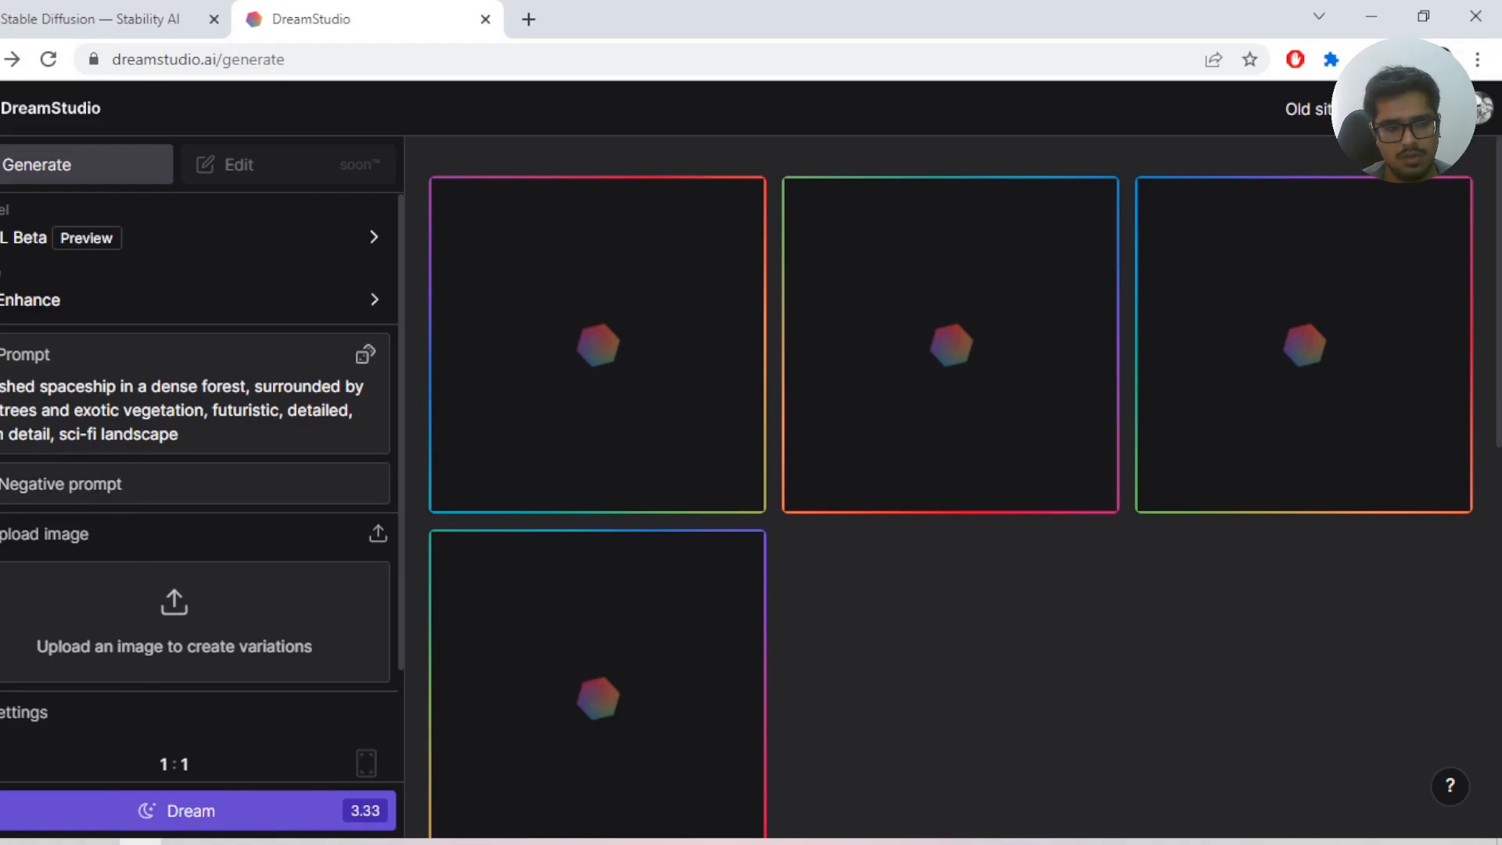
triple_click(182, 408)
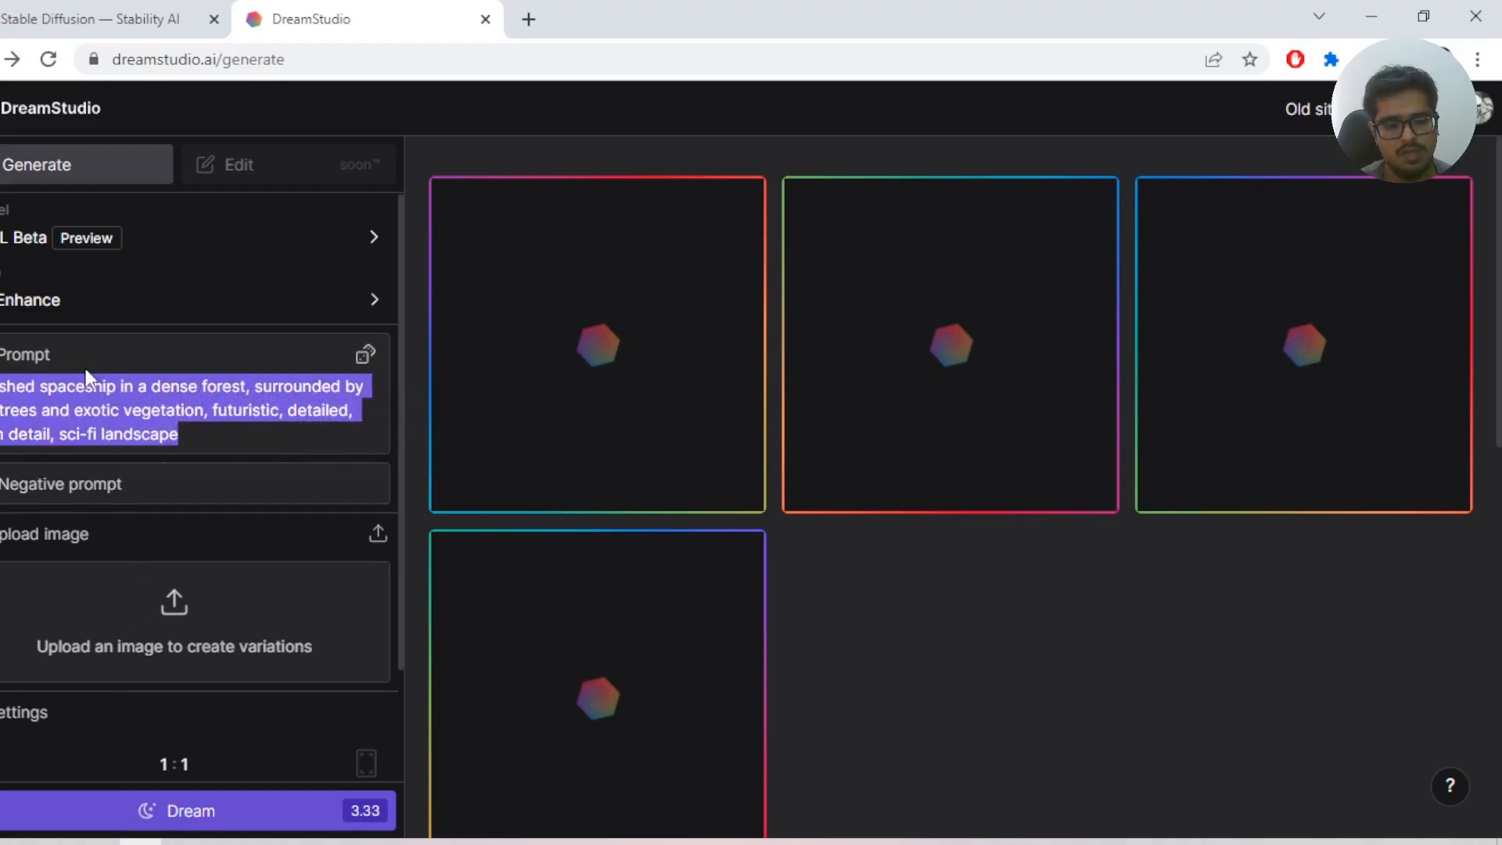
mouse_move(36, 513)
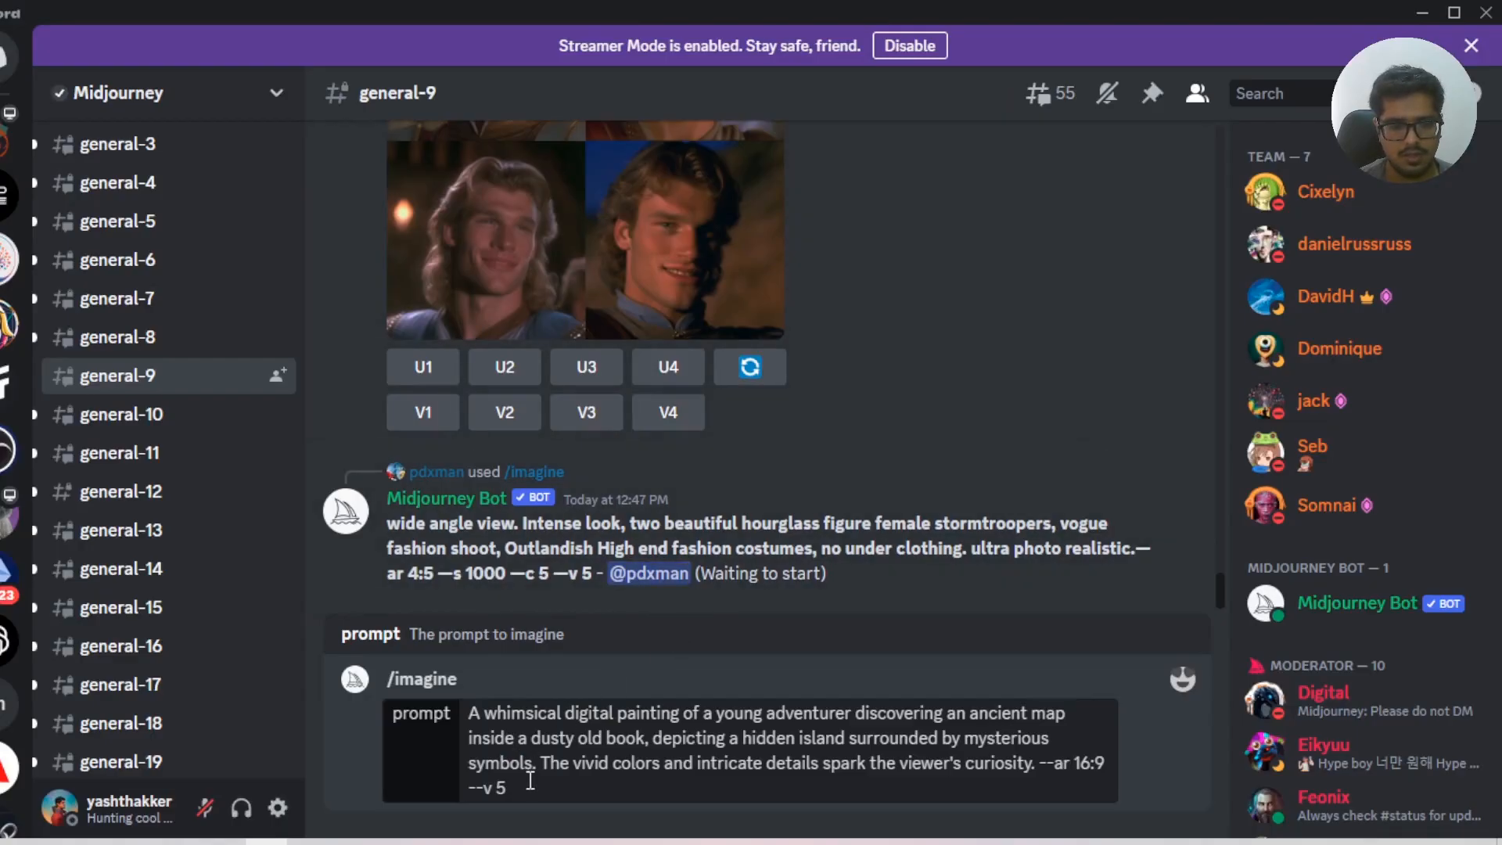
- Submit the adventurer map /imagine prompt, then browse channels in the Generative AI Revolution server
key(Enter)
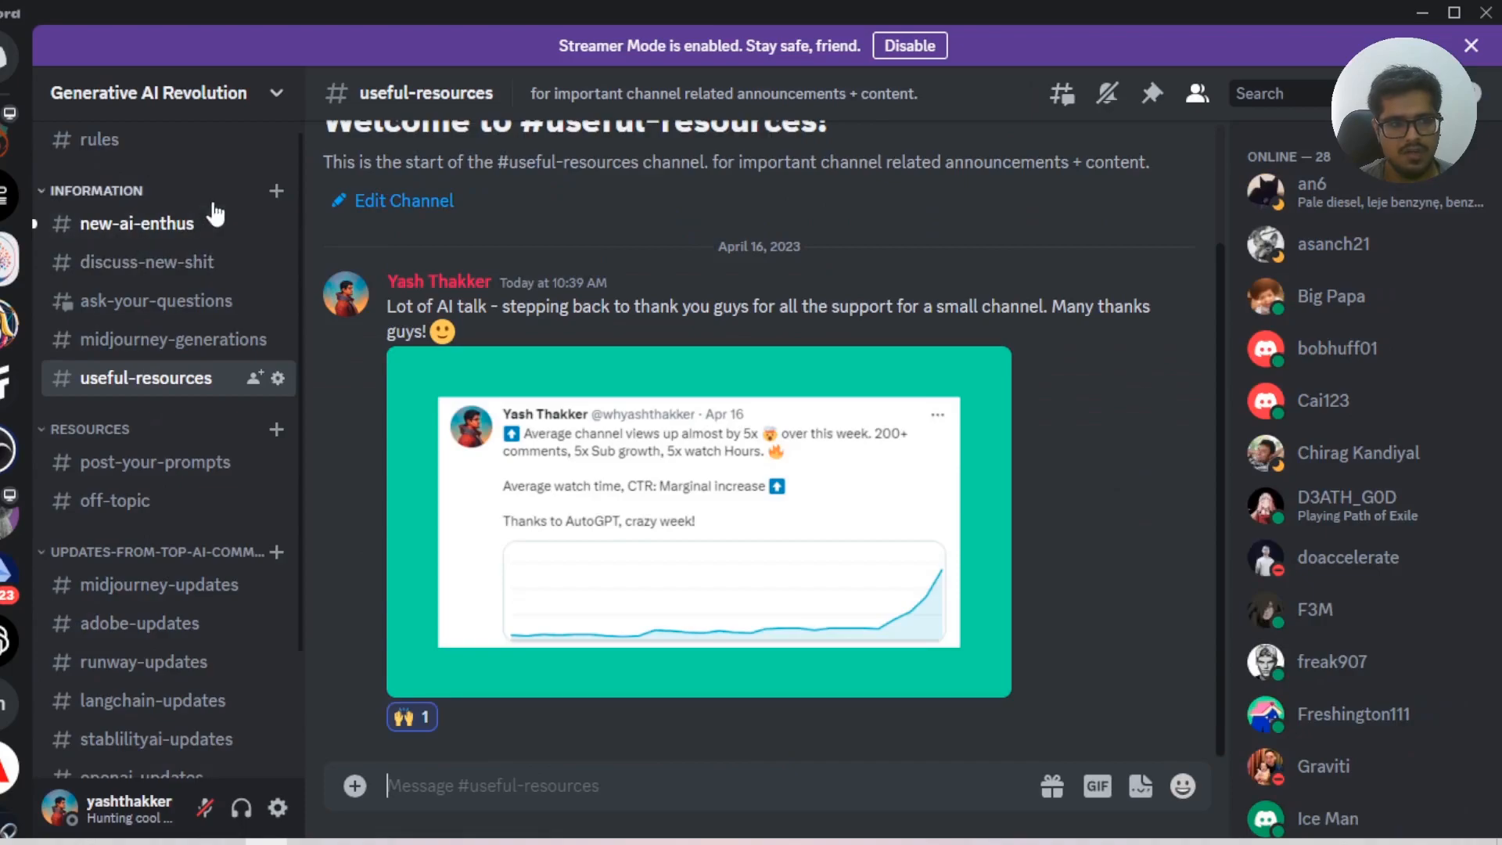
click(136, 223)
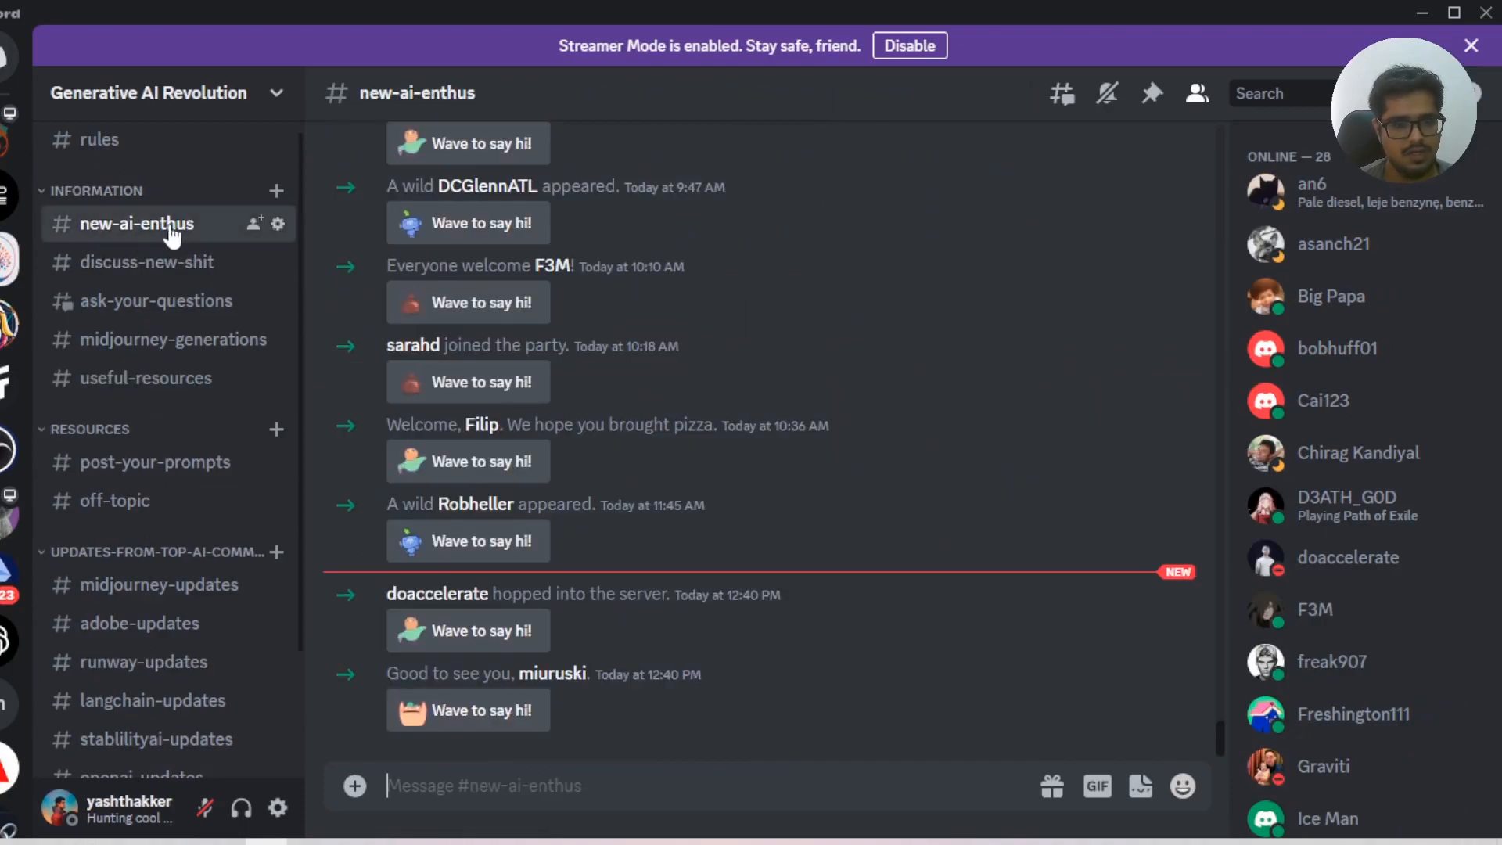
click(149, 261)
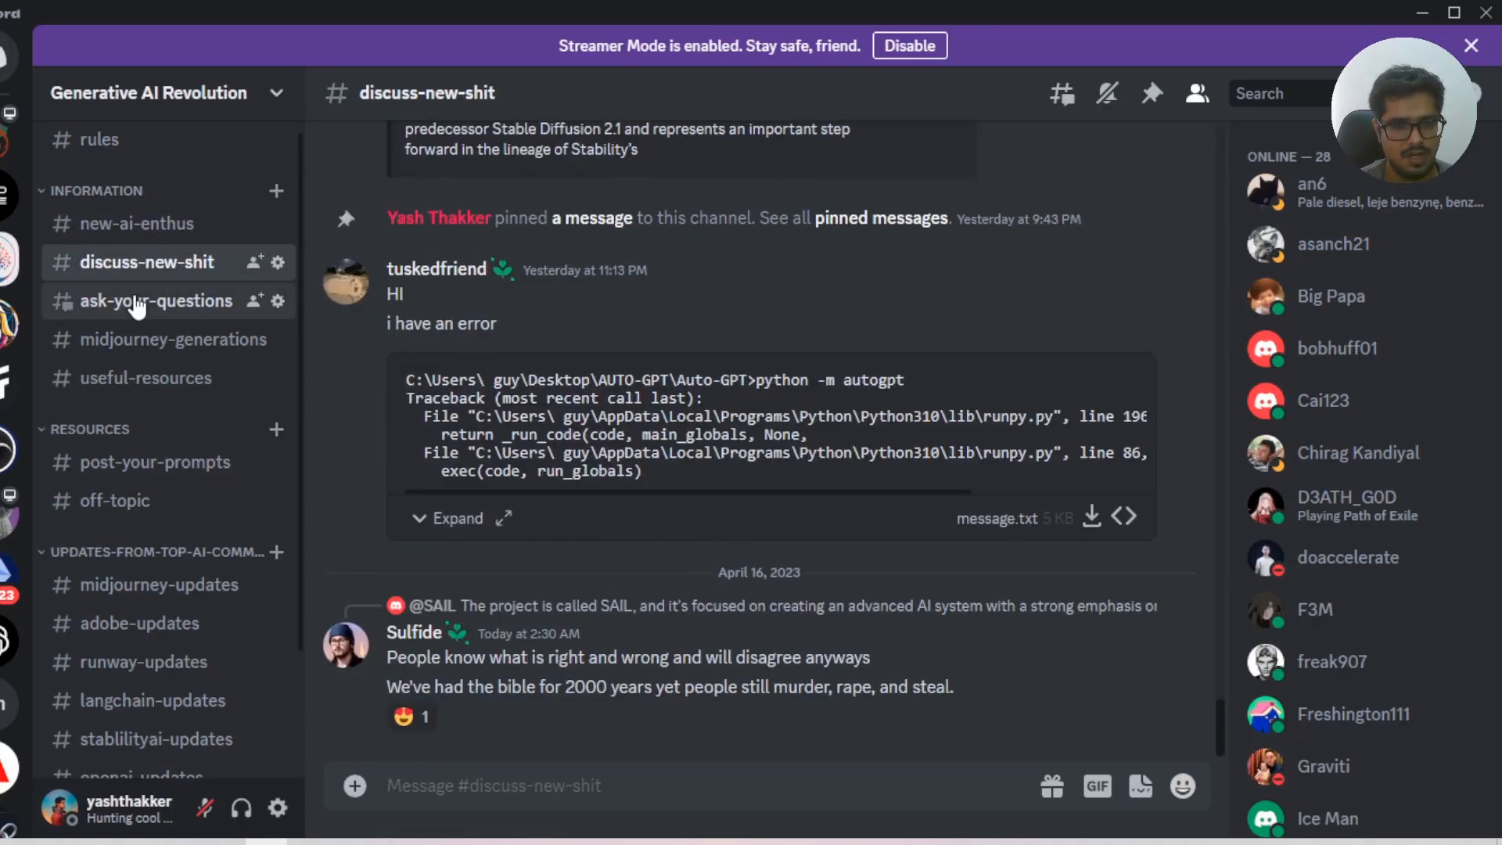
click(153, 301)
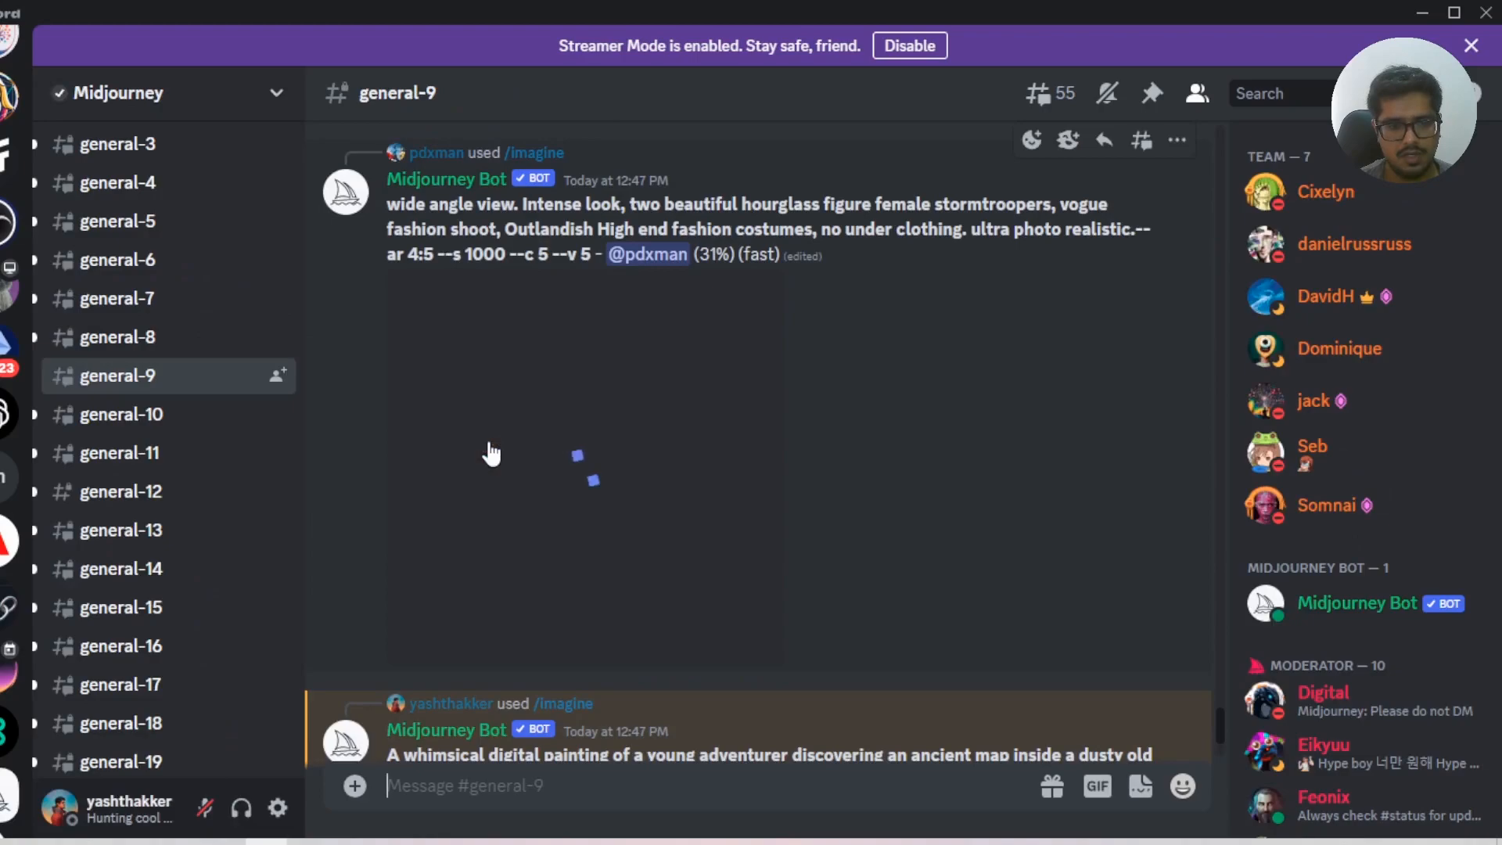
- Watch the adventurer grid begin rendering, then switch away to the notes window
scroll(down, 3)
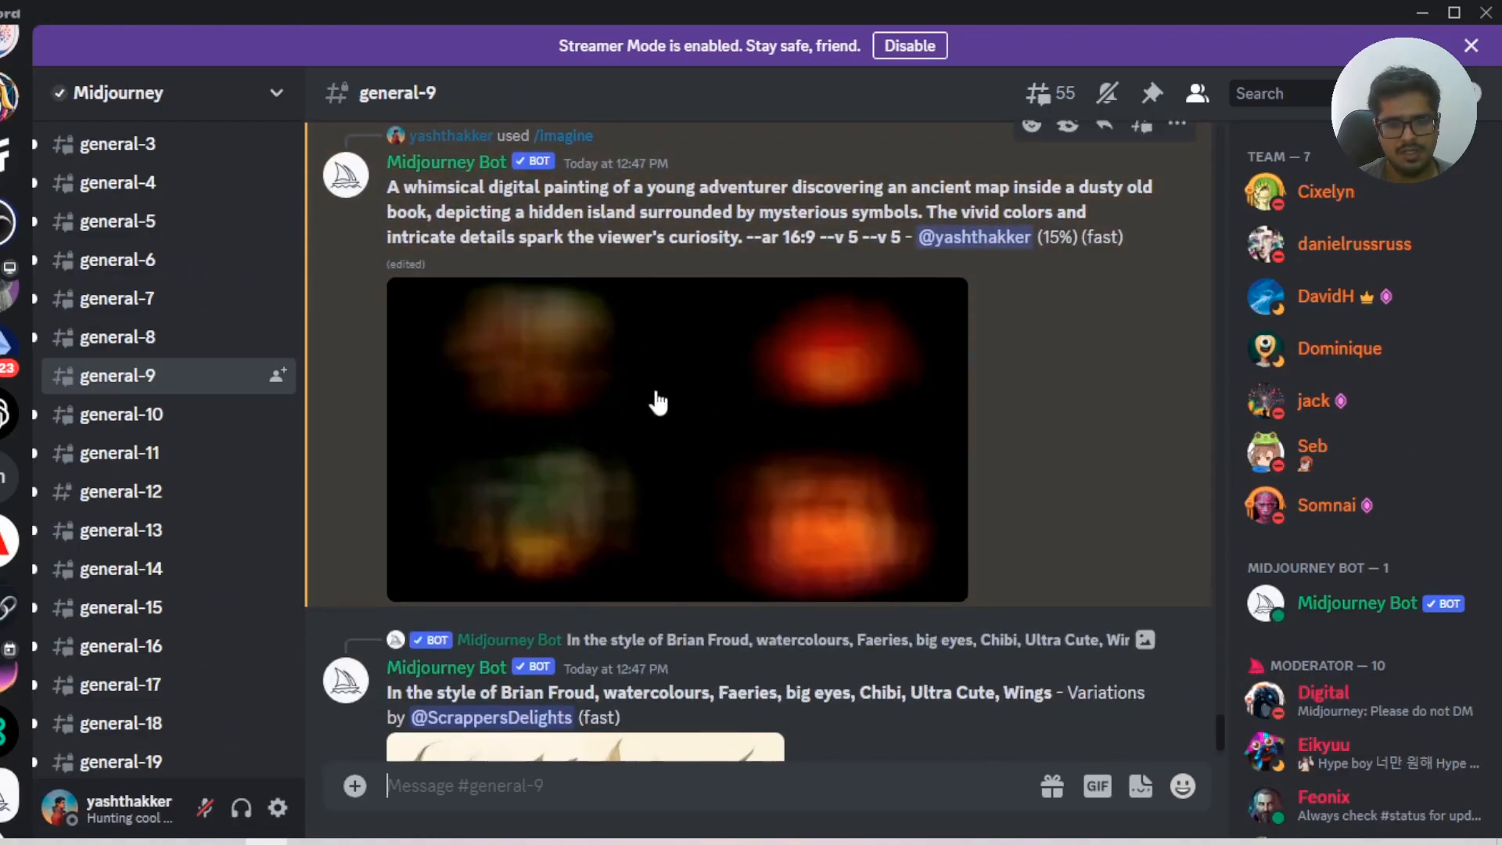
key(alt+tab)
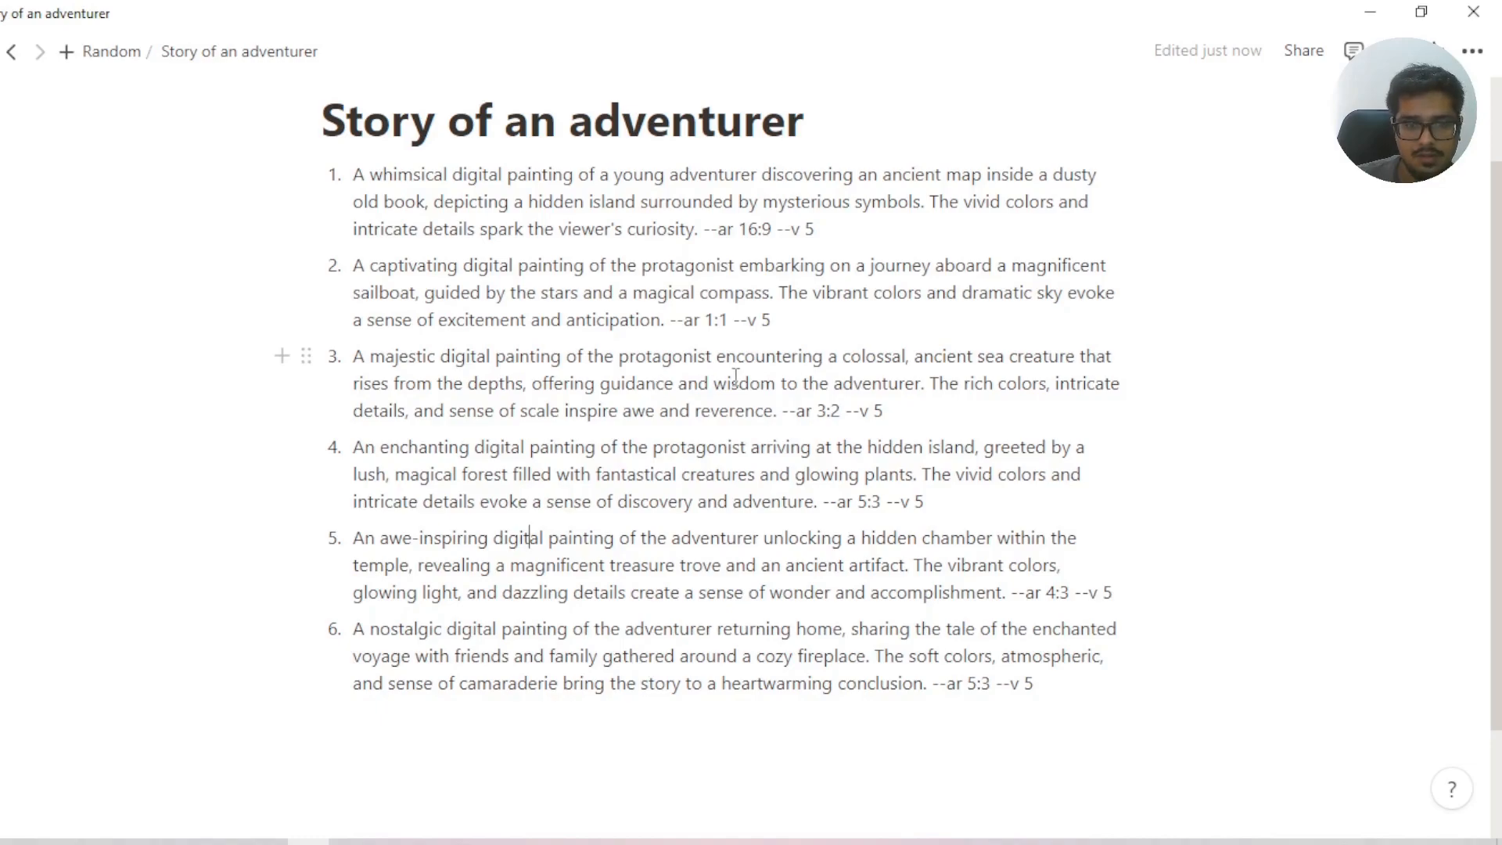
mouse_move(600, 458)
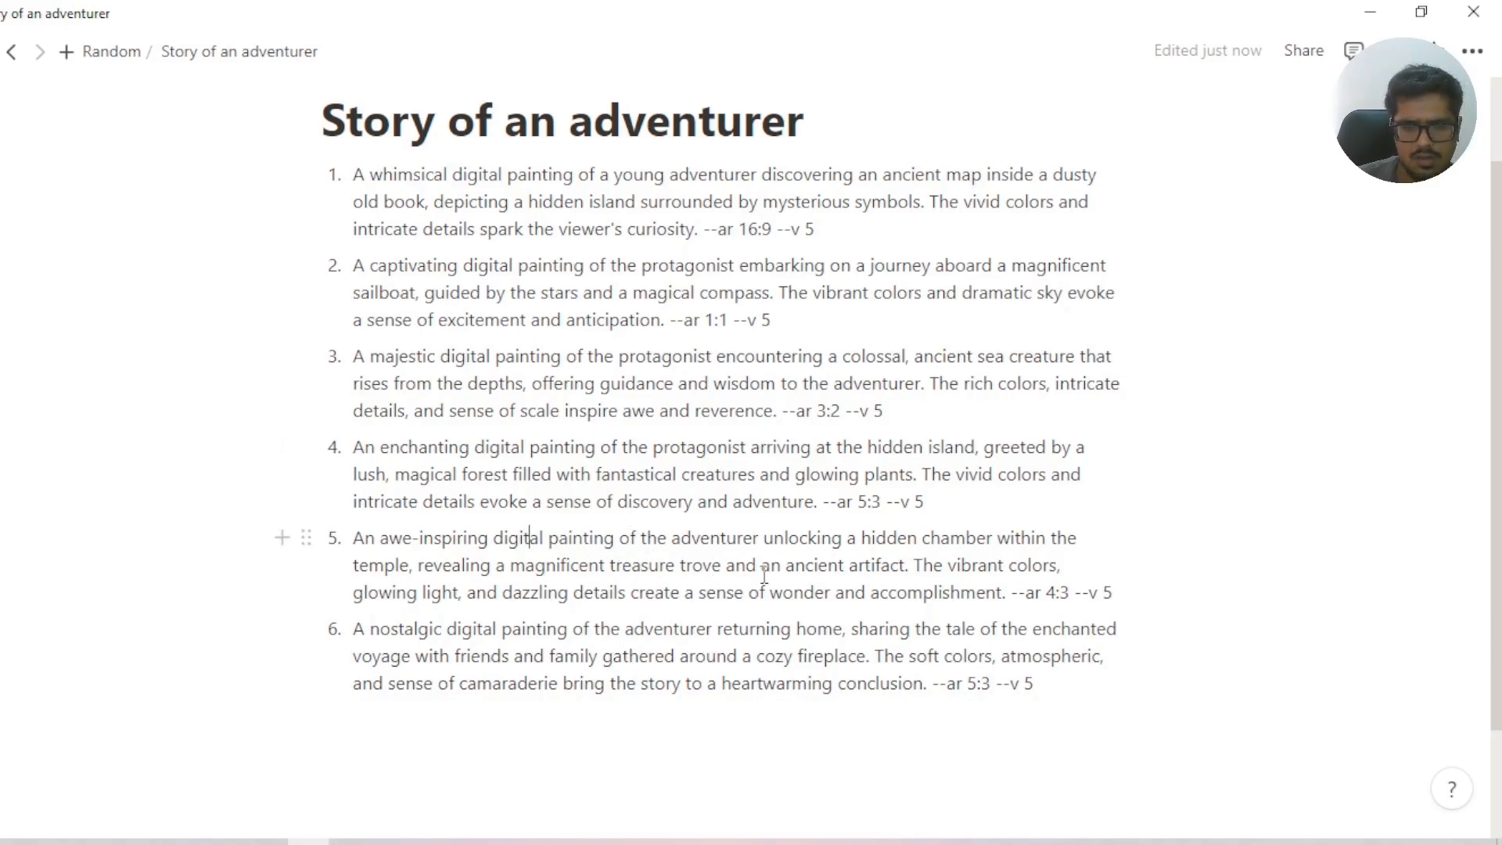
- Scroll the Story of an adventurer page to read the six Midjourney prompts
scroll(down, 3)
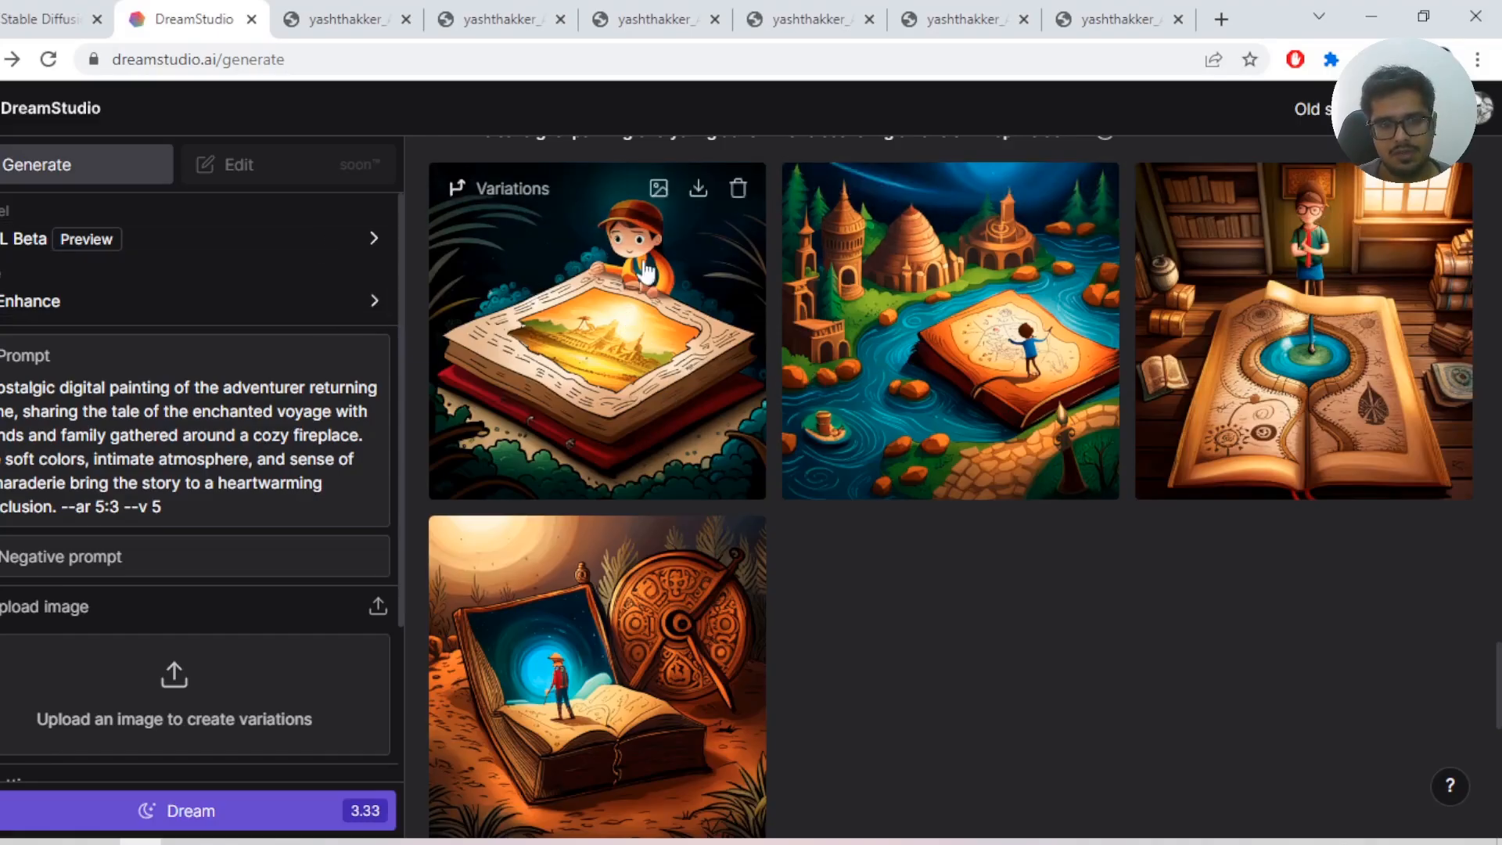
mouse_move(819, 344)
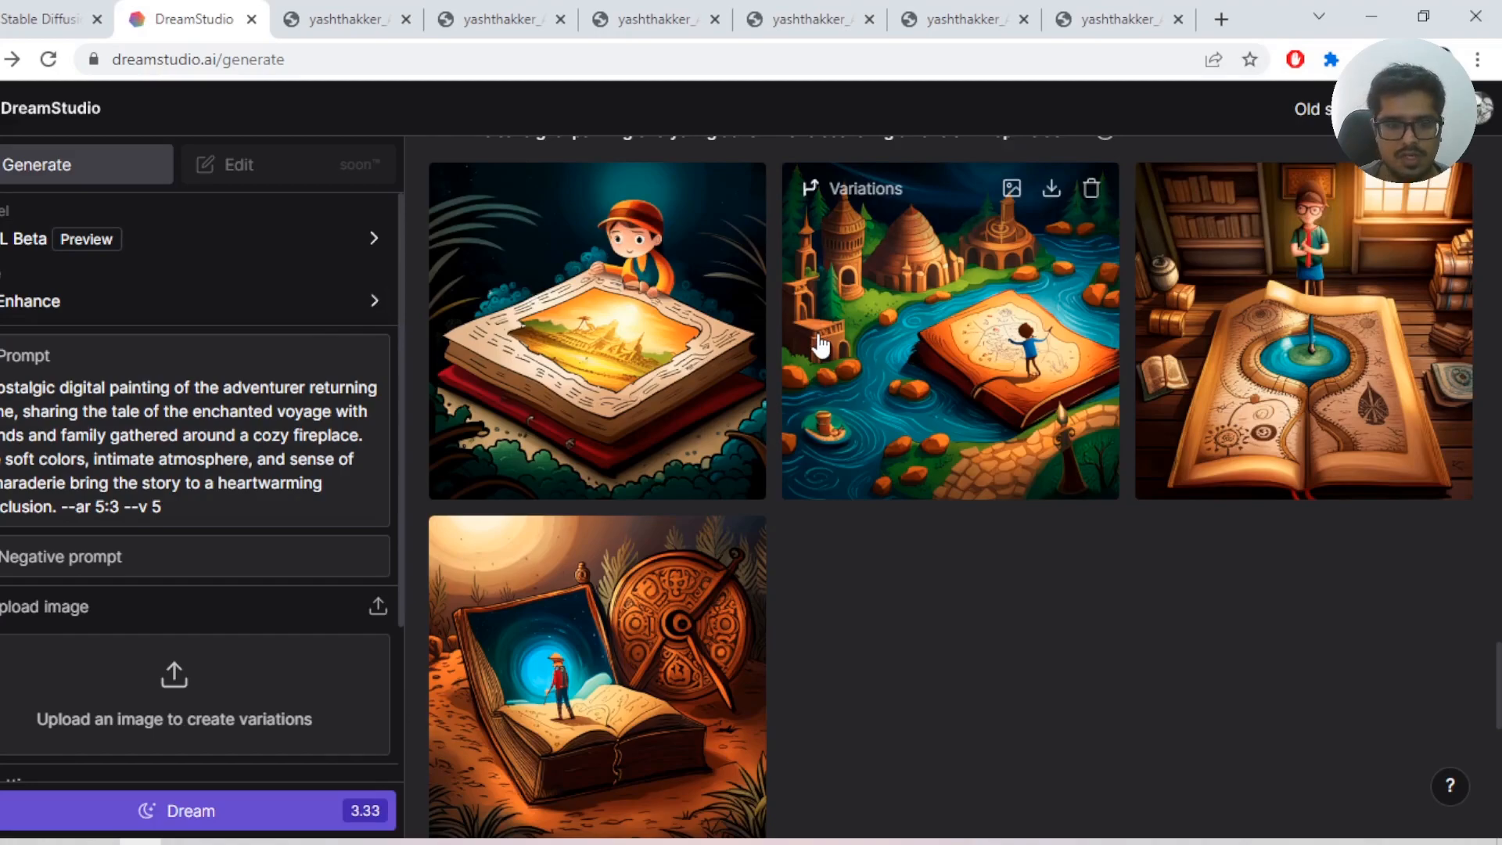
mouse_move(1160, 383)
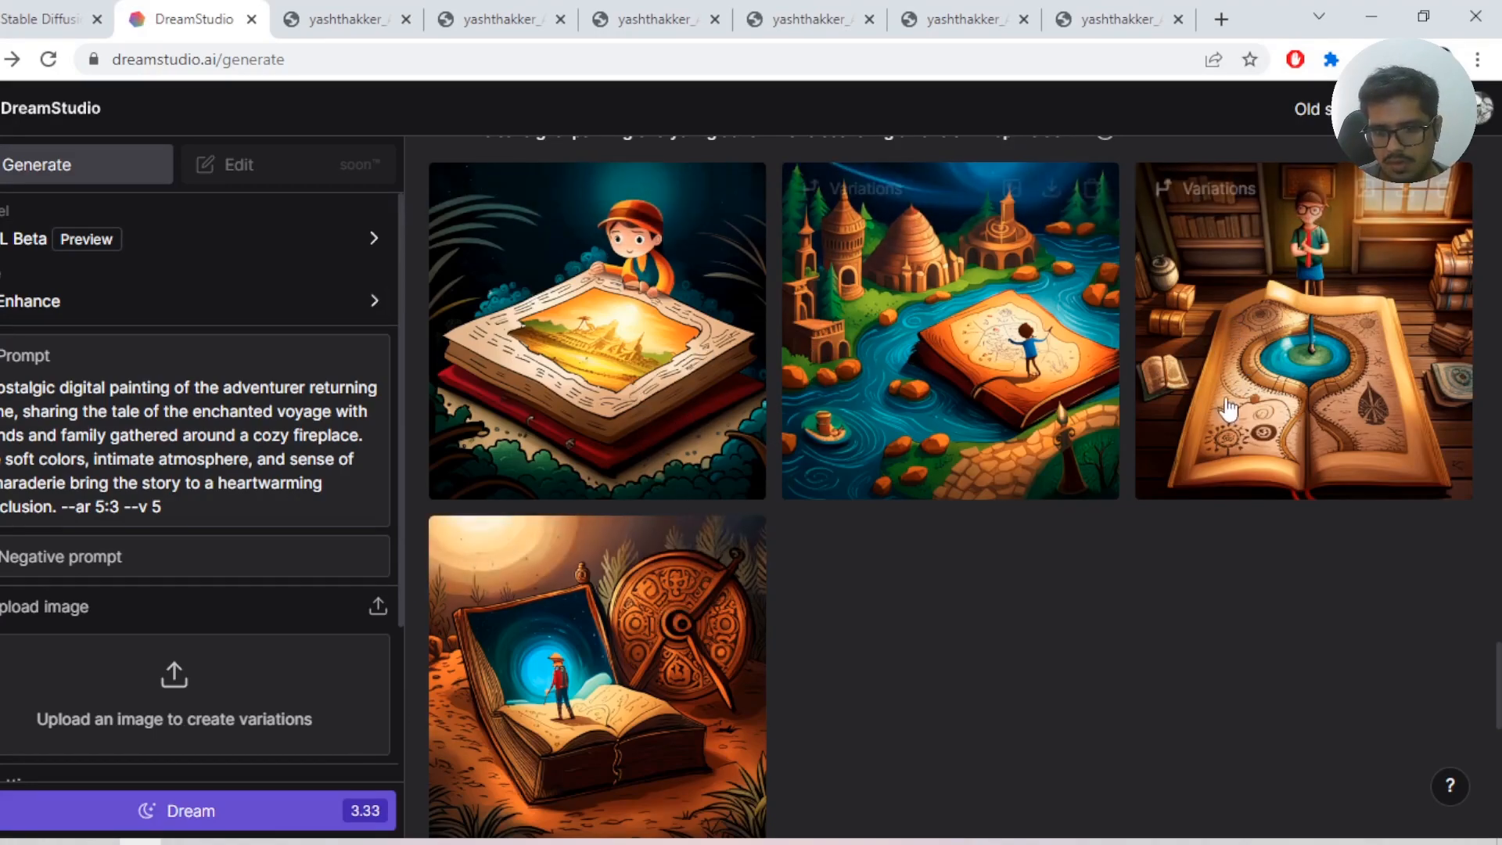
mouse_move(537, 365)
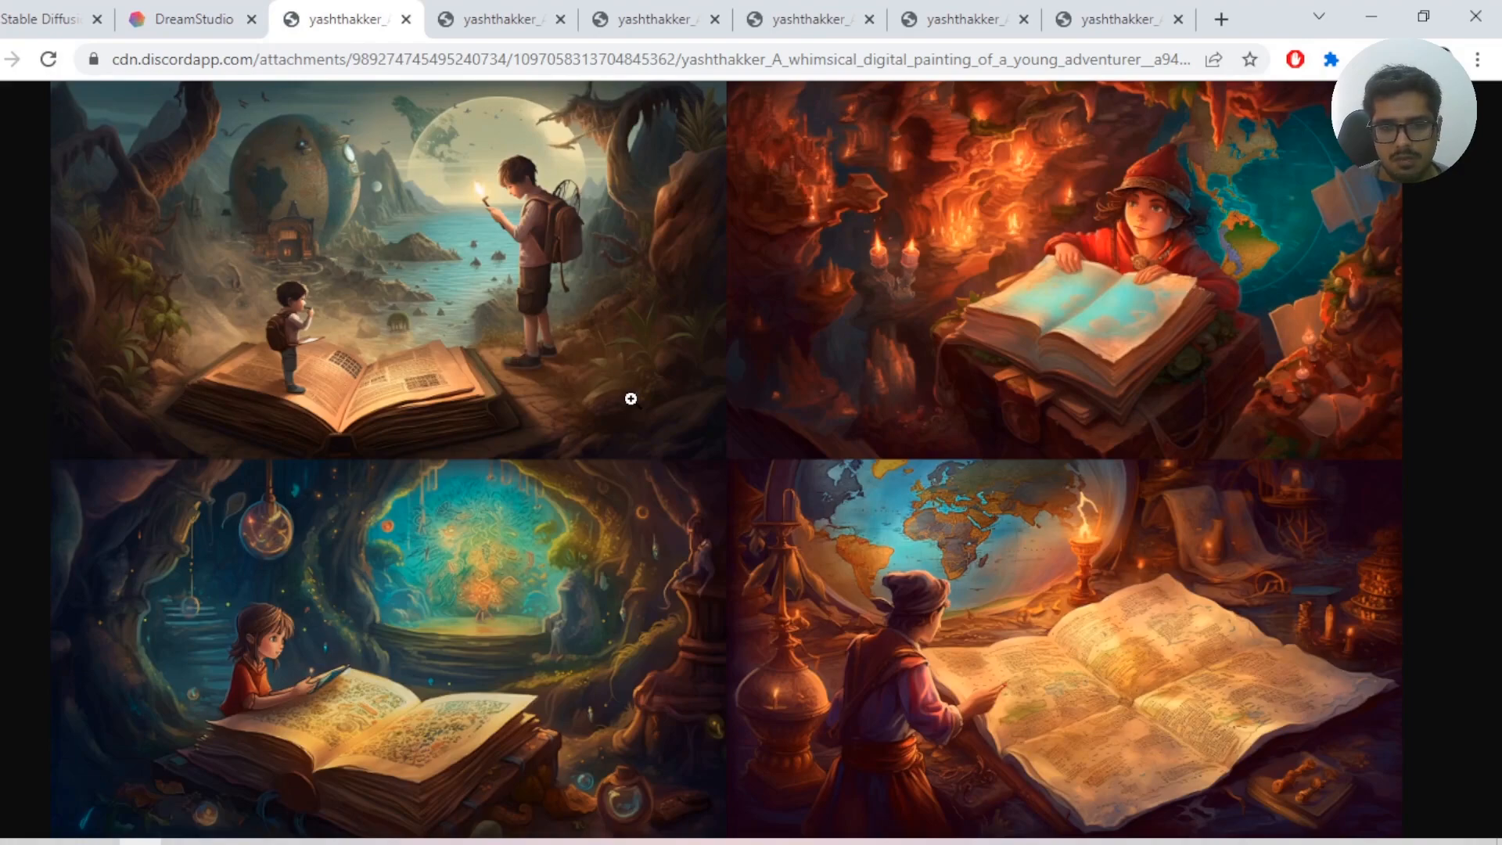
mouse_move(848, 588)
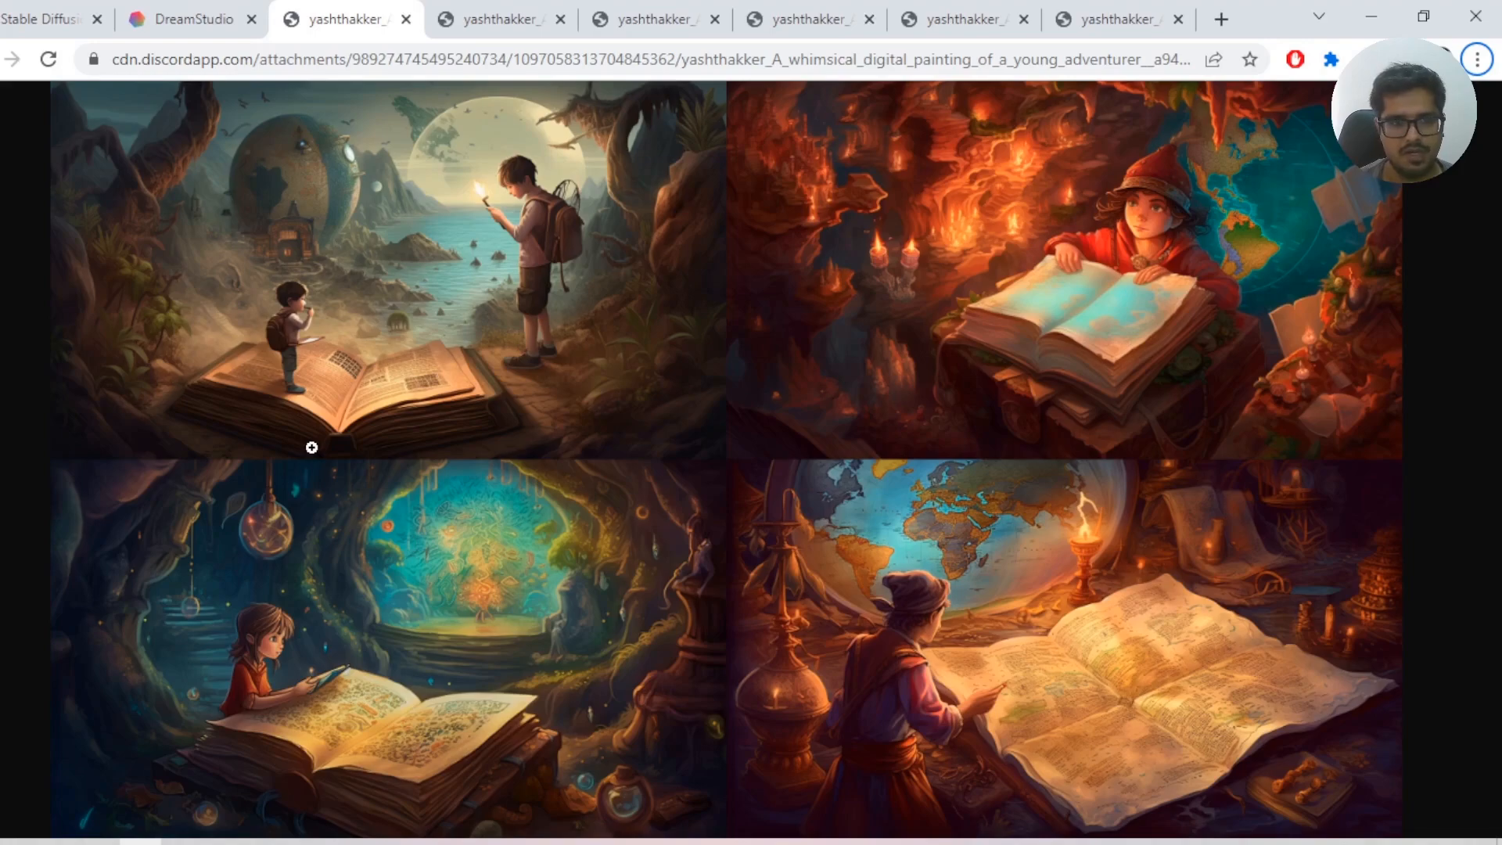
- View the Midjourney ship-at-sea grid, then switch back toward the DreamStudio results
click(498, 18)
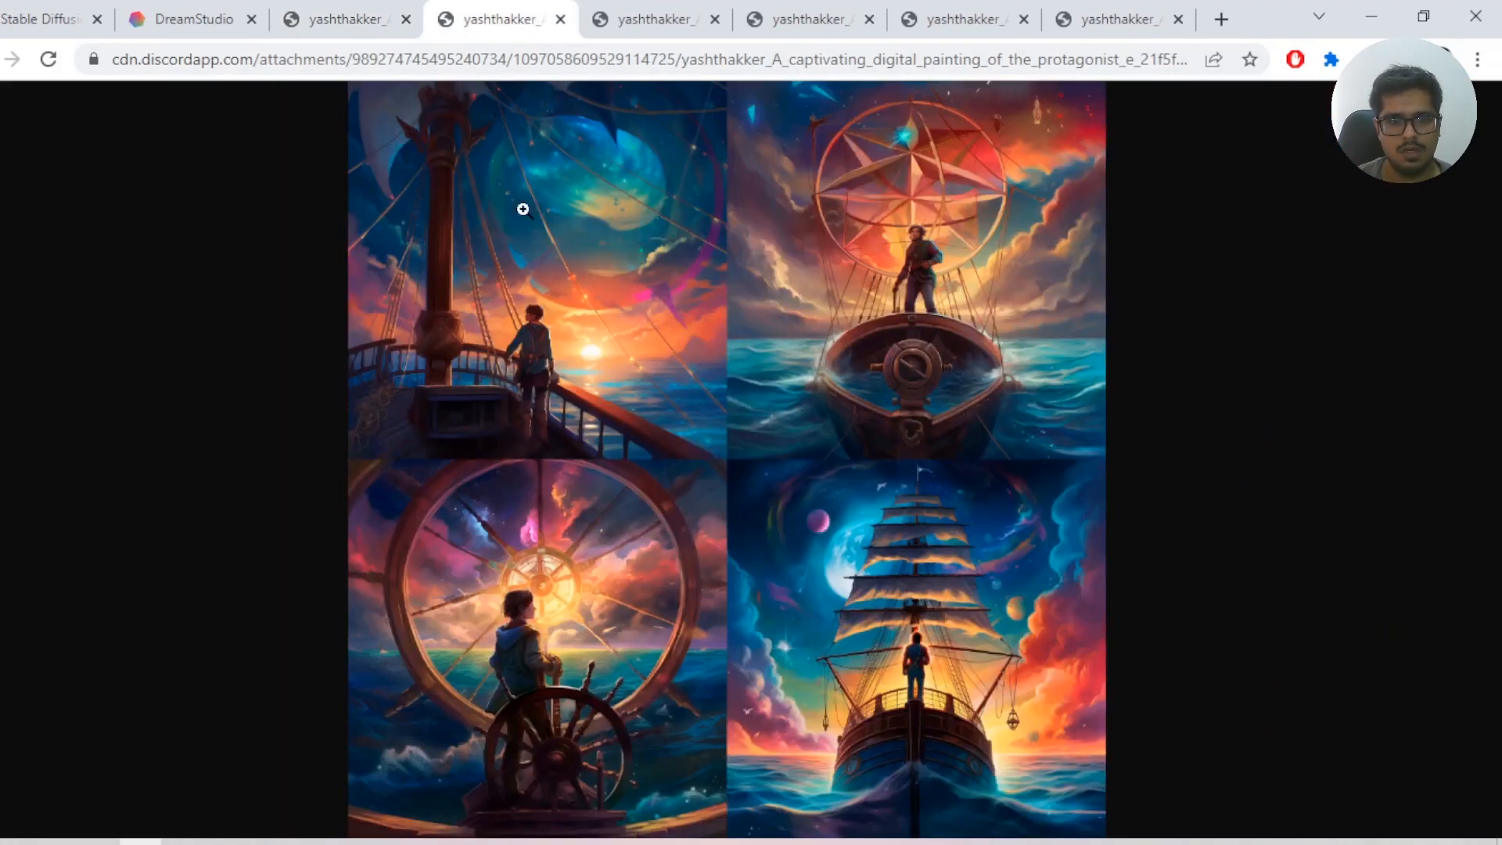
mouse_move(626, 369)
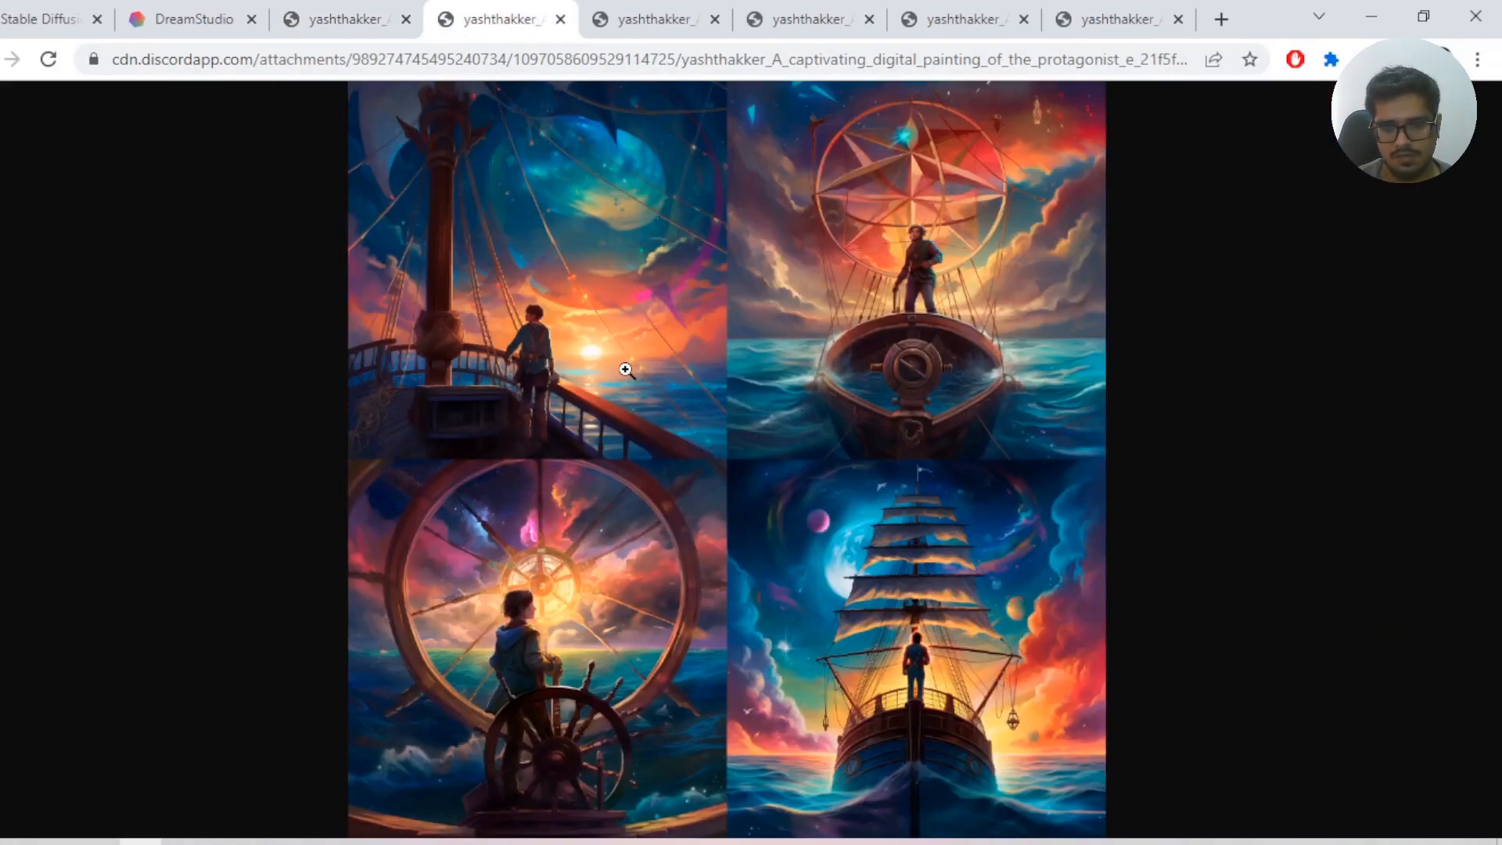
click(186, 19)
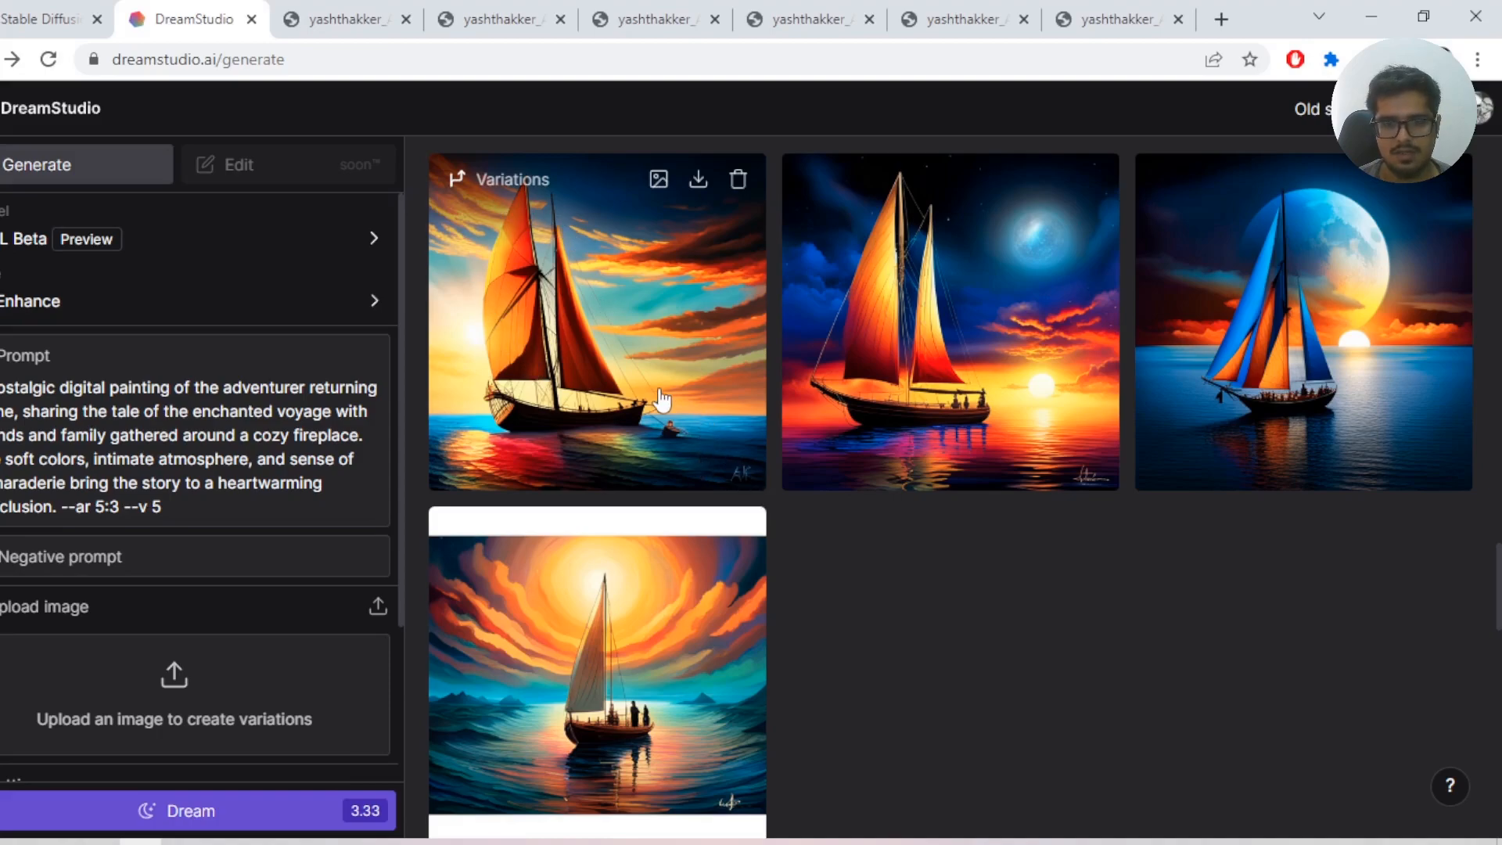
mouse_move(745, 471)
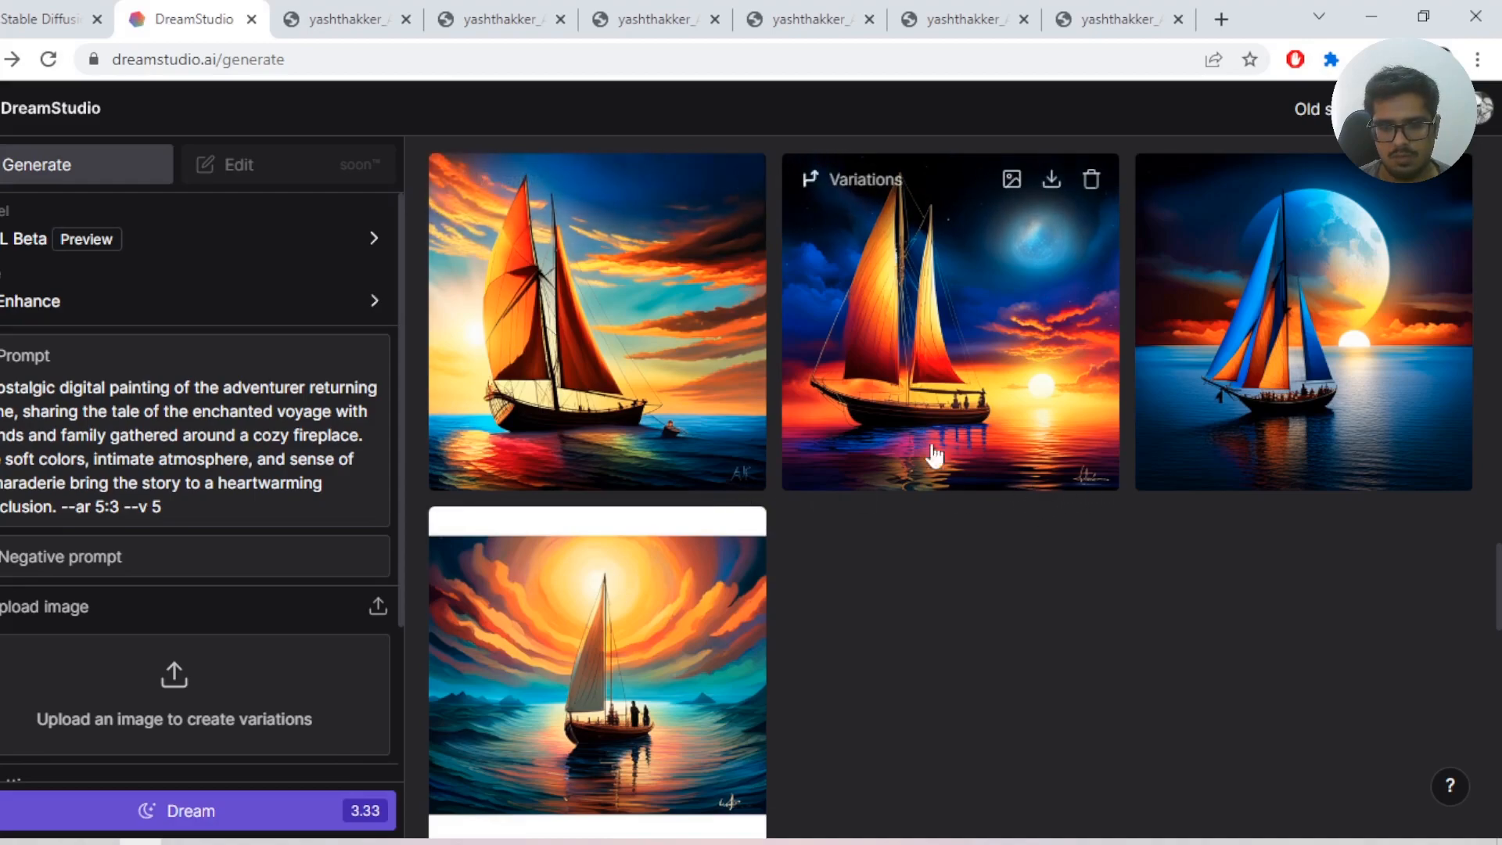
mouse_move(984, 419)
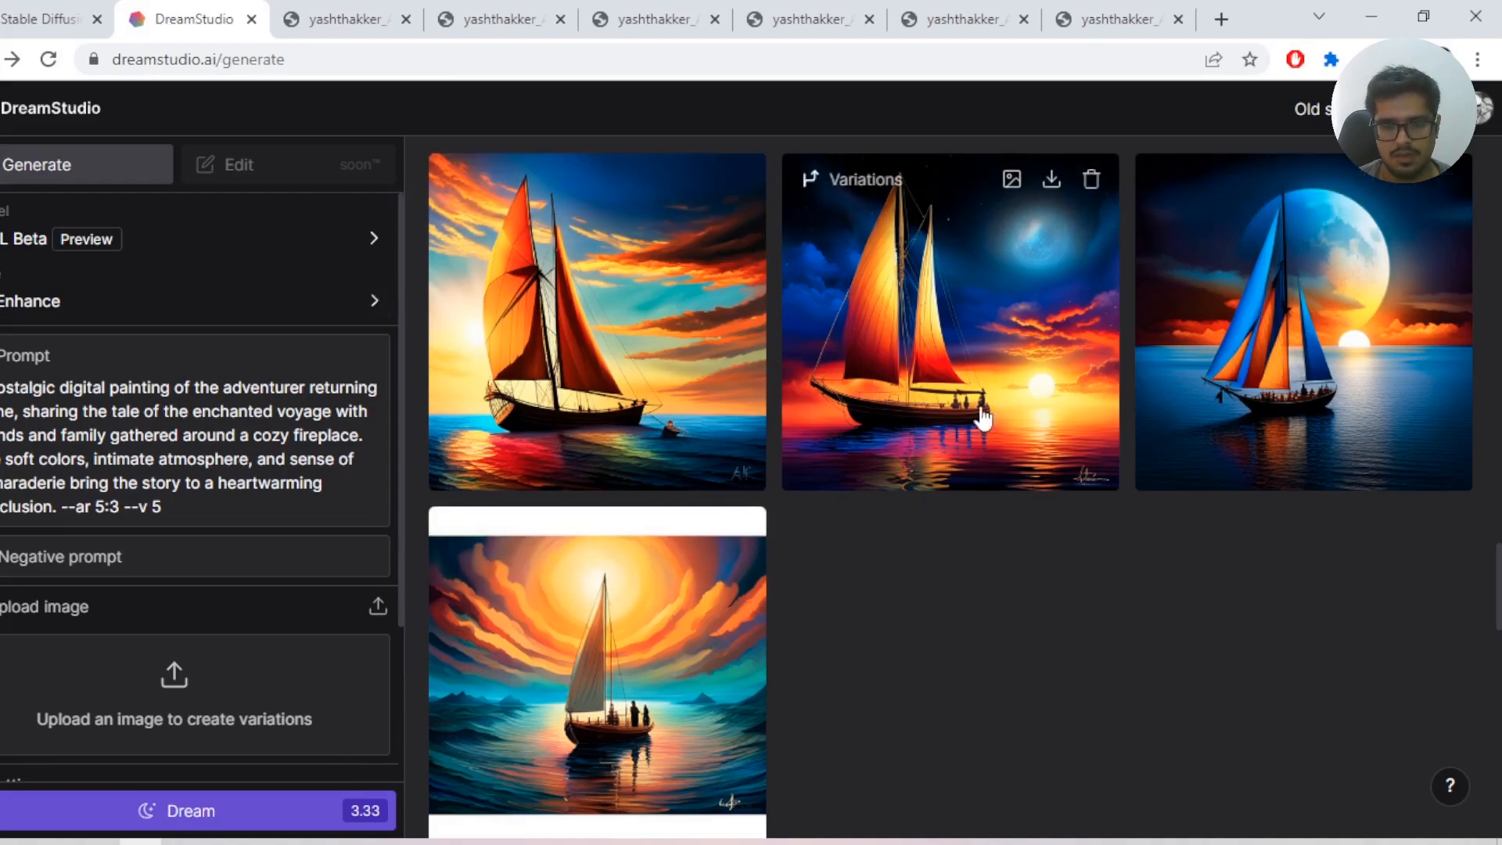
mouse_move(772, 460)
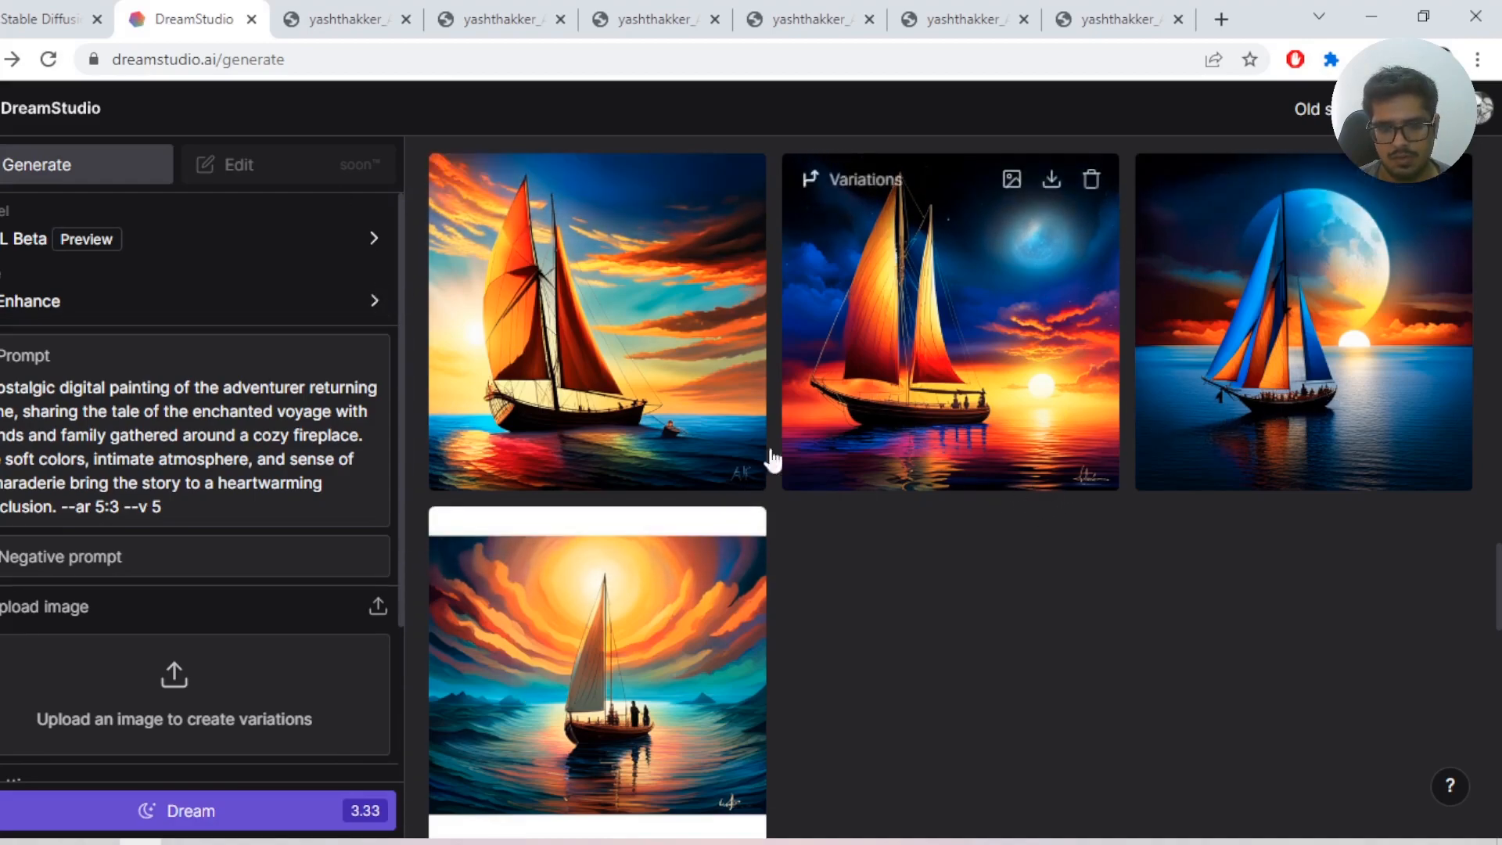
- Return to the Midjourney ship-at-sea grid after reviewing the sailboat images
click(498, 19)
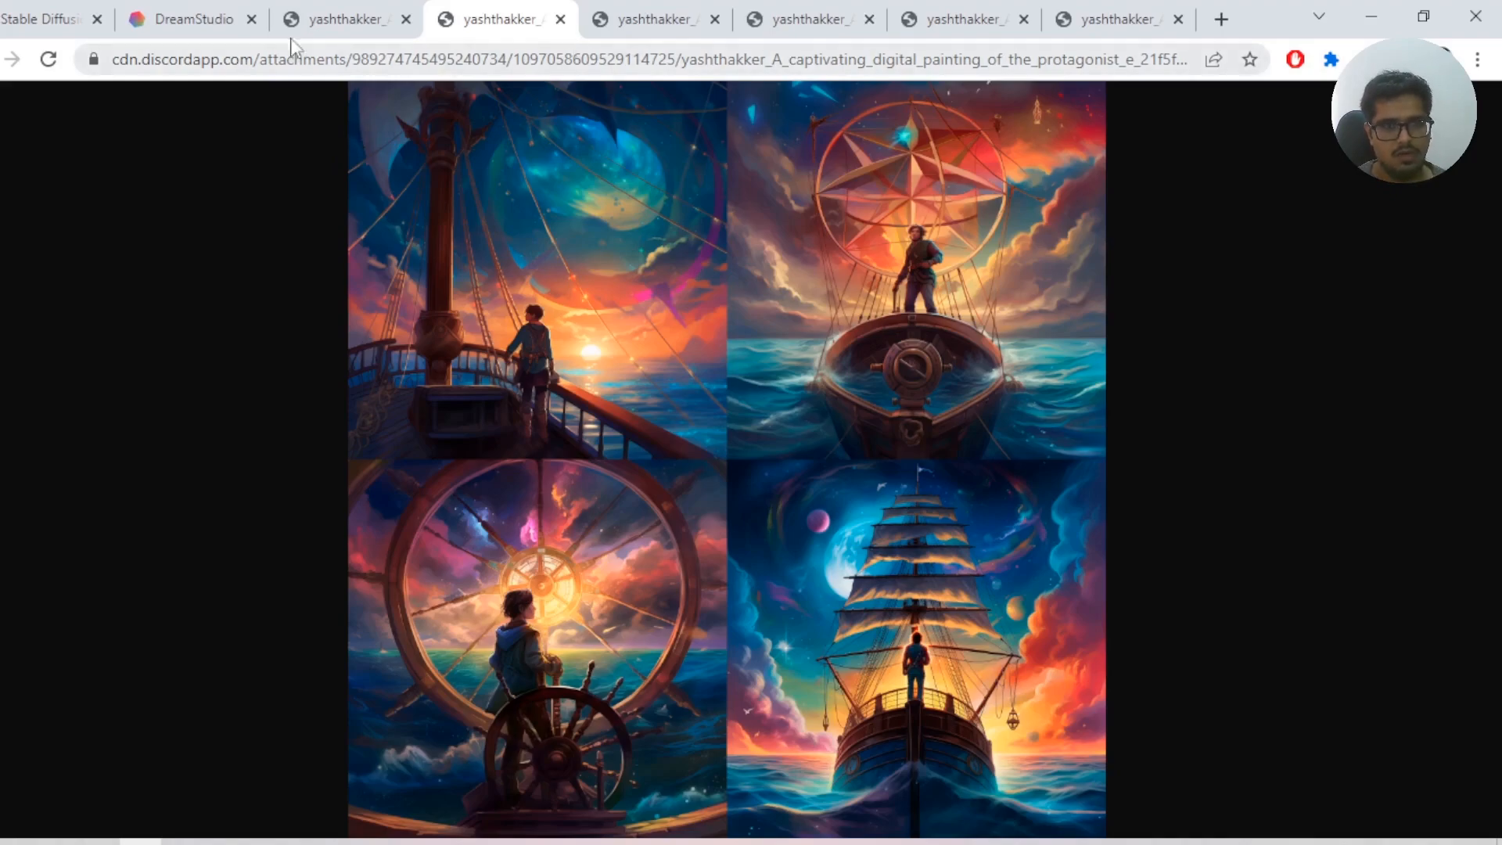
- Return to DreamStudio to view the four sea-serpent results
click(191, 19)
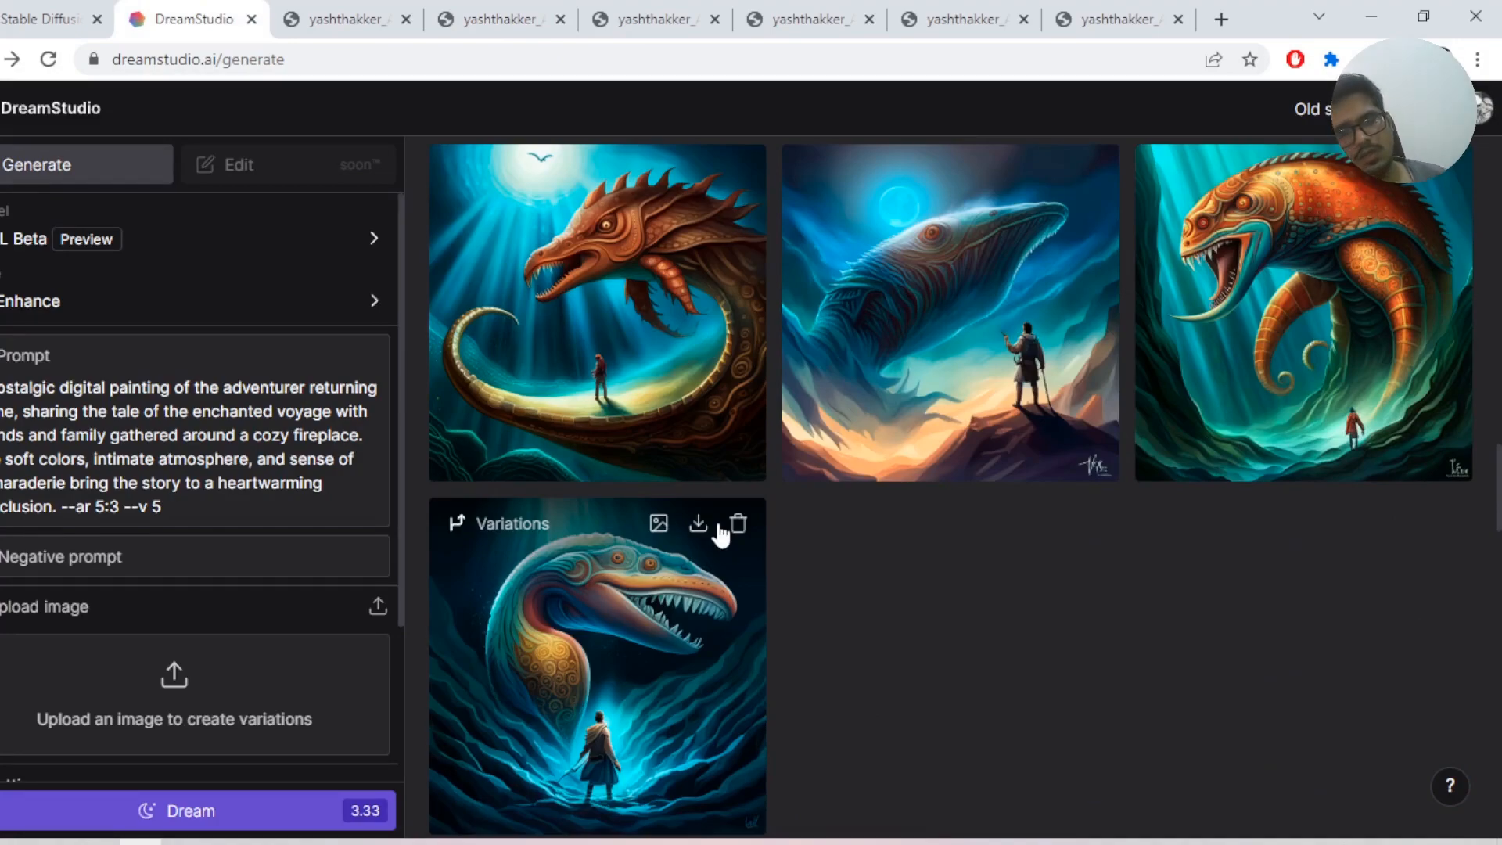
mouse_move(659, 169)
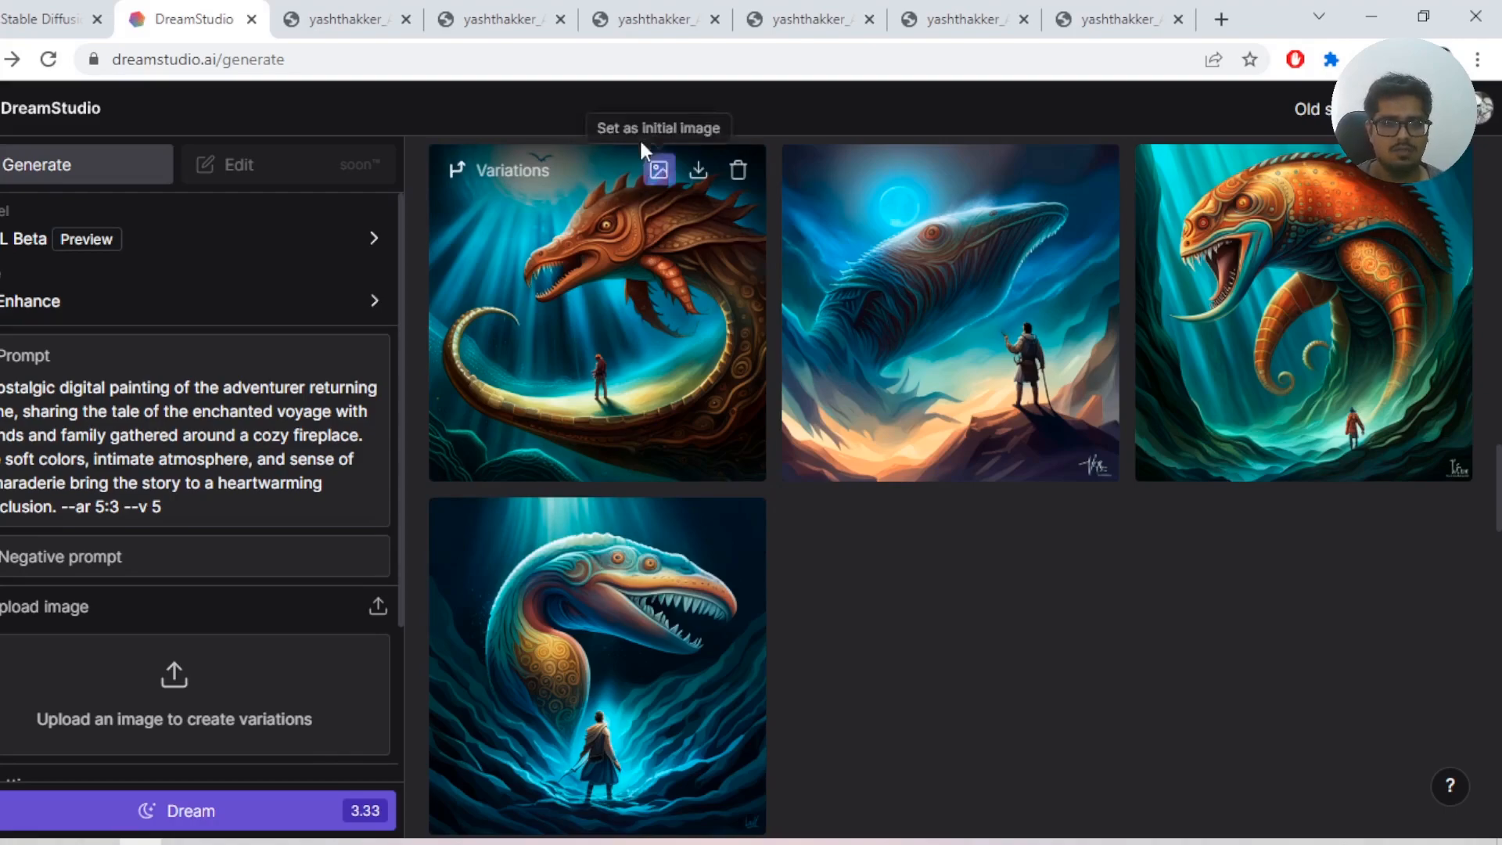
- Switch to the Midjourney sea-monster grid and inspect its individual images
click(655, 19)
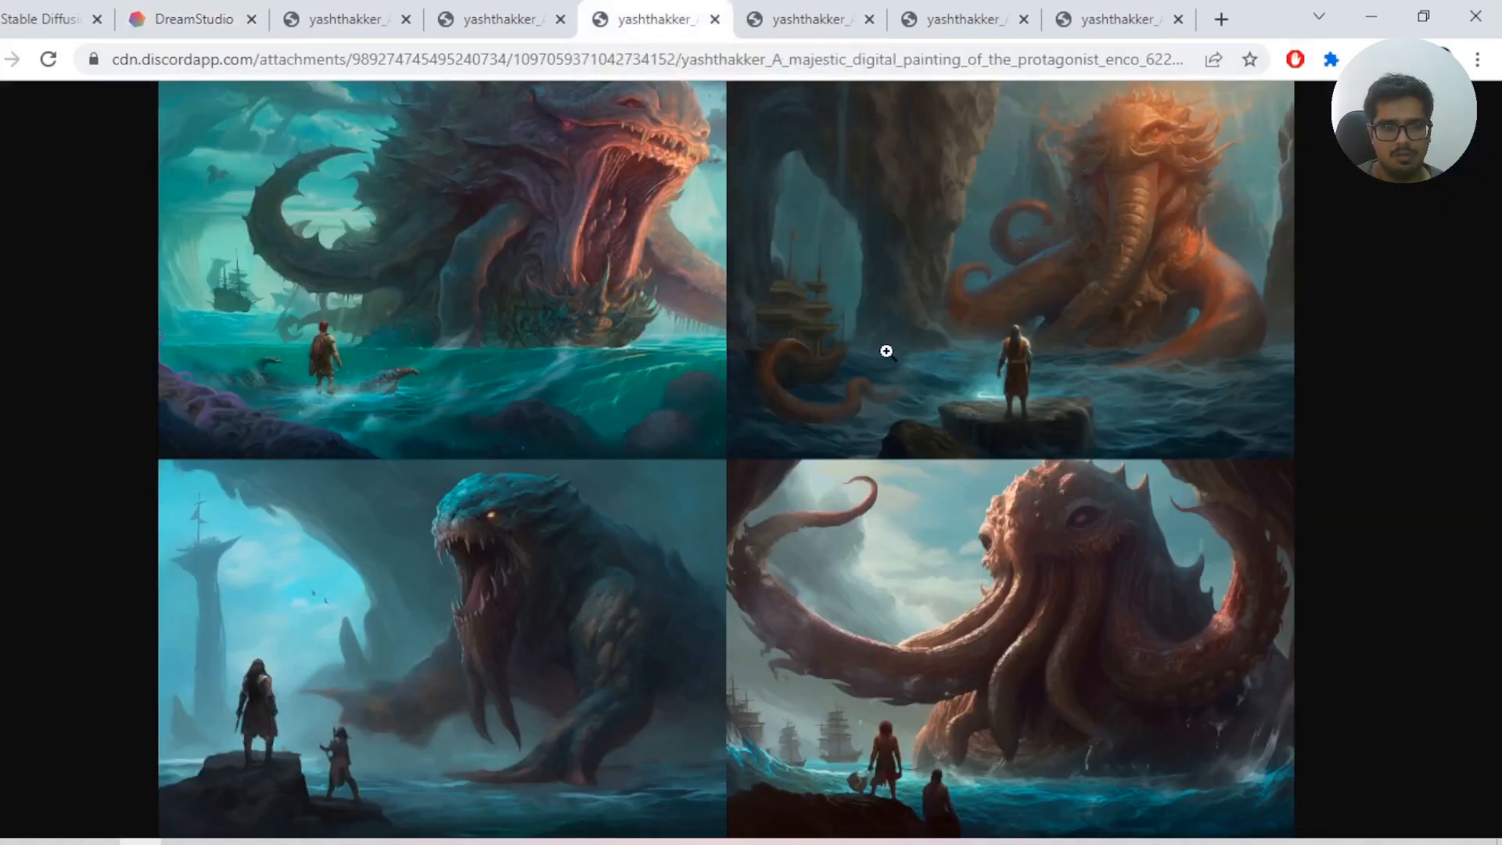
mouse_move(740, 304)
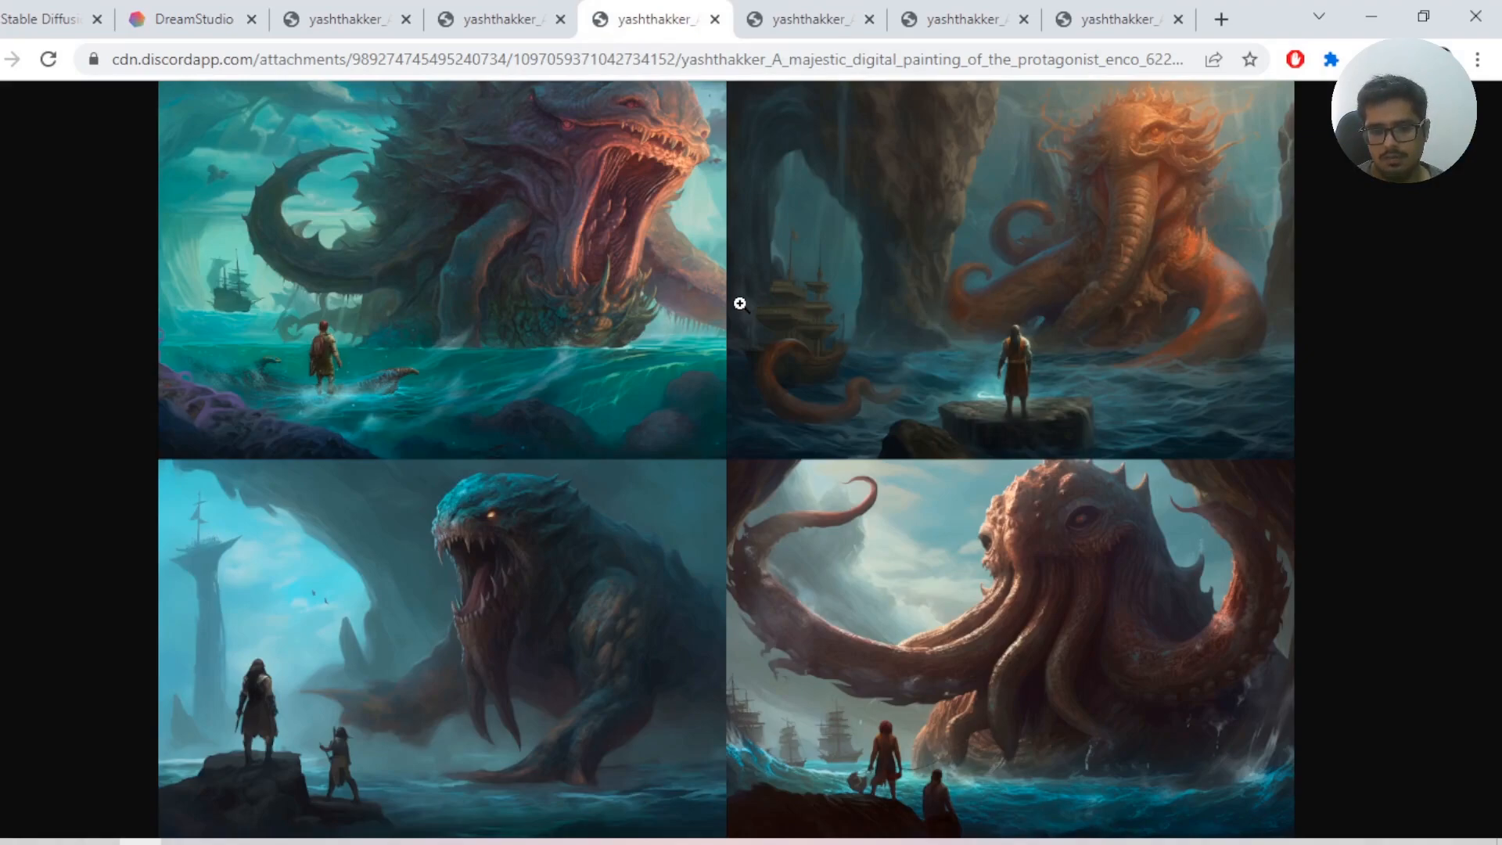
mouse_move(778, 718)
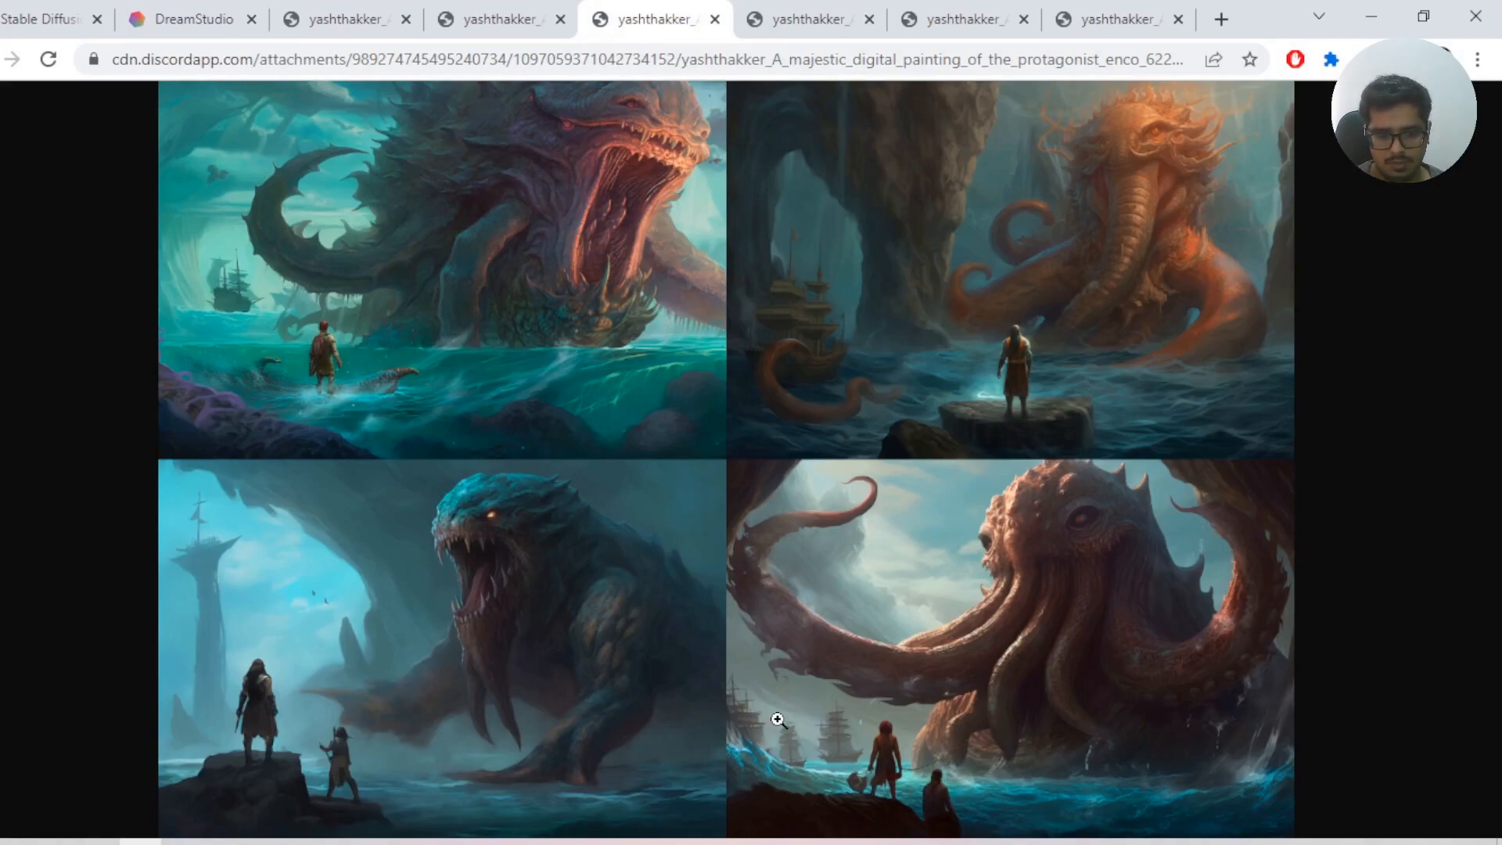
mouse_move(559, 334)
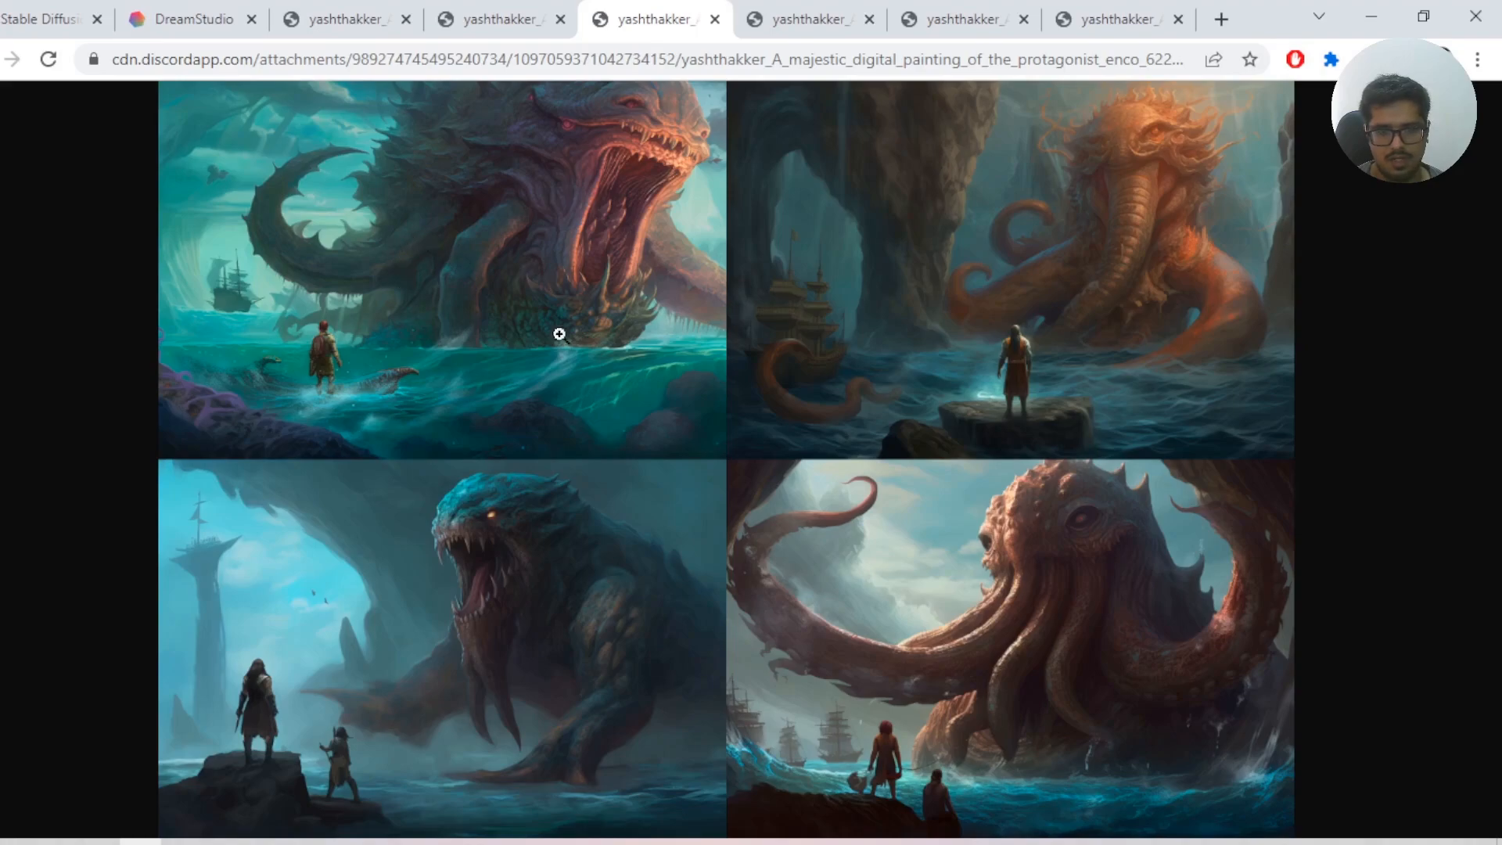
mouse_move(488, 102)
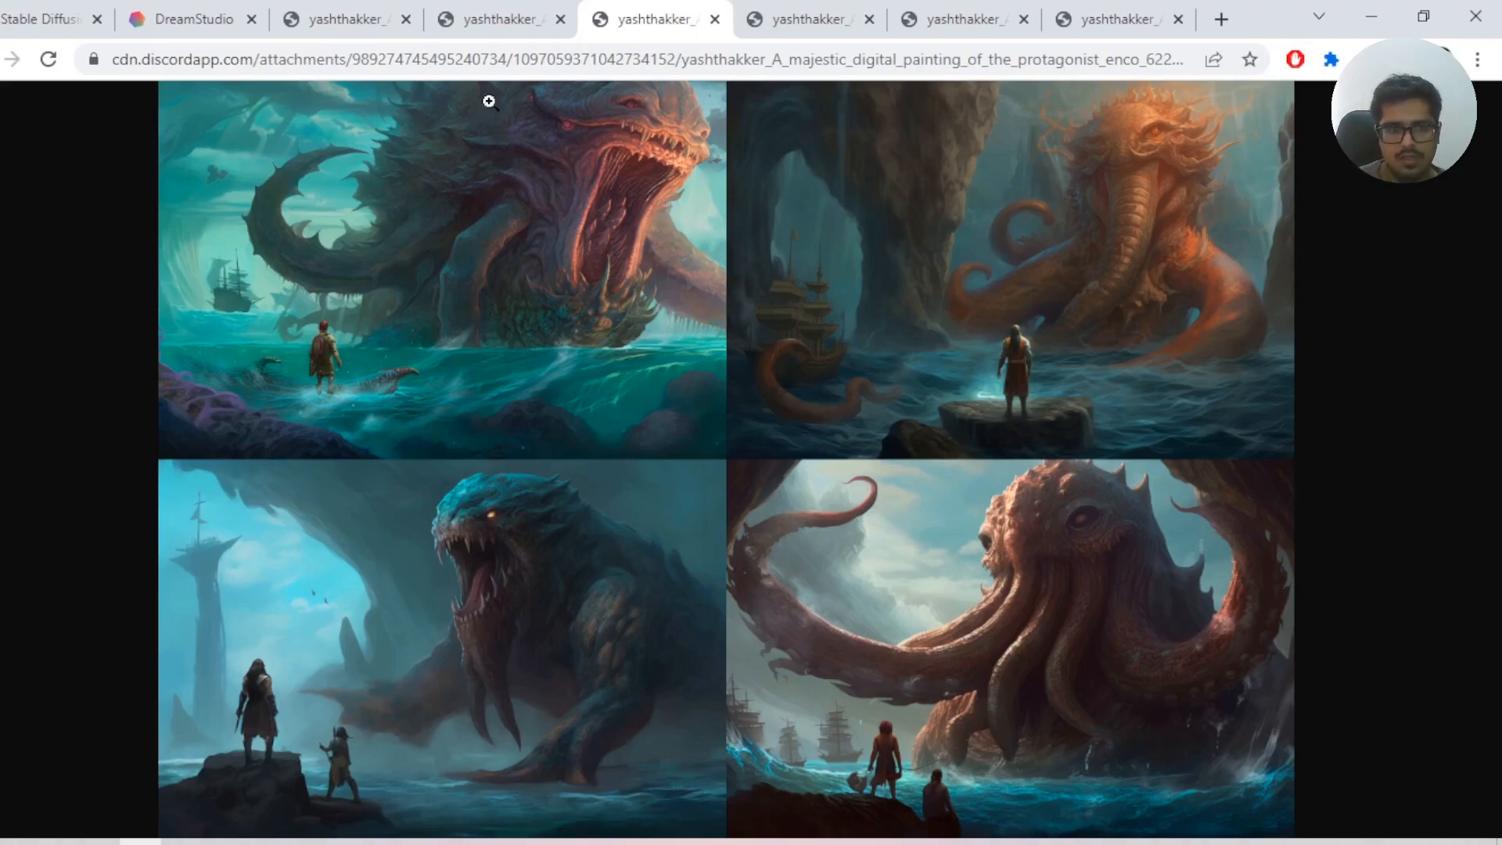
mouse_move(542, 294)
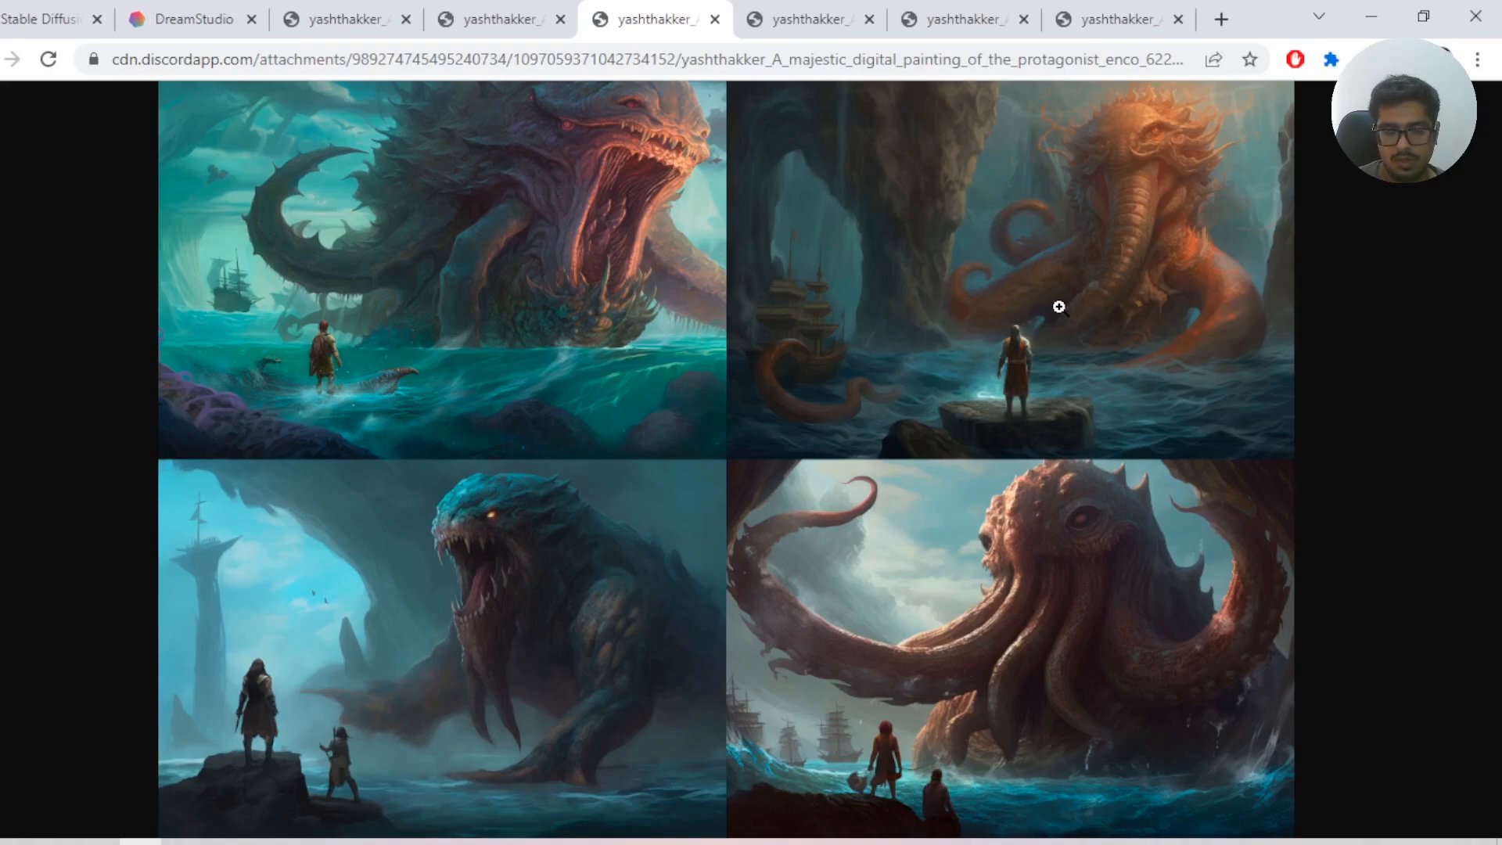
click(1059, 307)
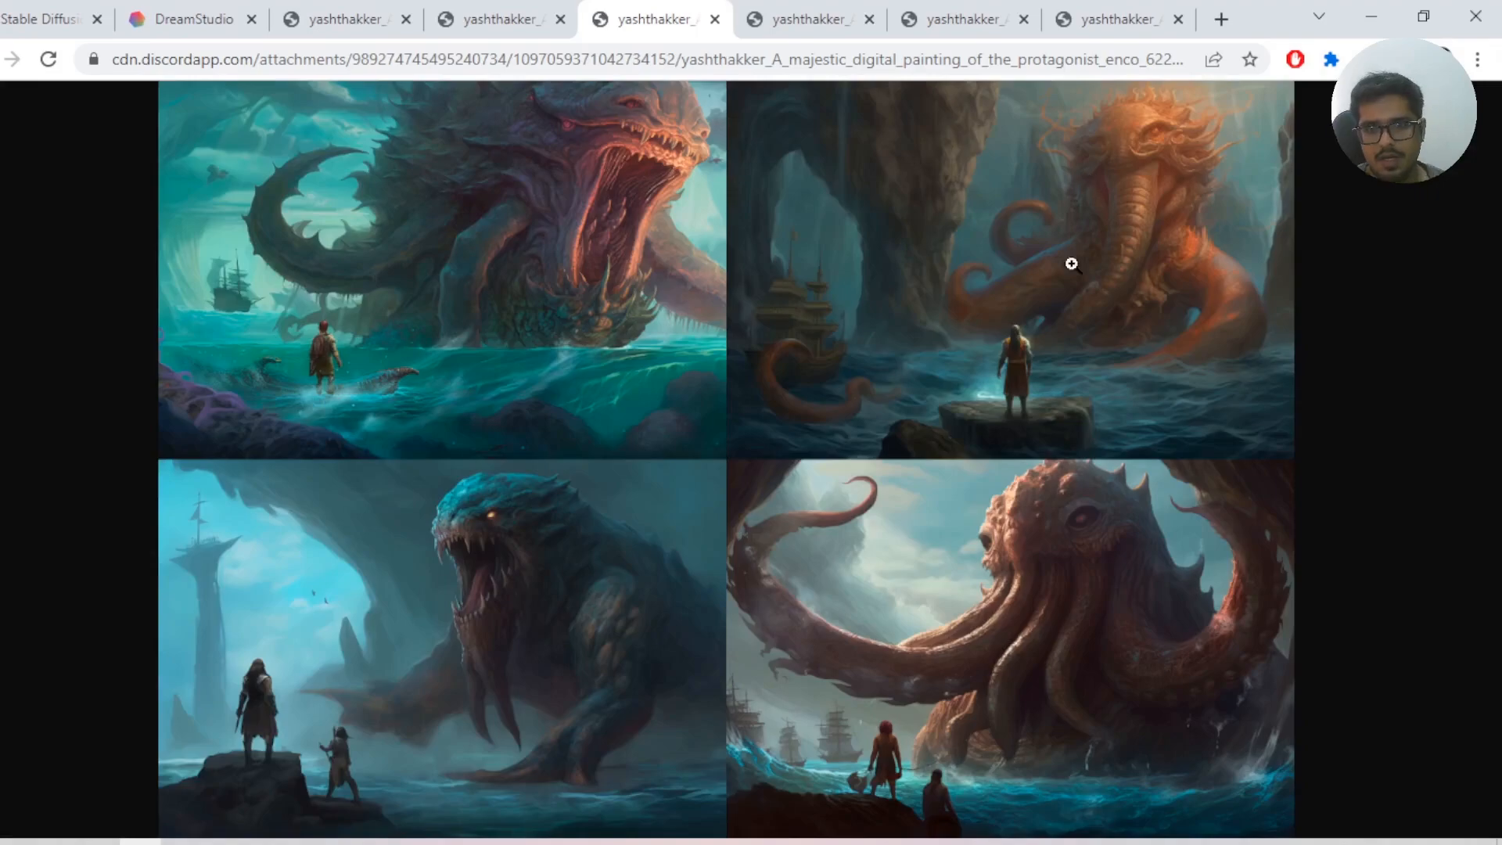
mouse_move(1100, 185)
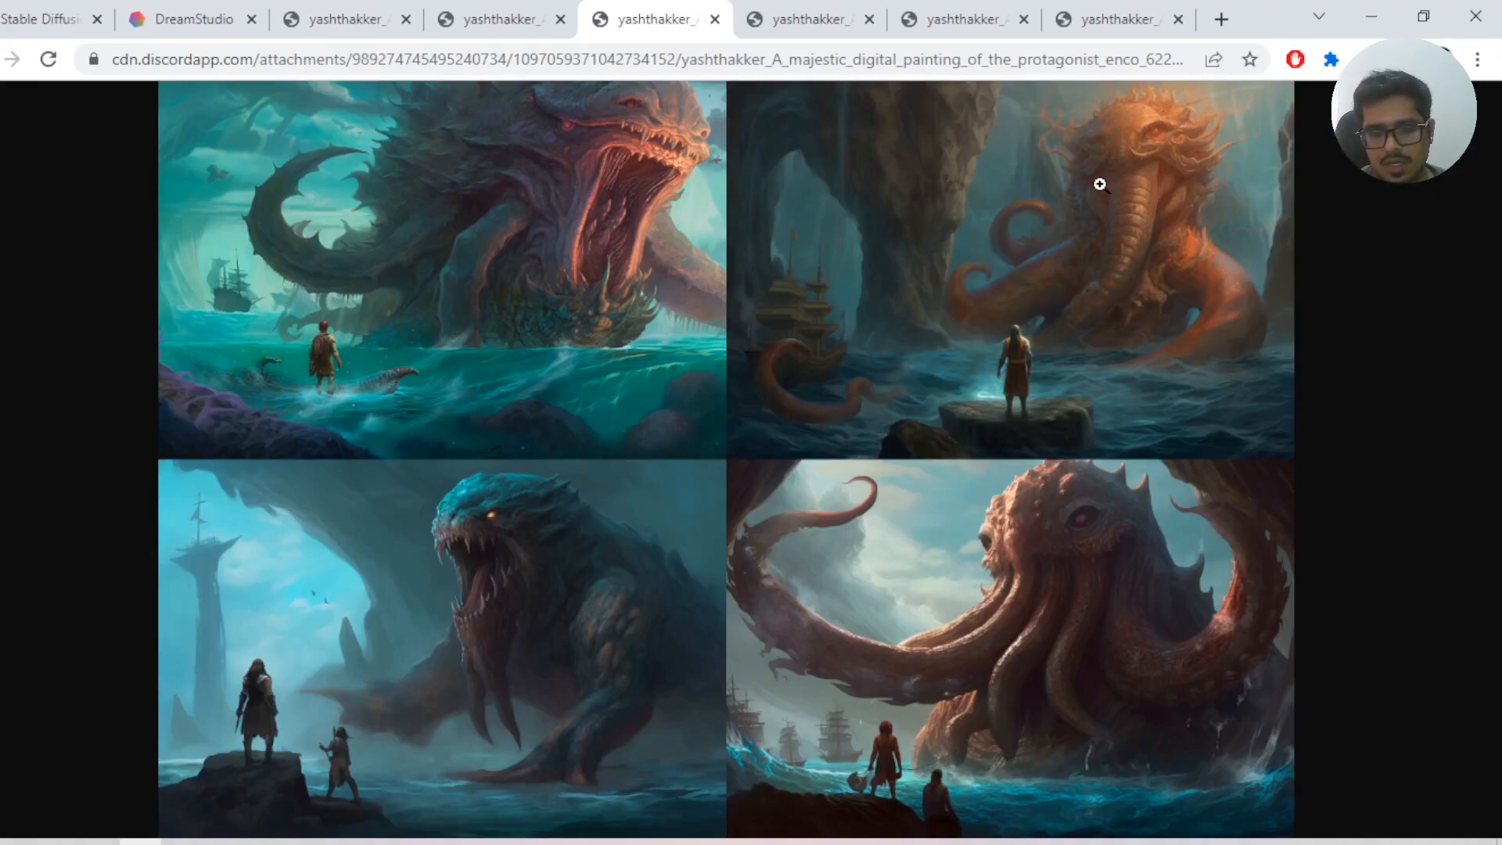
mouse_move(860, 214)
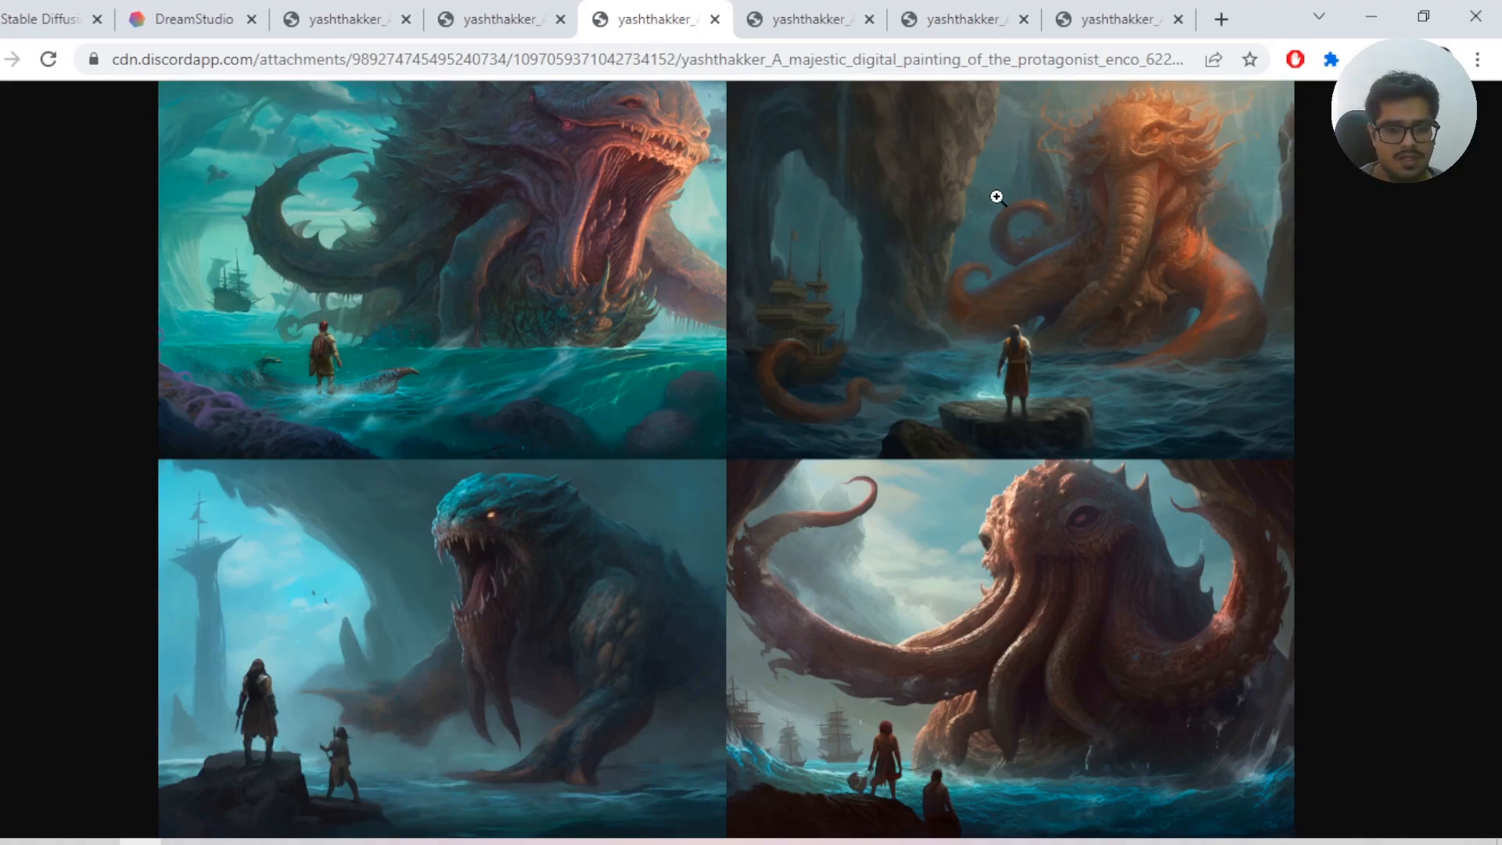
click(996, 198)
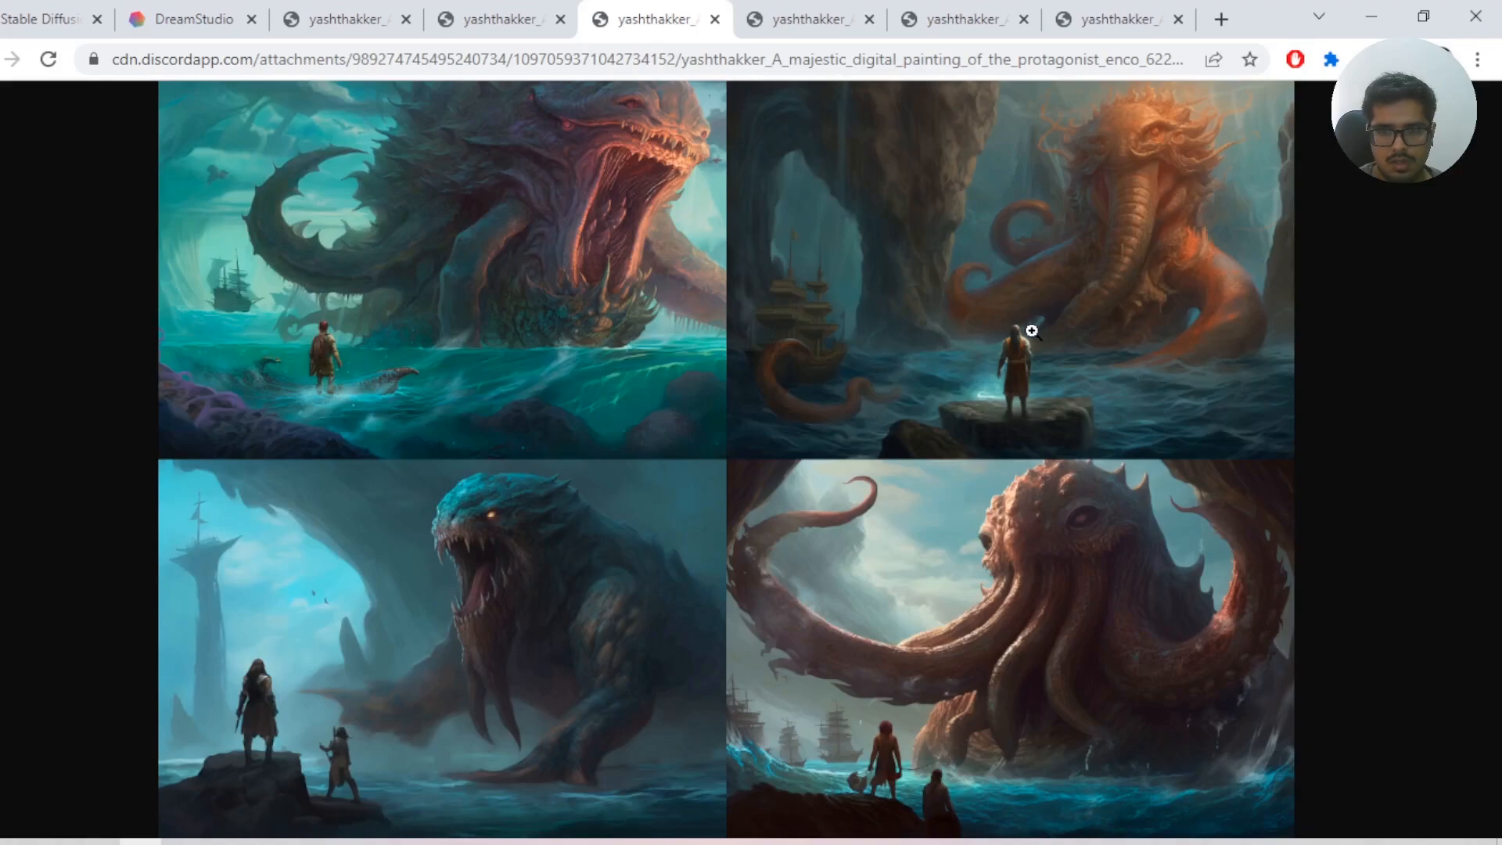
mouse_move(1034, 307)
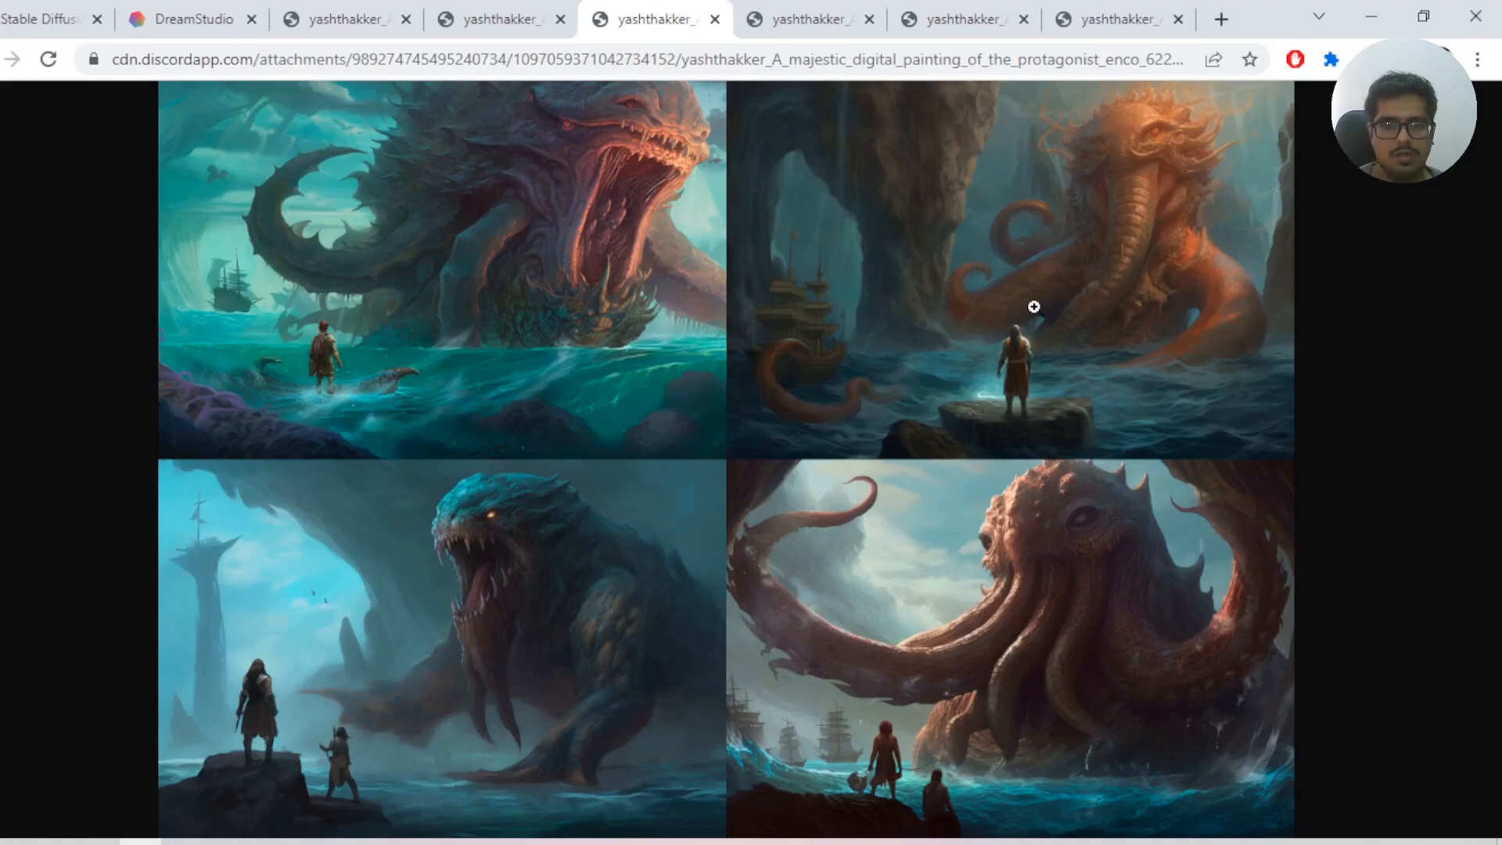
mouse_move(1107, 134)
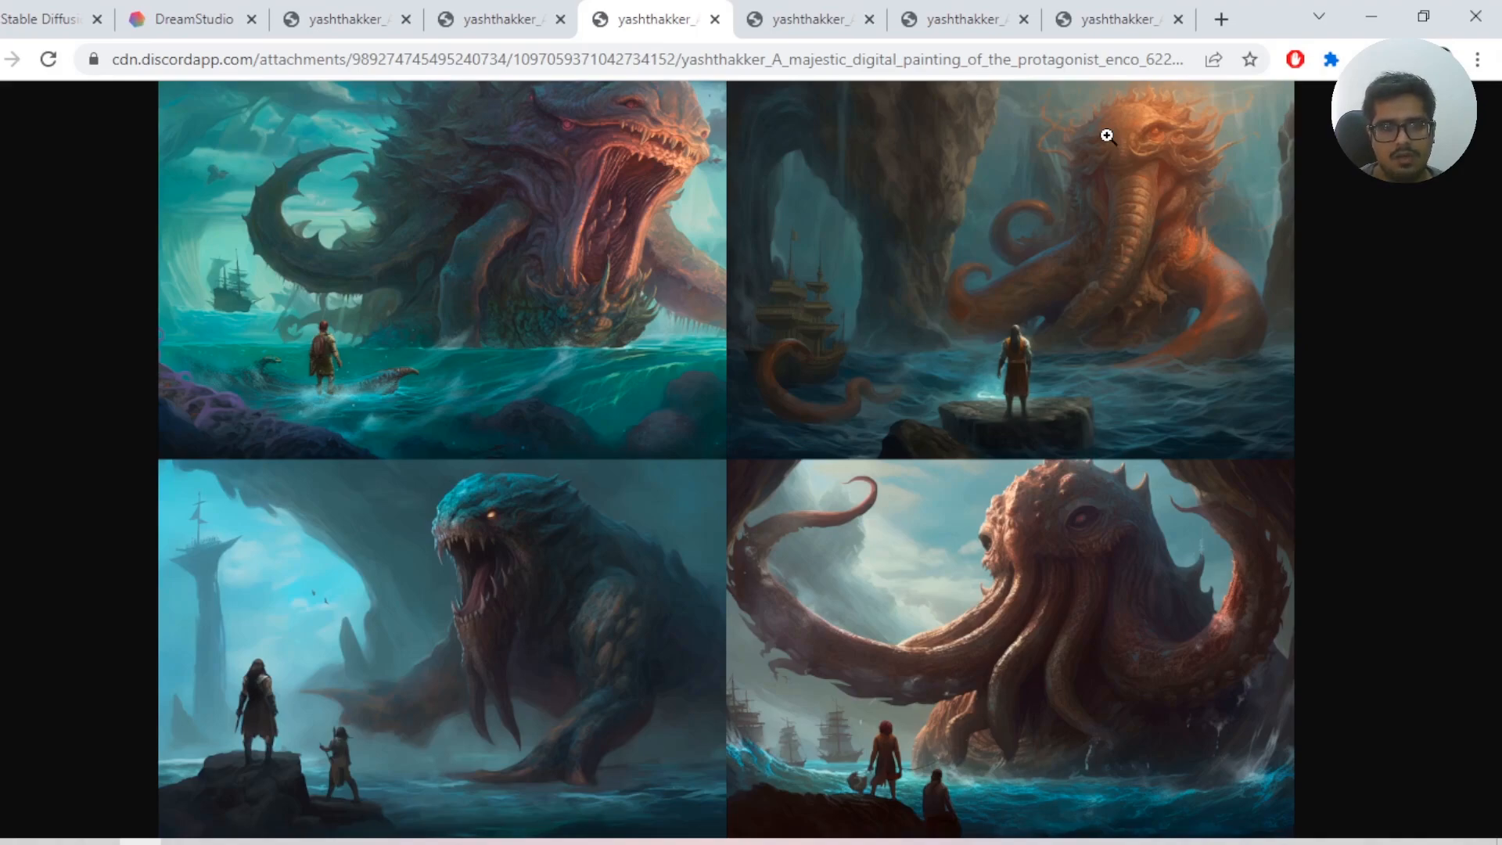
- Return to DreamStudio and look over the four enchanted-forest results
click(189, 18)
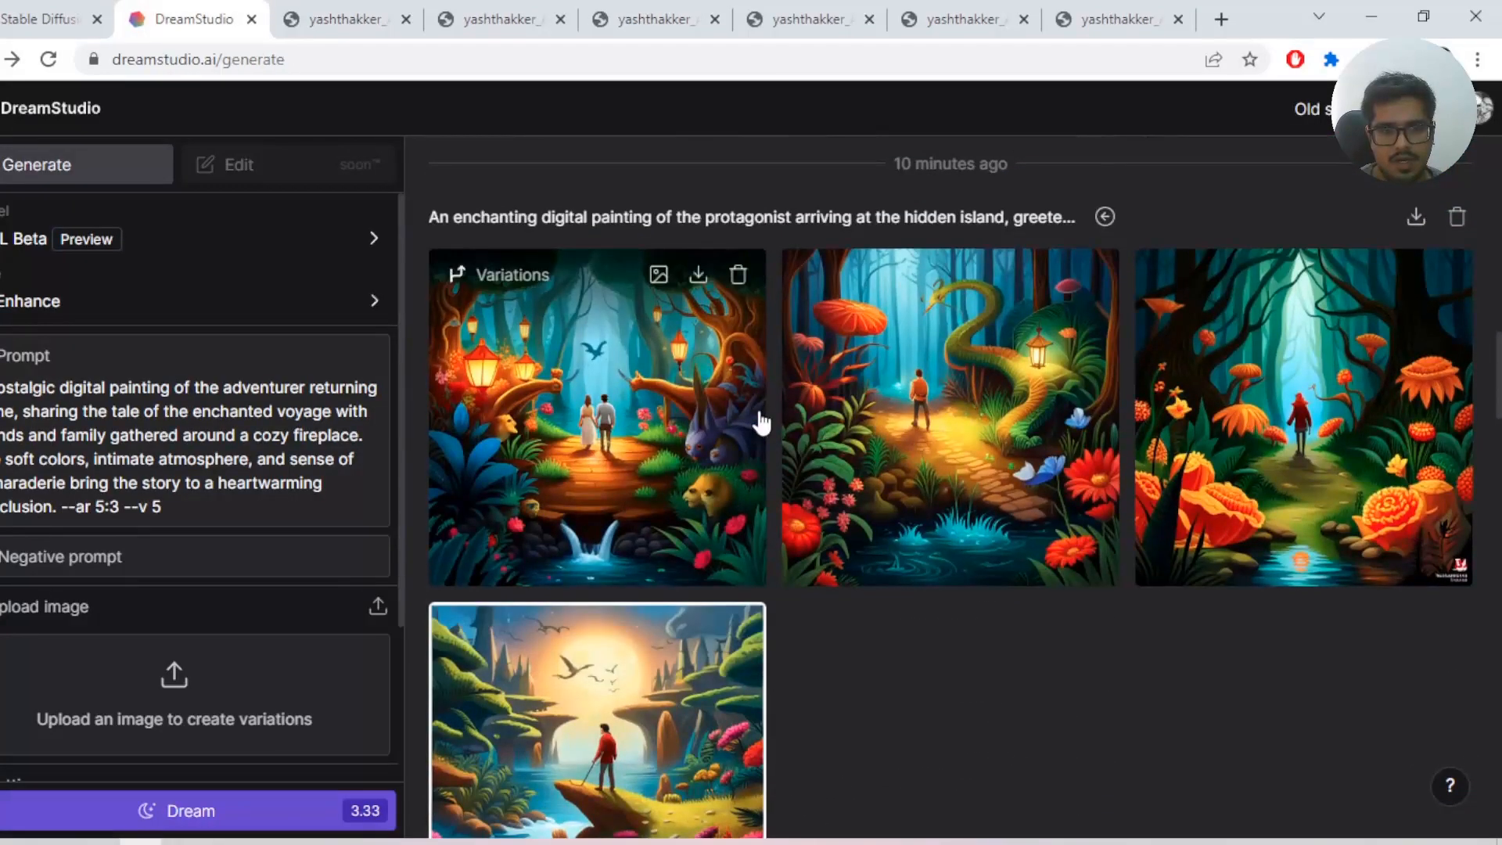
scroll(down, 3)
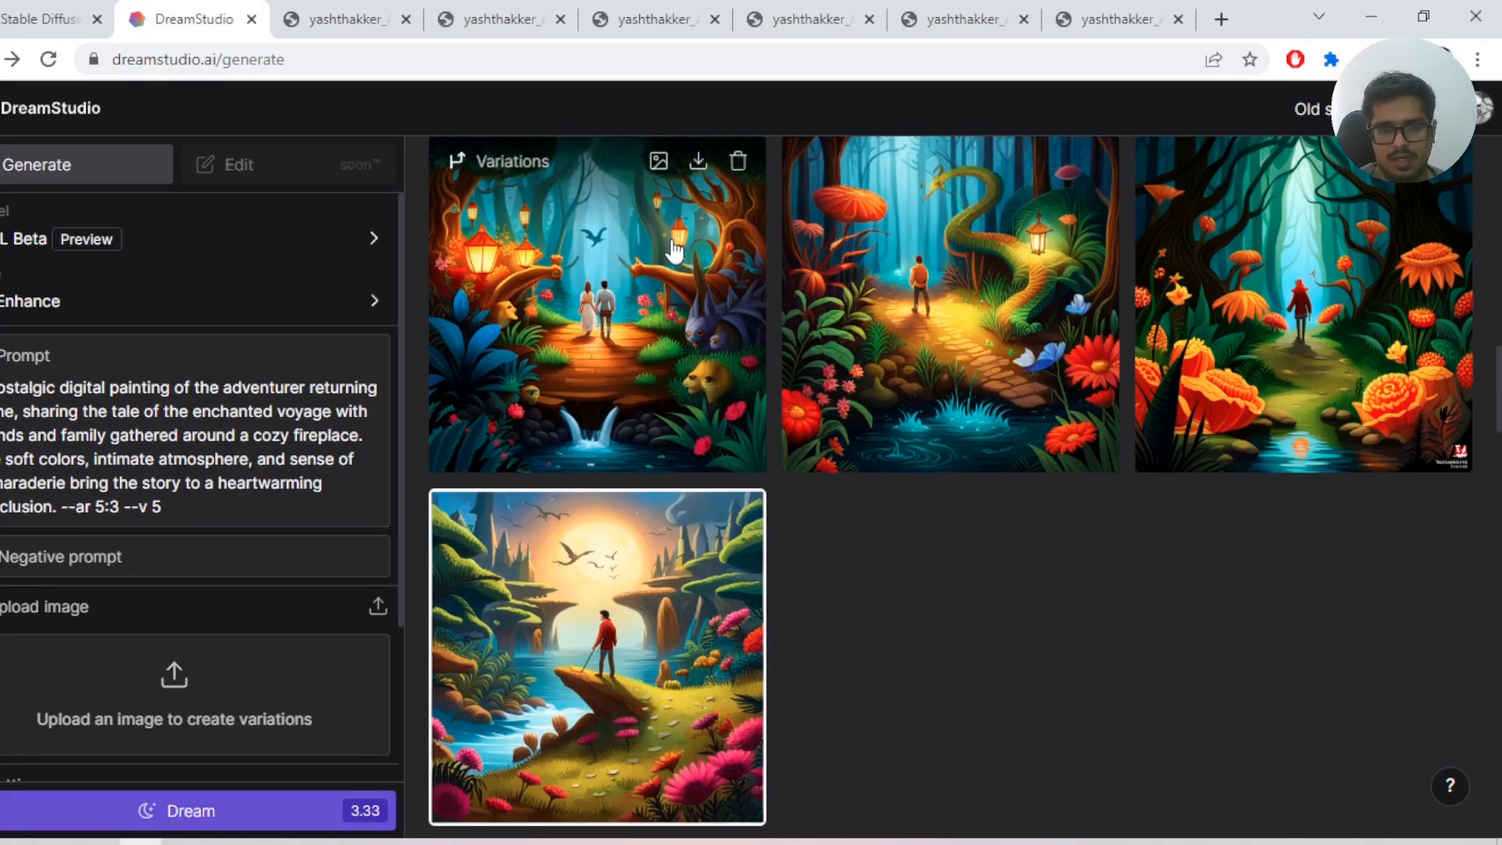
mouse_move(911, 268)
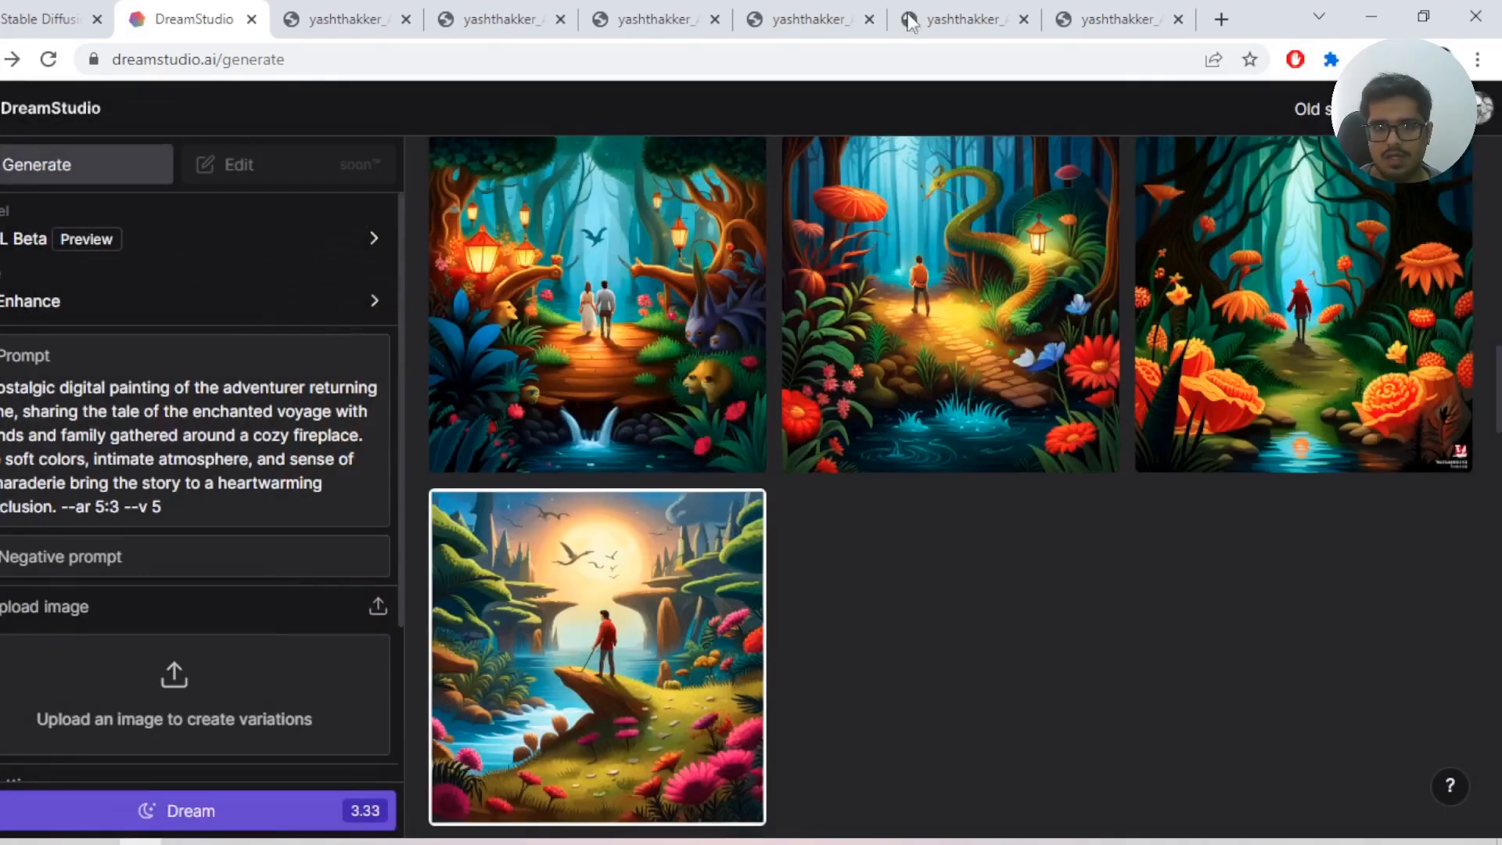
- Bring up Midjourney's misty mushroom-forest grid in the Discord CDN tab for comparison
click(809, 19)
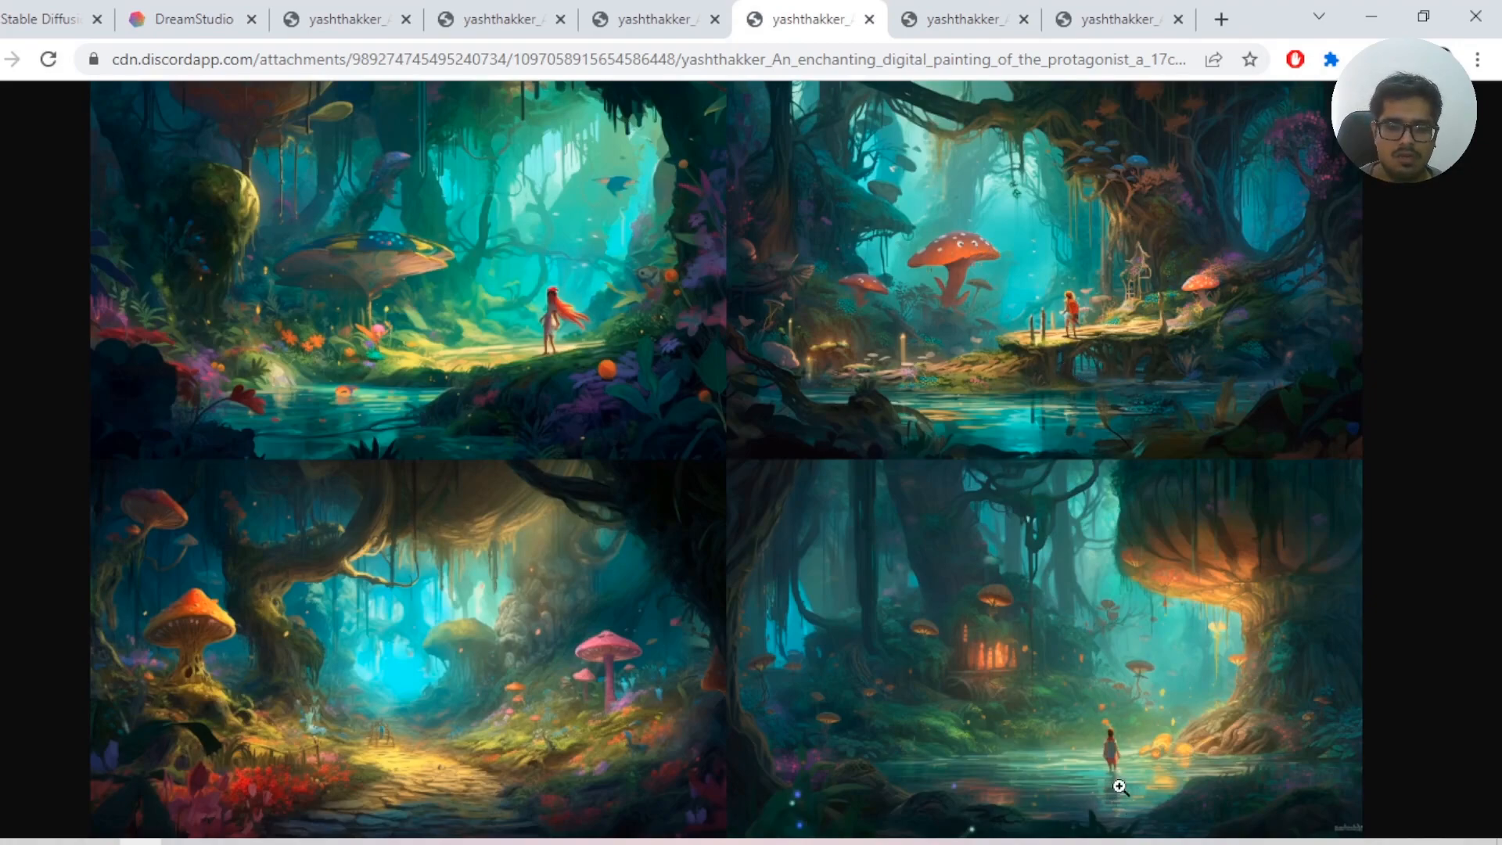
mouse_move(1147, 663)
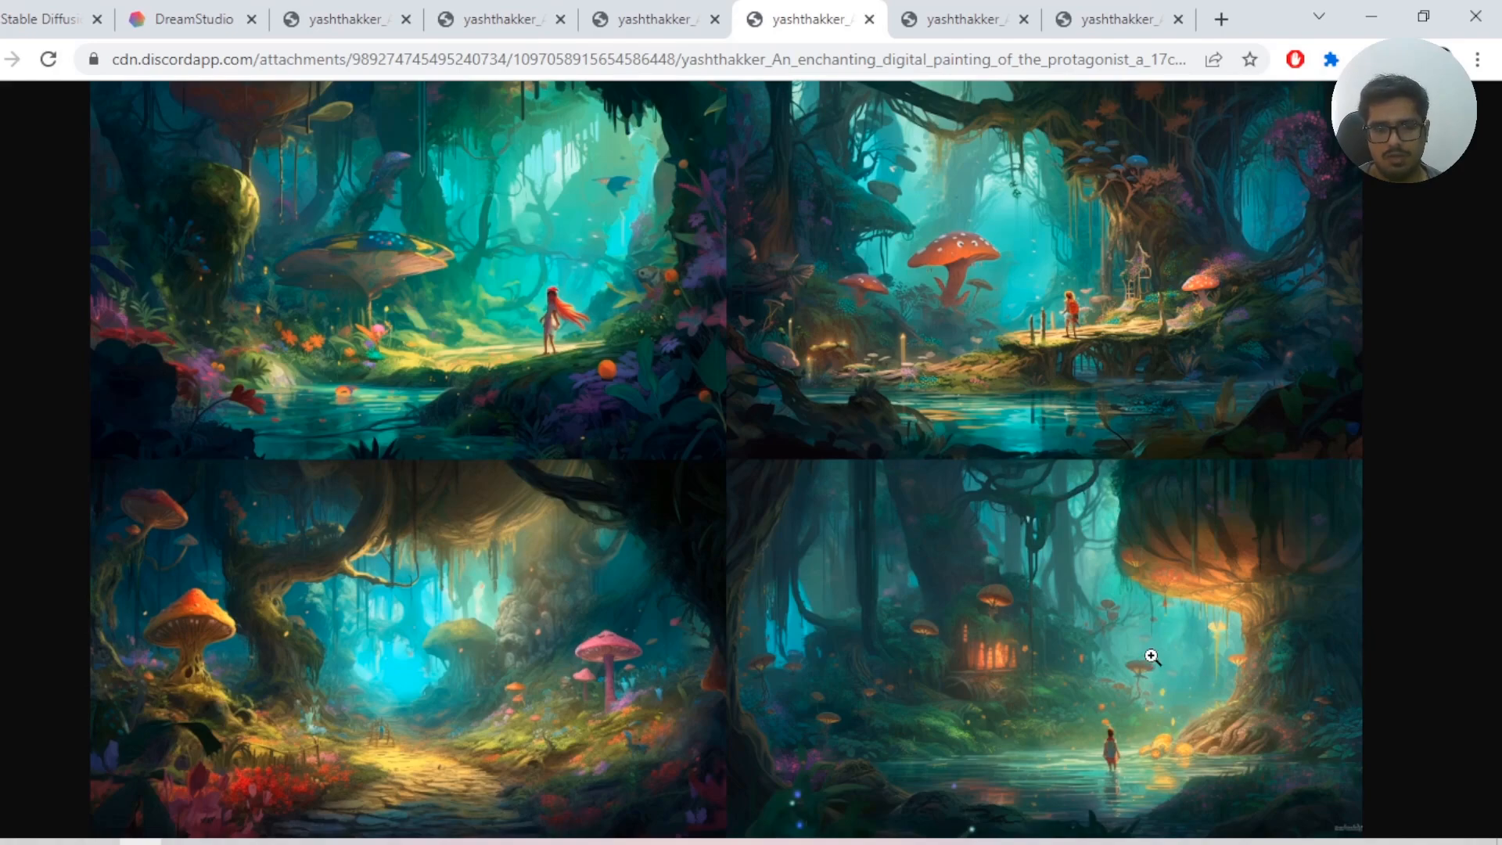
mouse_move(949, 397)
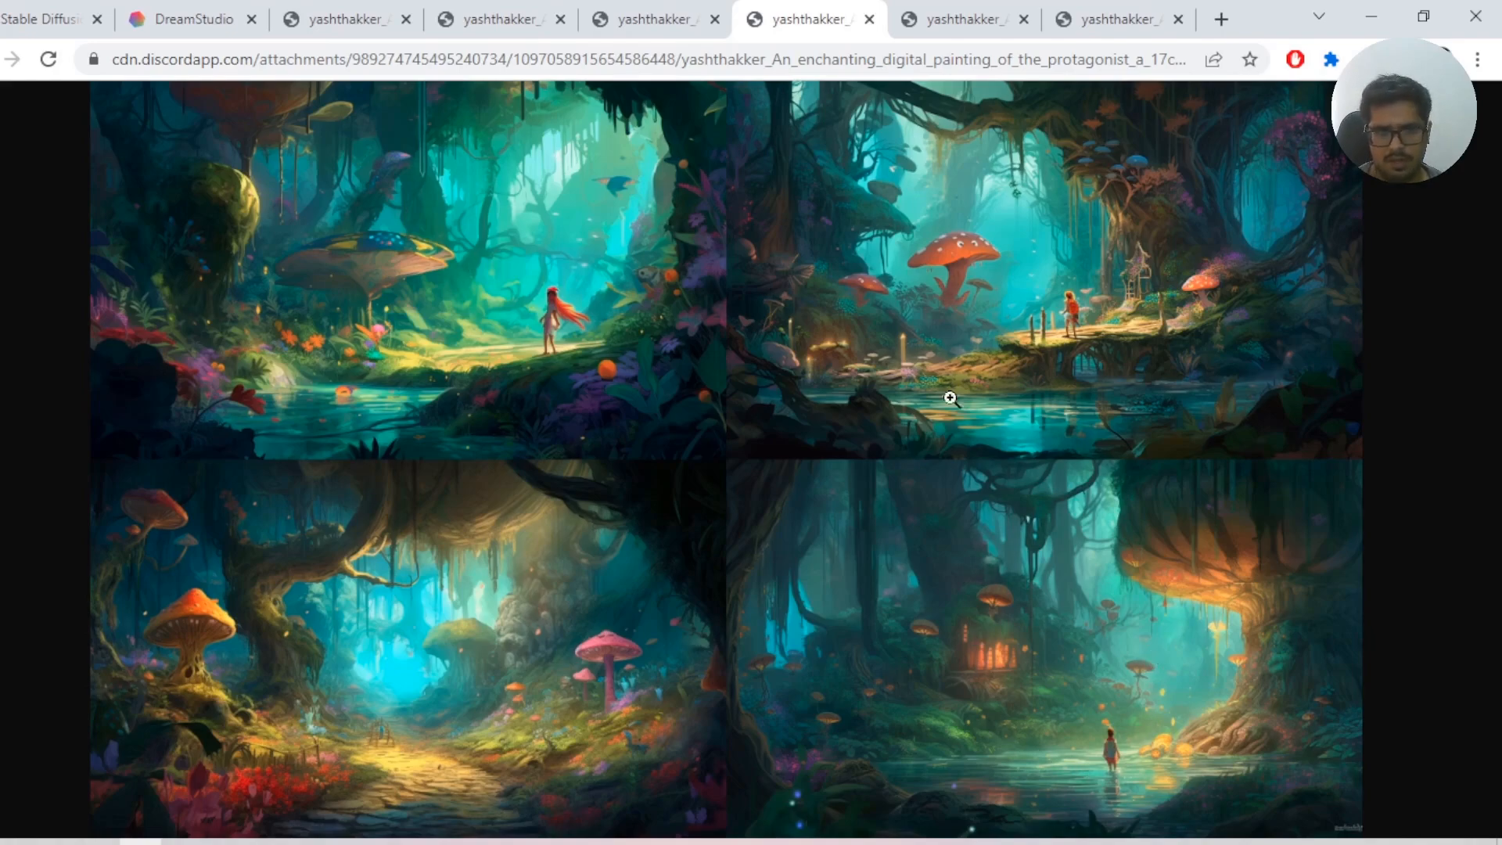
- Return to the DreamStudio results feed showing the adventurer images
click(191, 19)
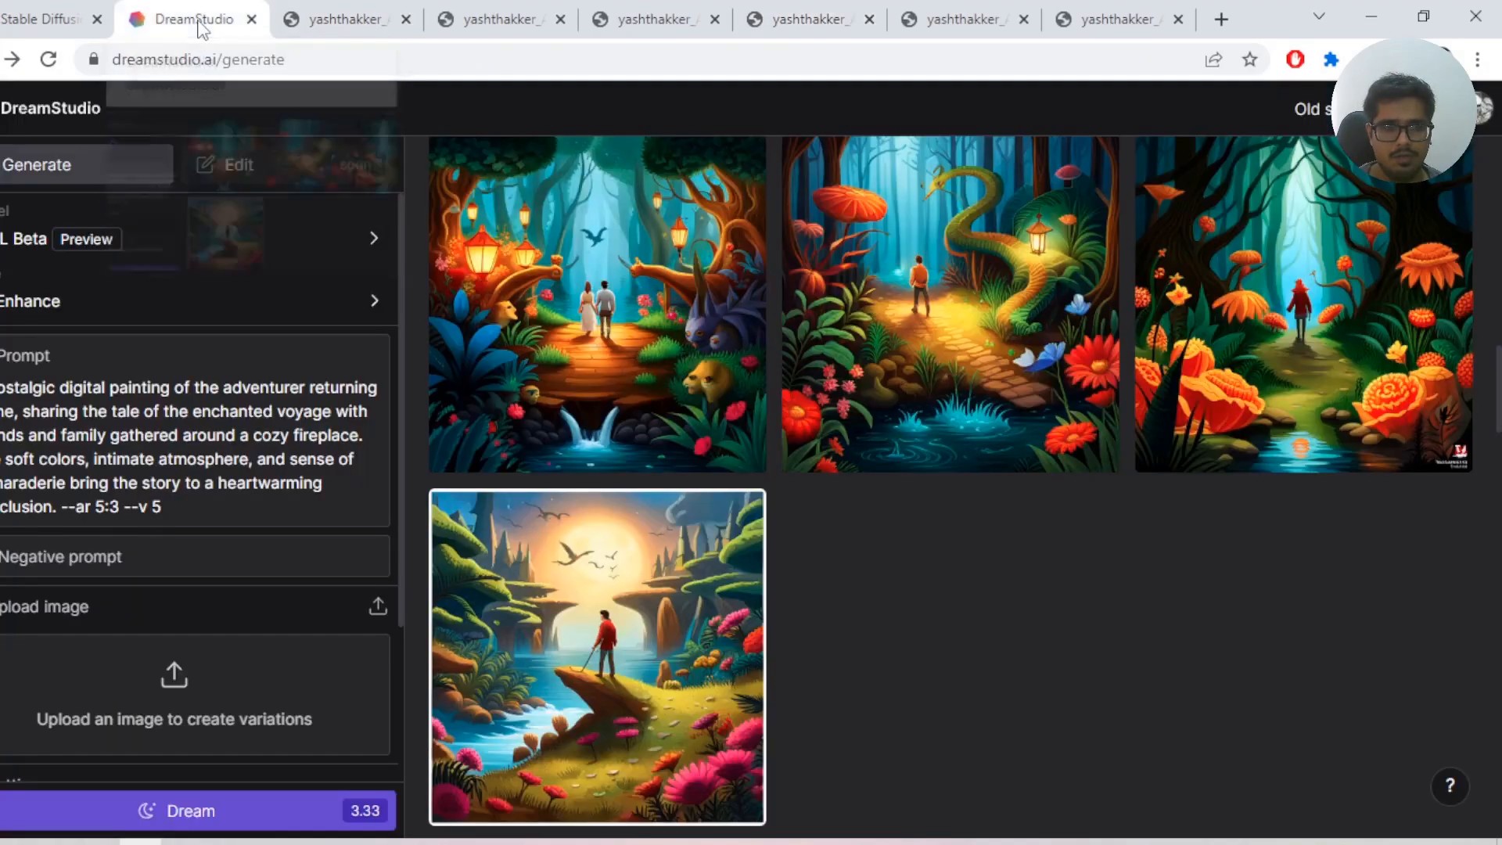
mouse_move(944, 564)
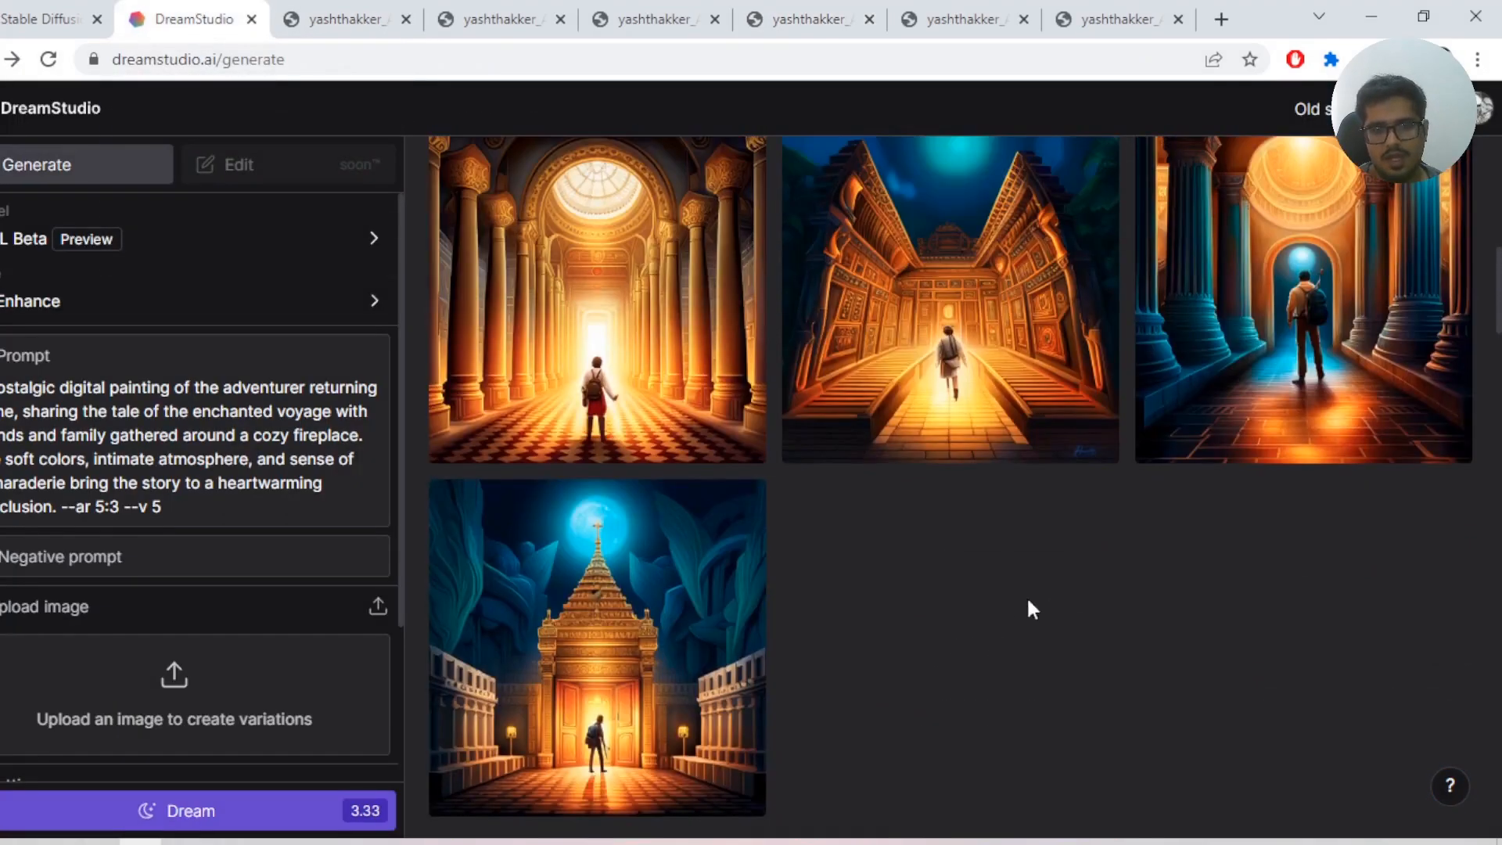
mouse_move(1041, 532)
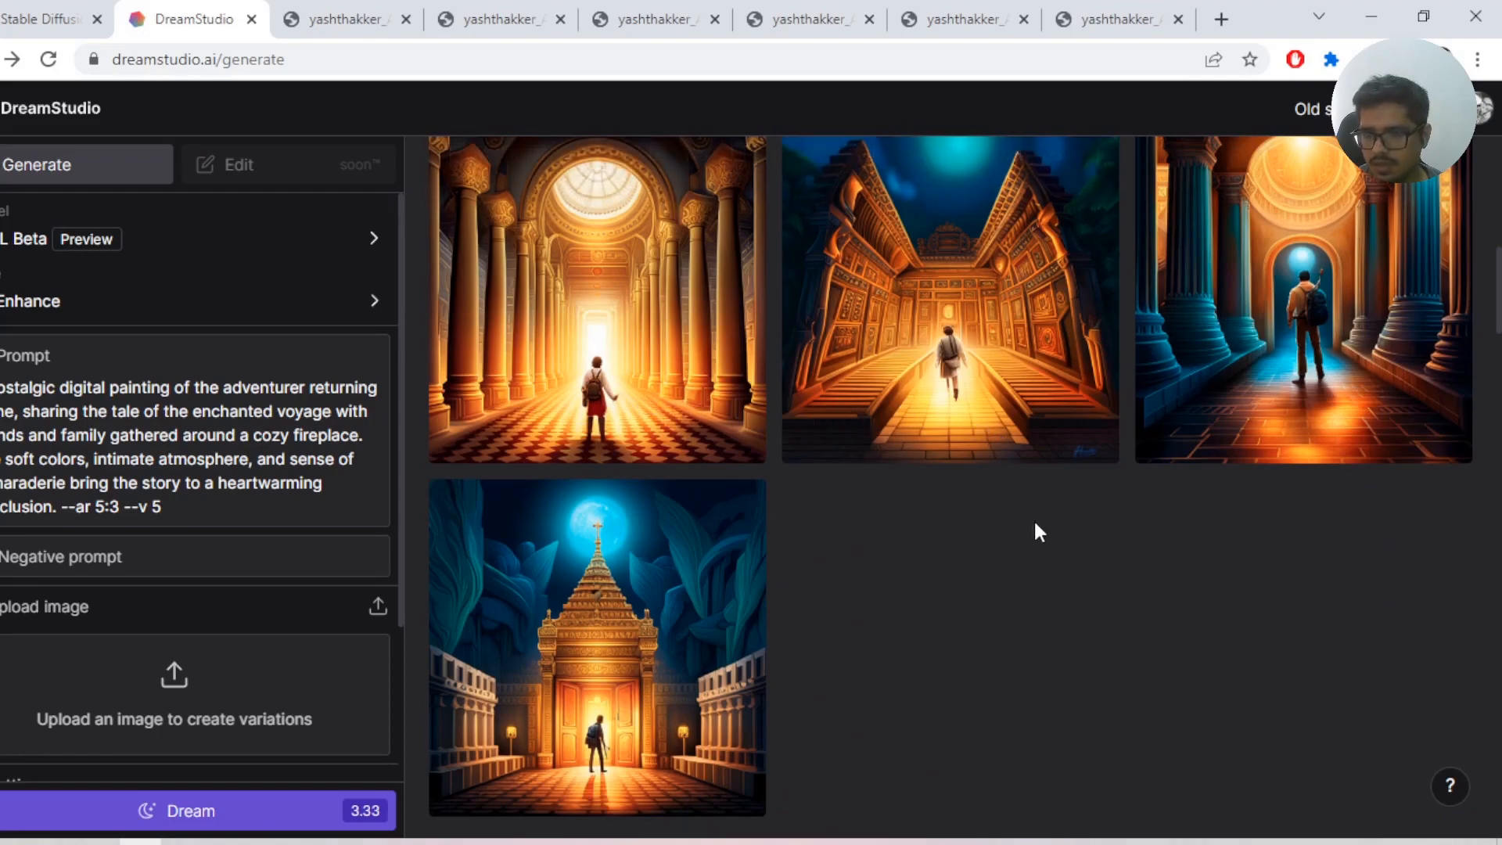
mouse_move(560, 338)
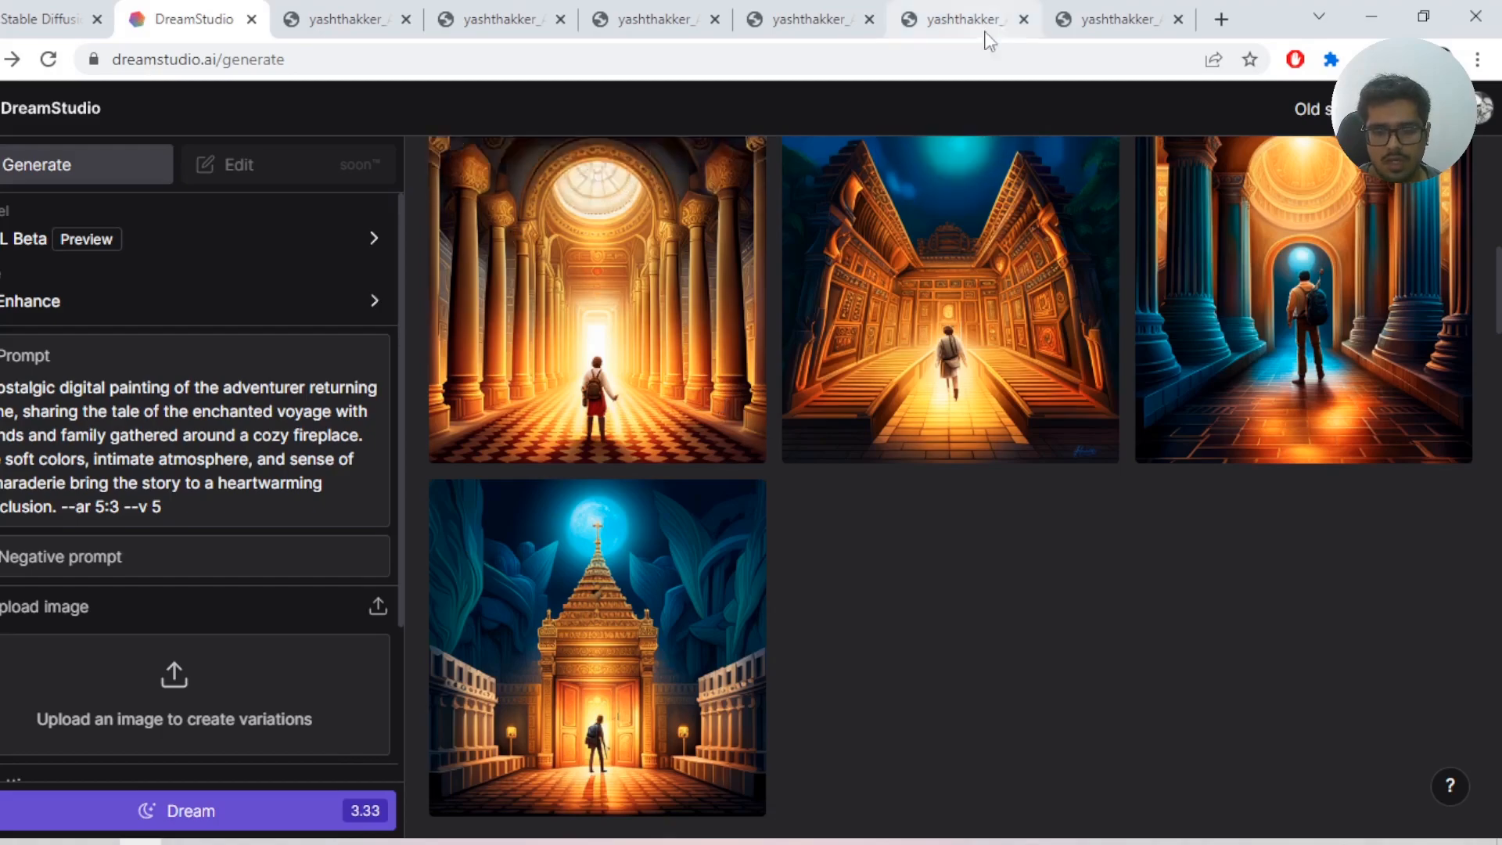
- View Midjourney's fiery ancient-temple grid zoomed in on the adventurer at the carved door
click(957, 18)
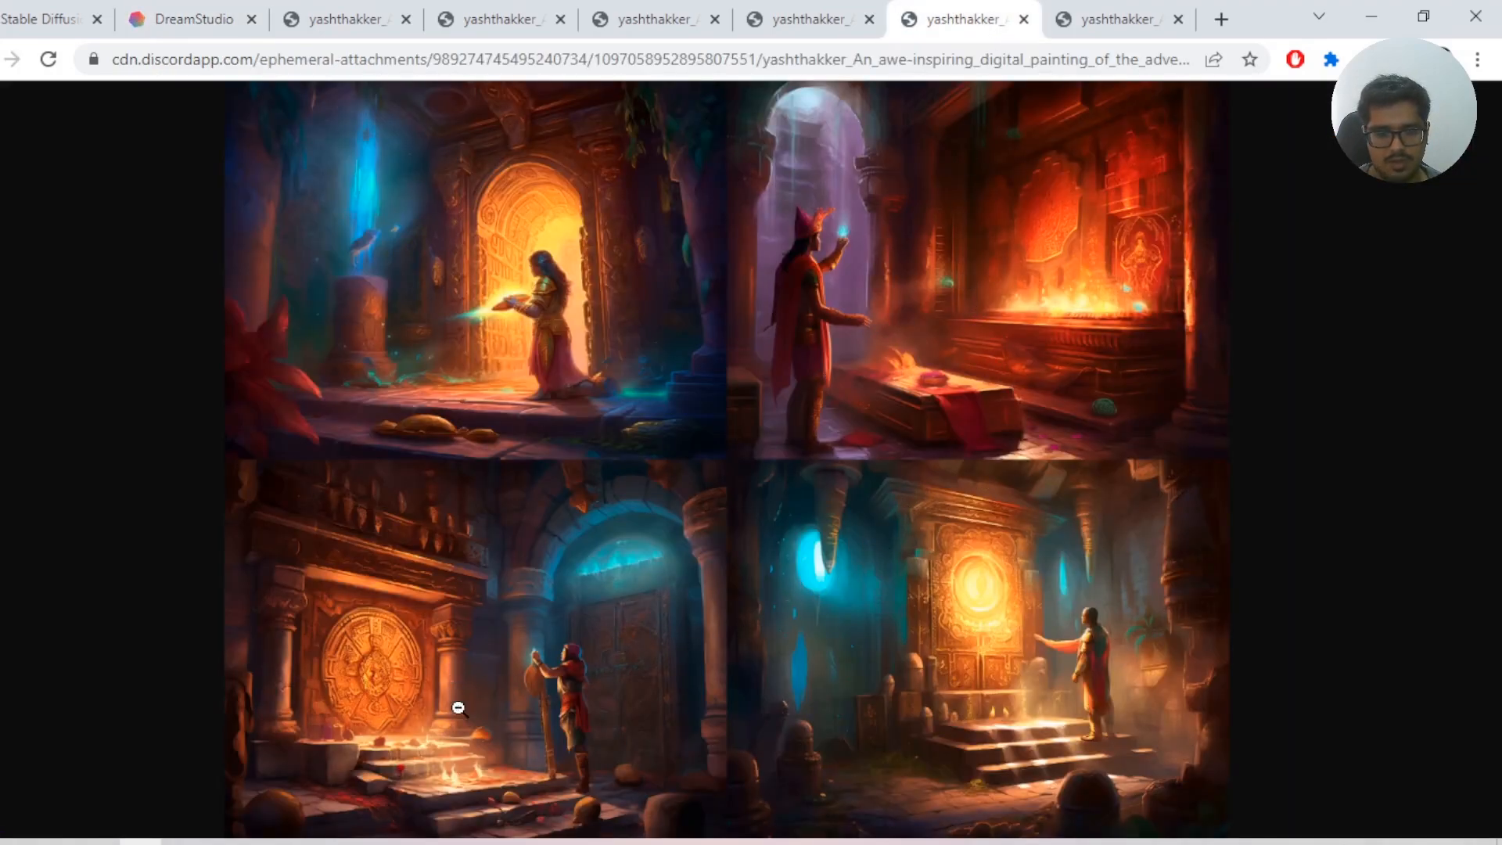
click(459, 708)
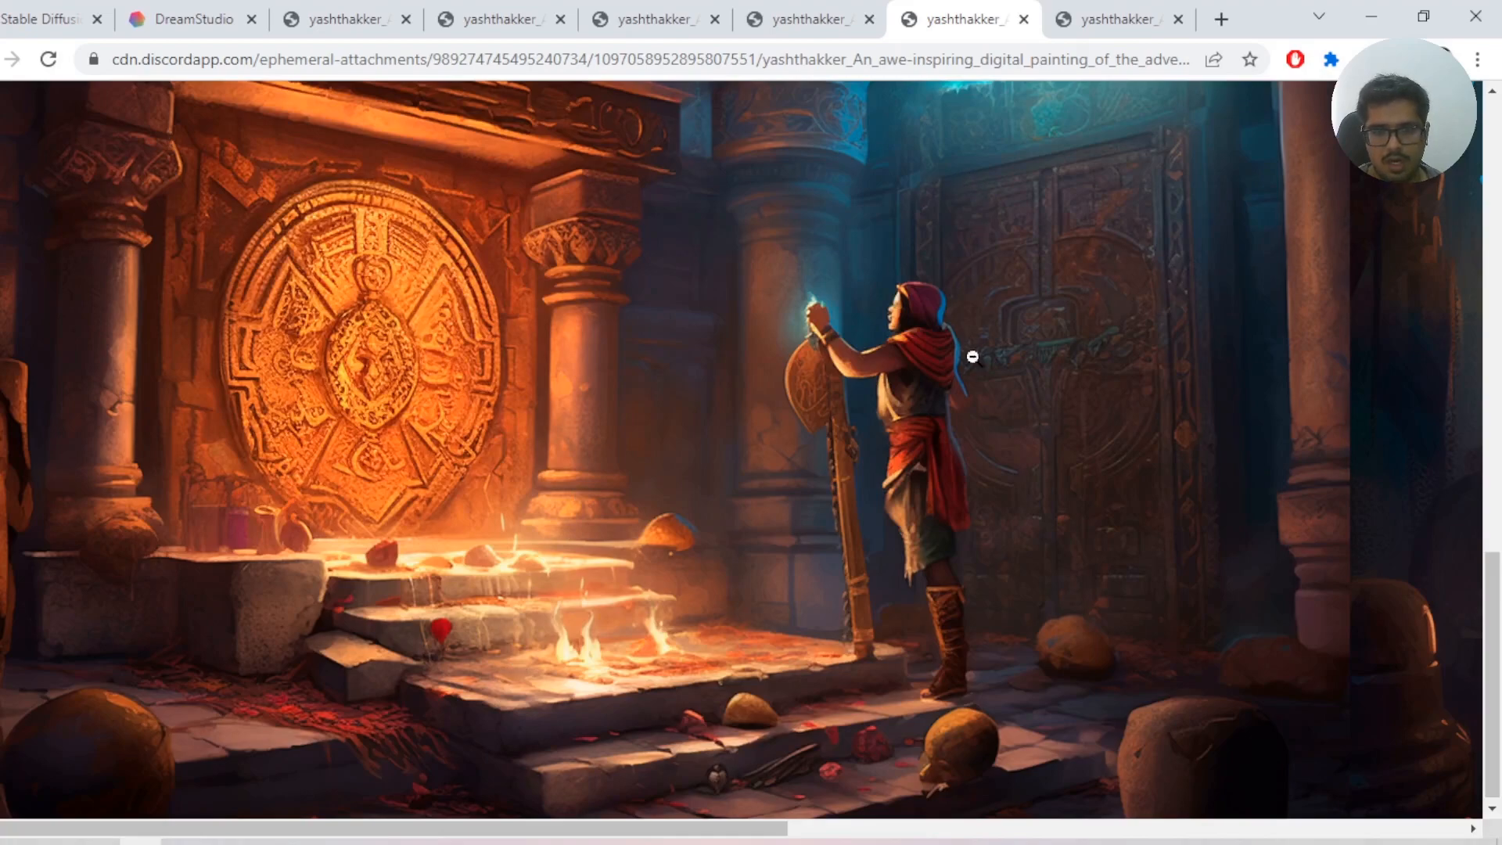
mouse_move(668, 364)
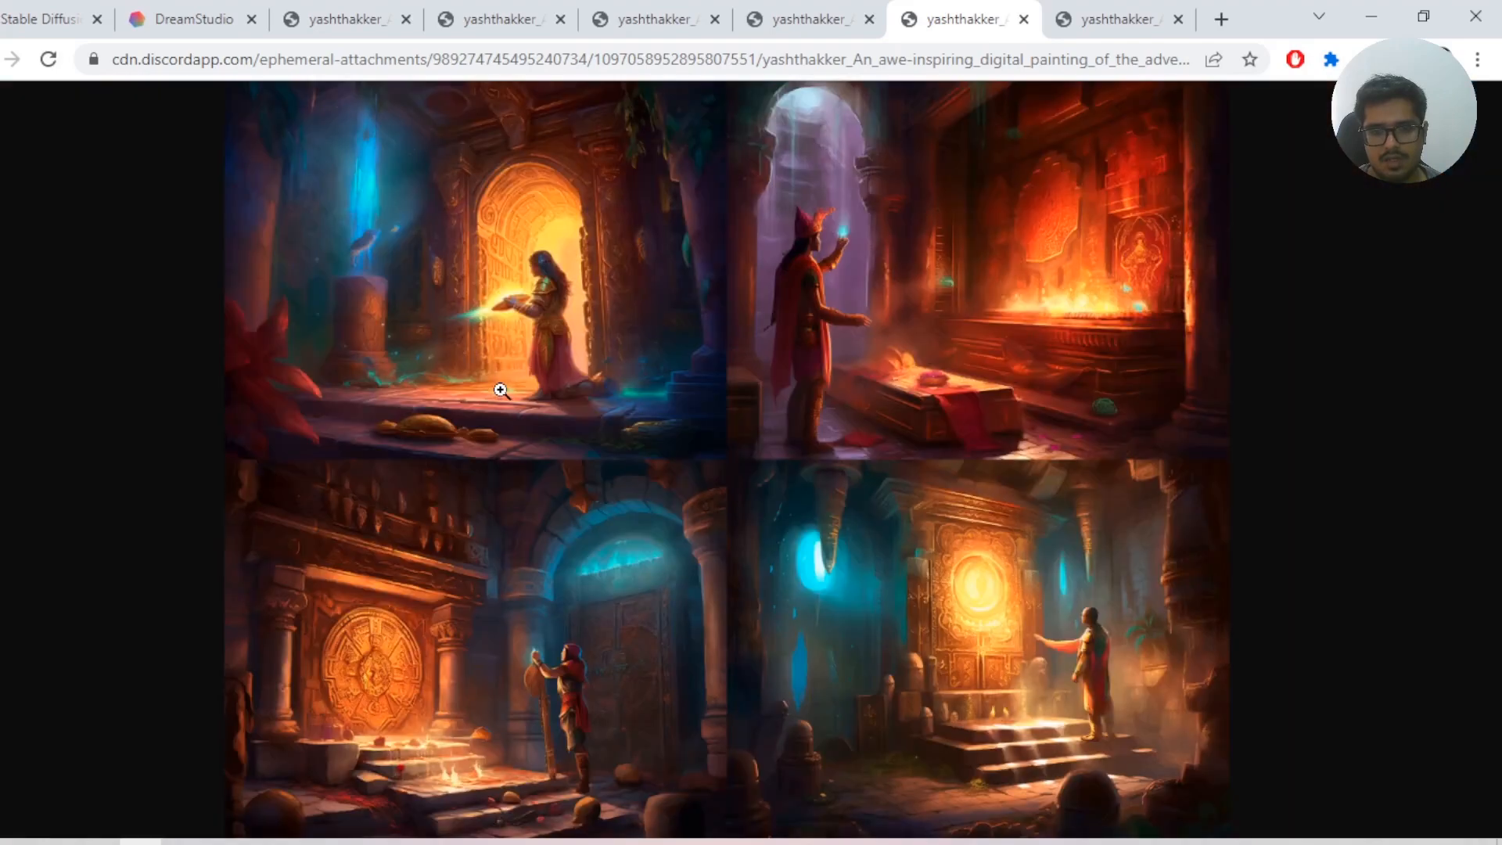
mouse_move(644, 386)
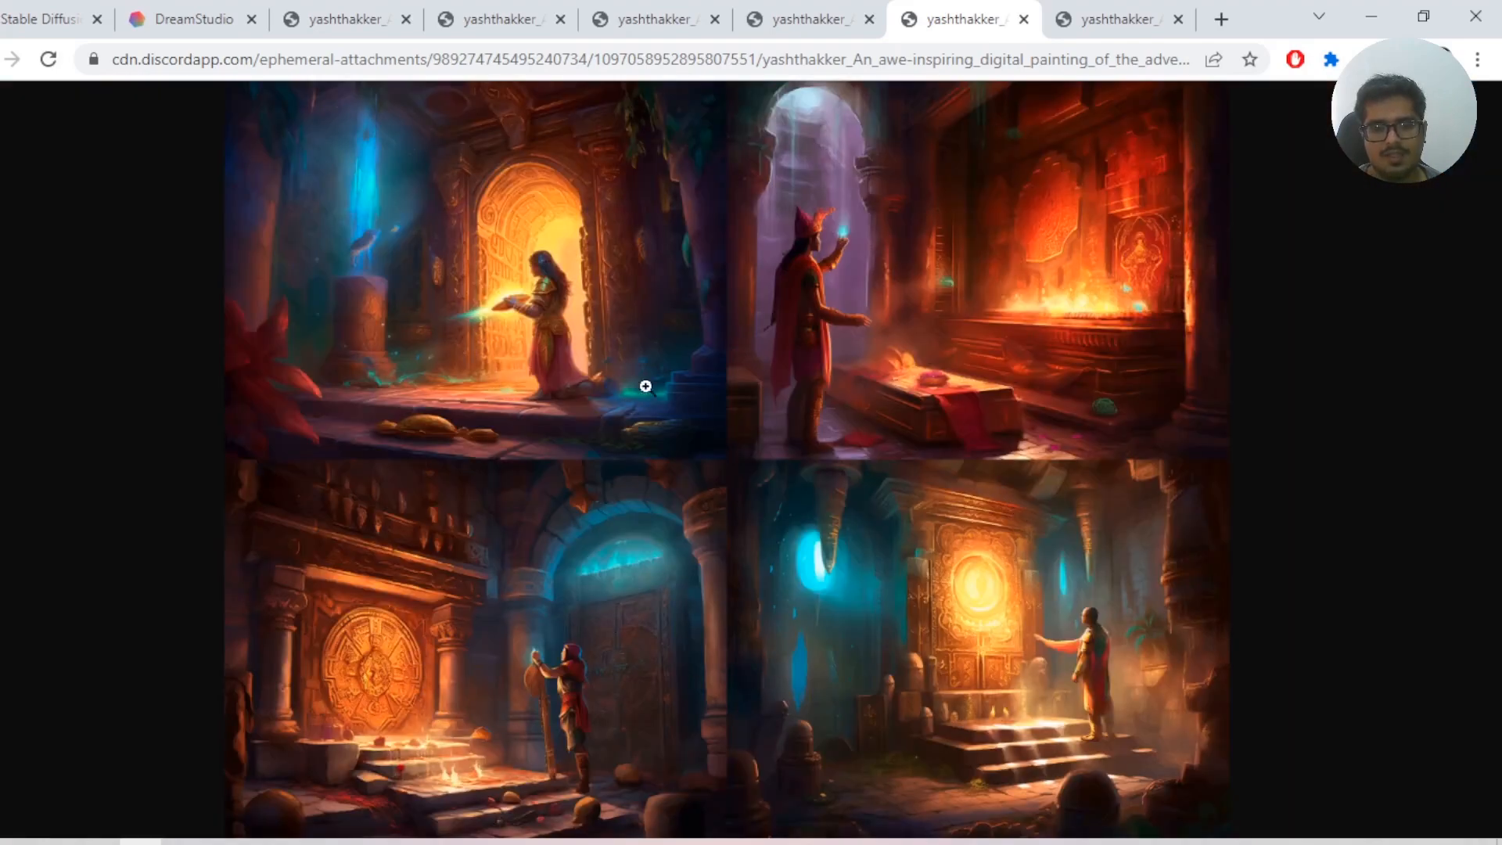
- Compare DreamStudio's temple results against Midjourney's, then check the Styles picker with Enhance kept
click(177, 19)
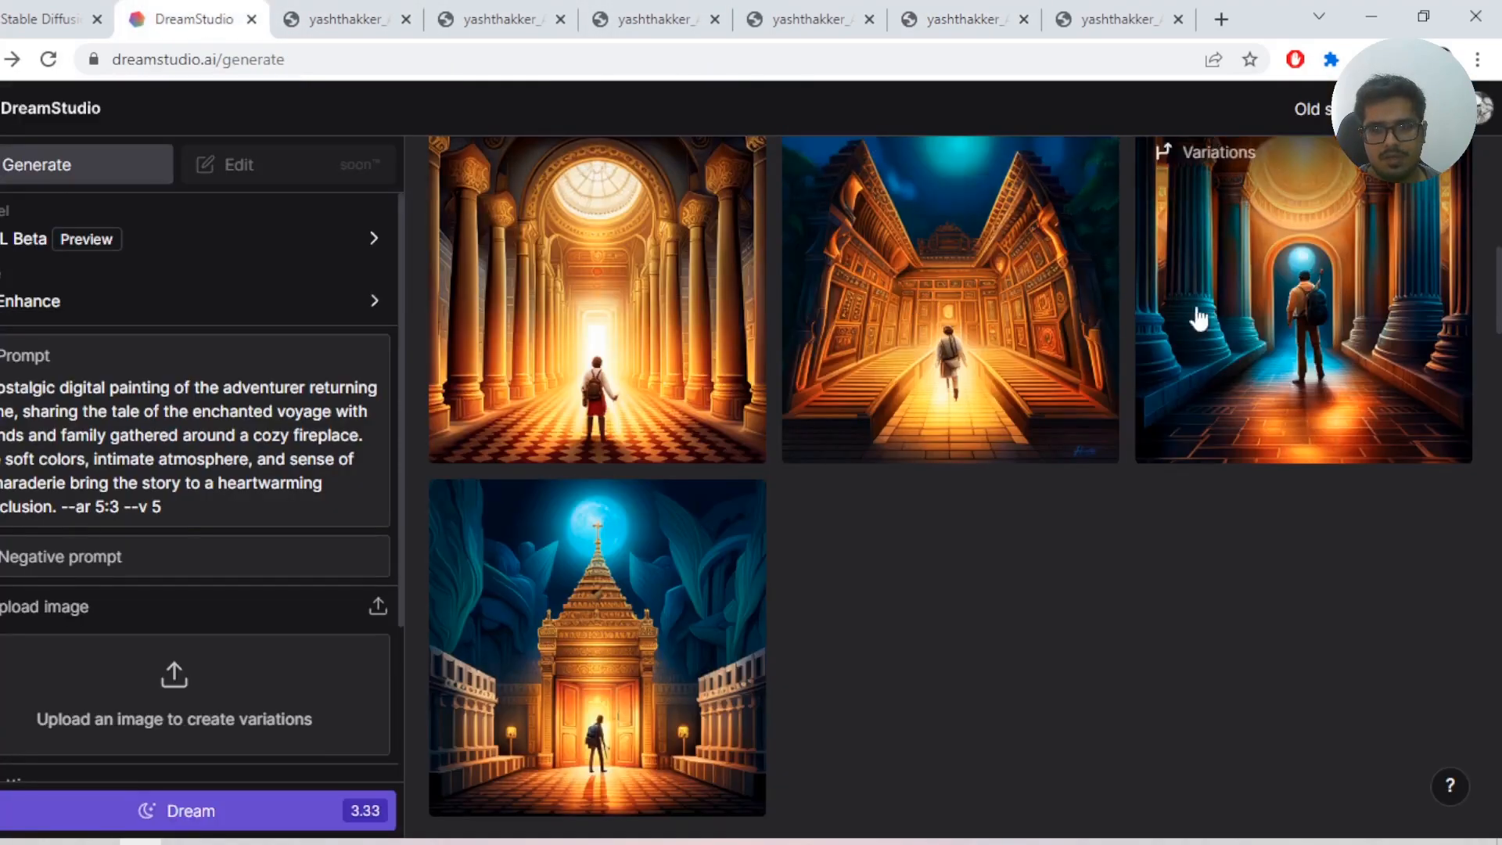
mouse_move(1202, 263)
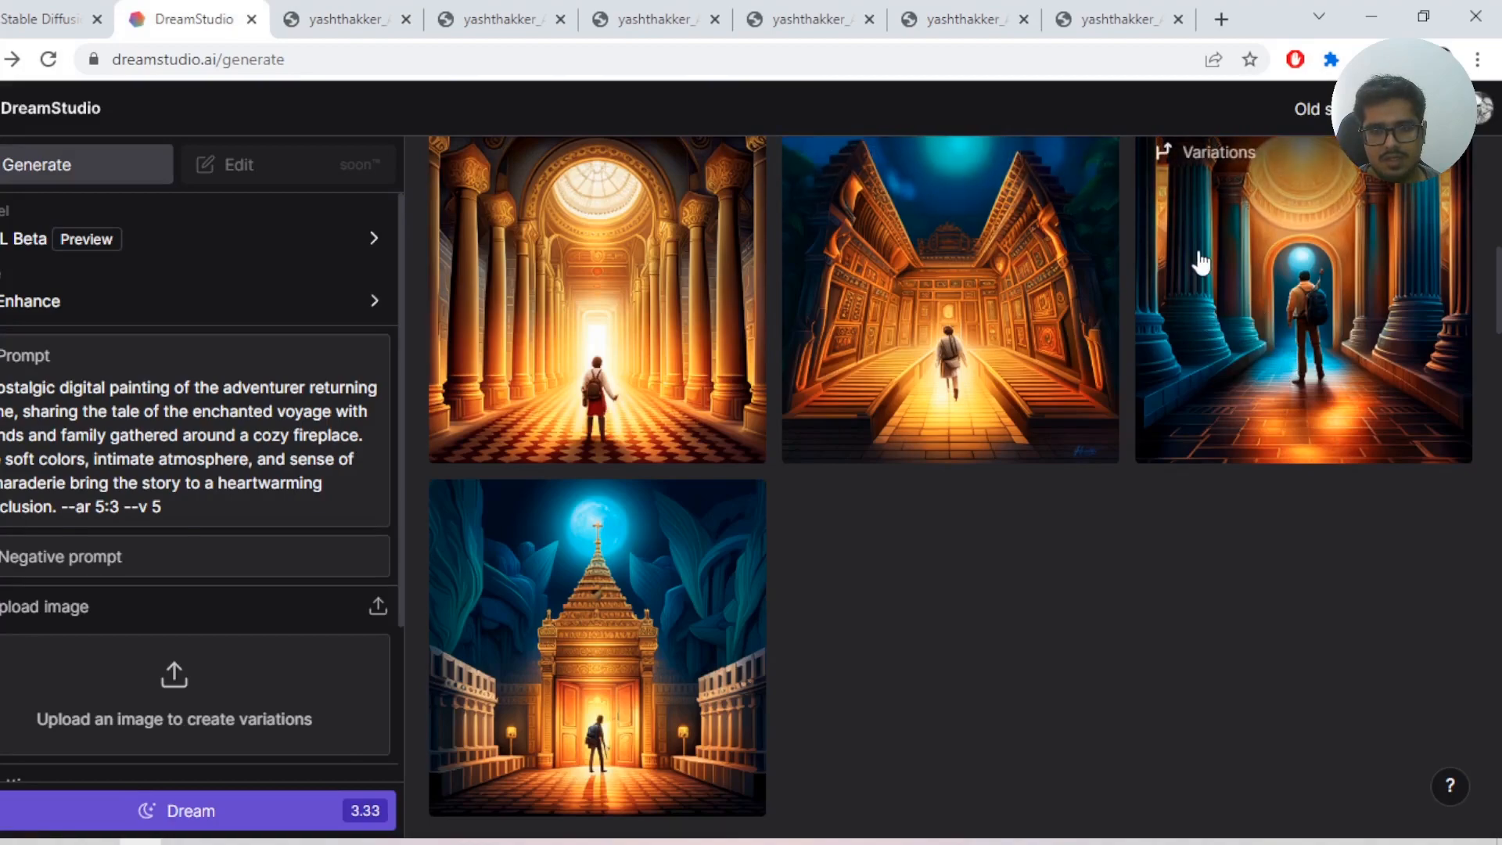
mouse_move(584, 370)
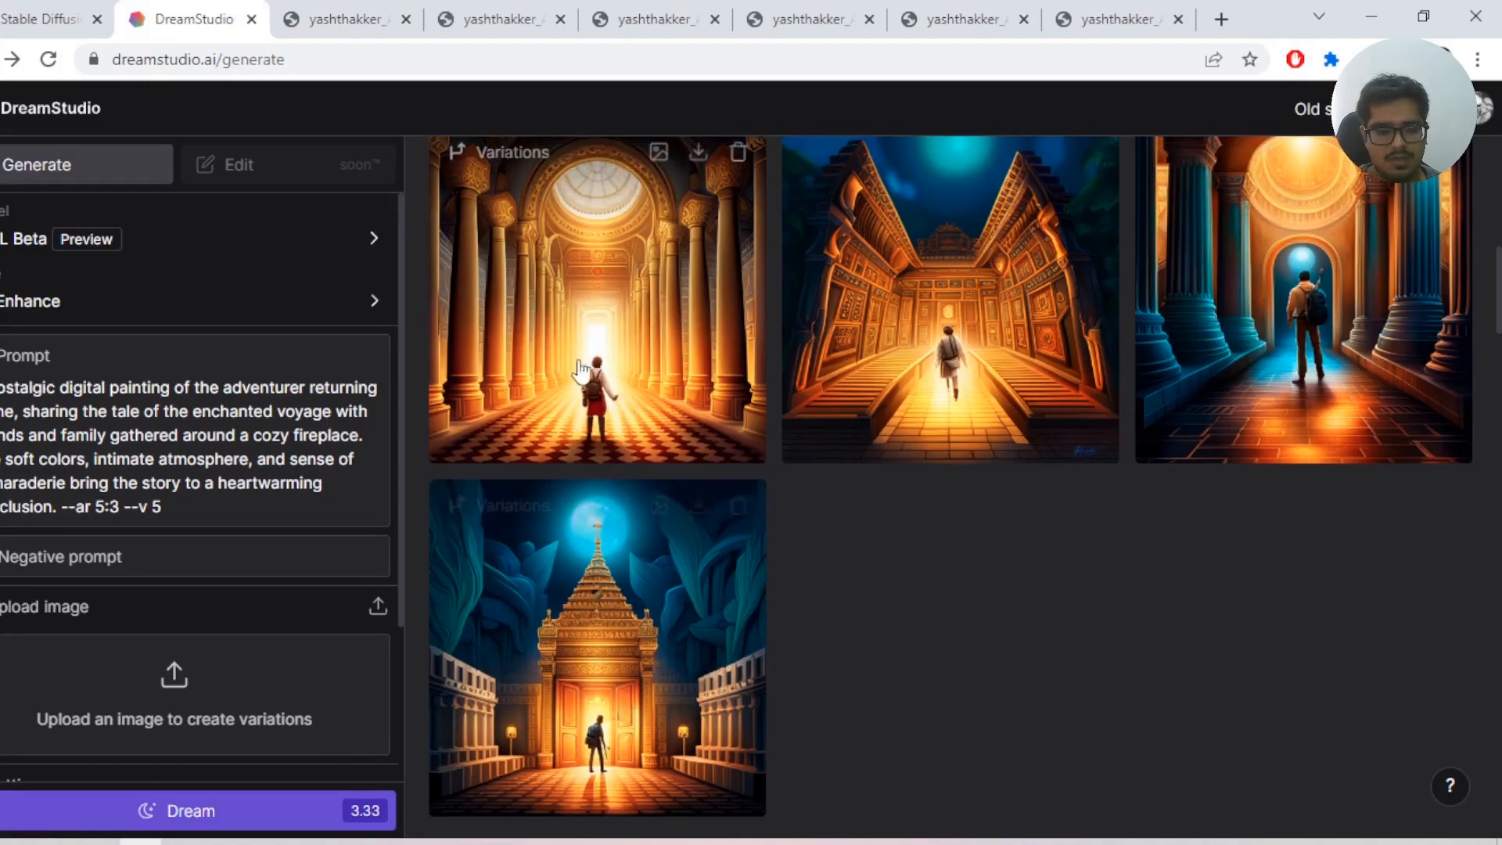
mouse_move(579, 518)
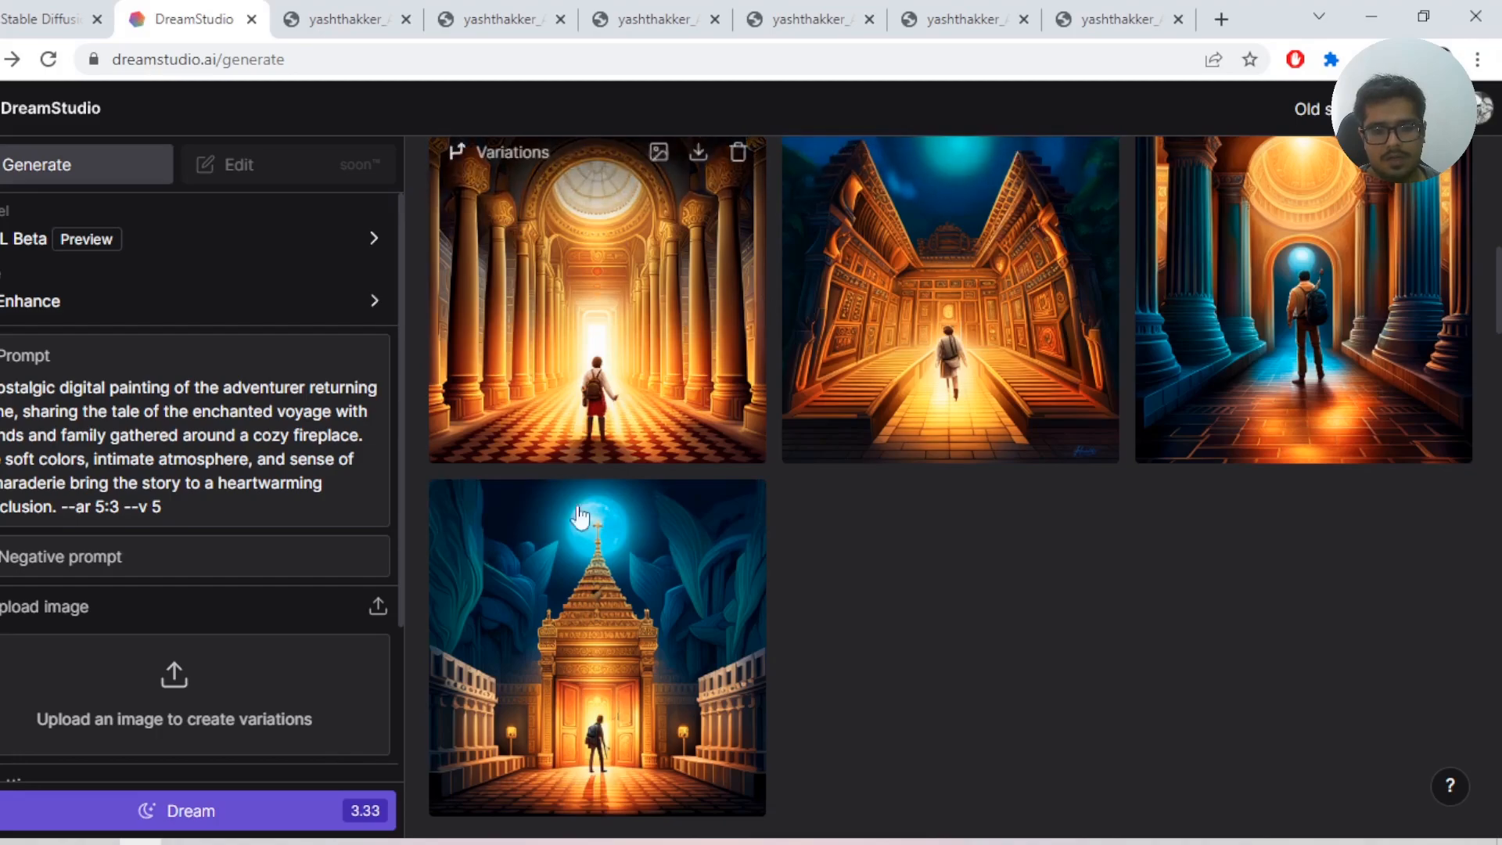
click(963, 18)
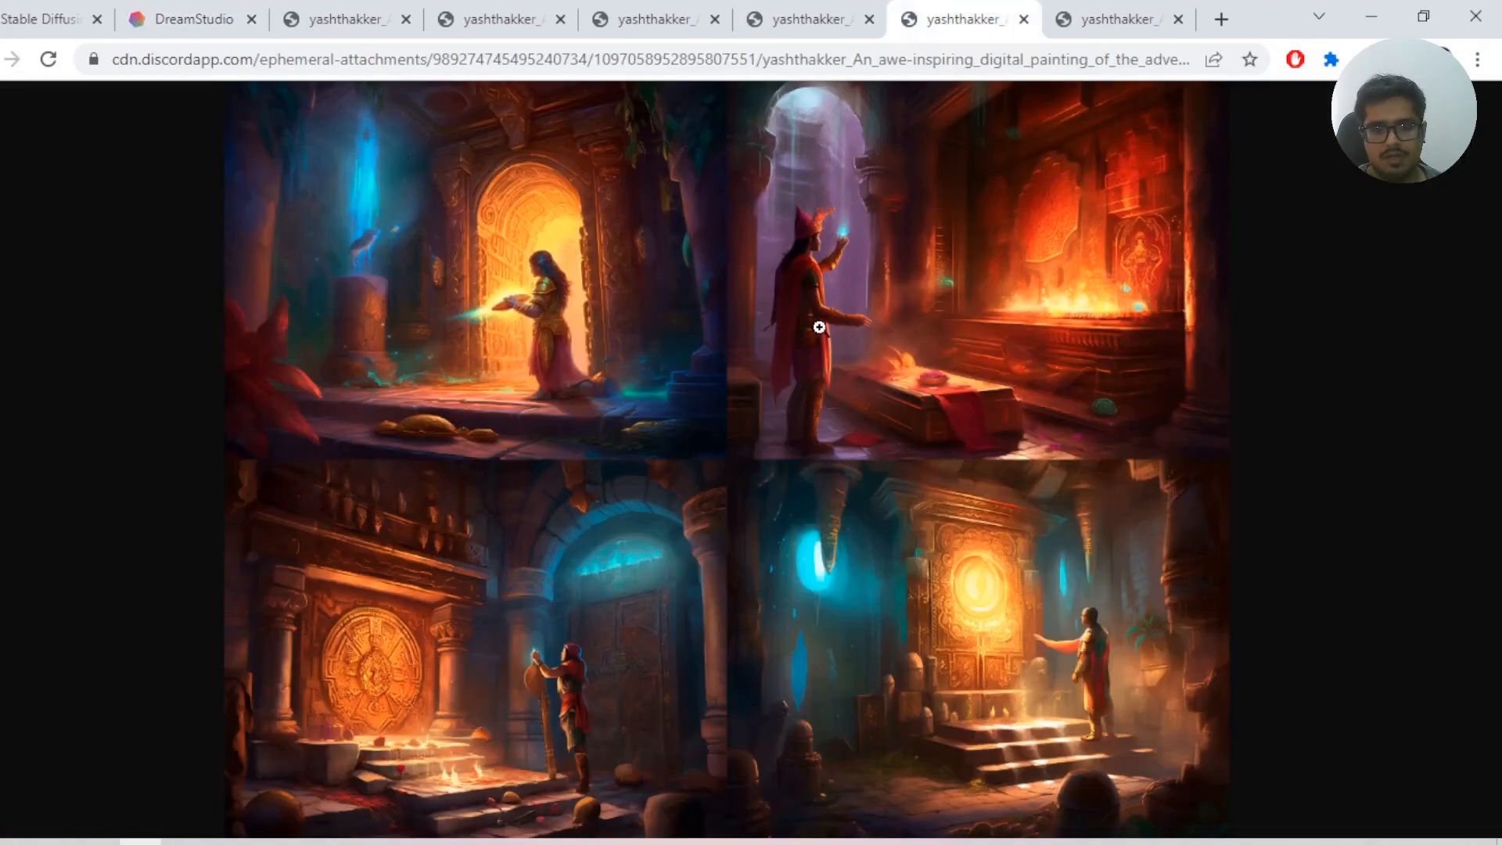
click(188, 19)
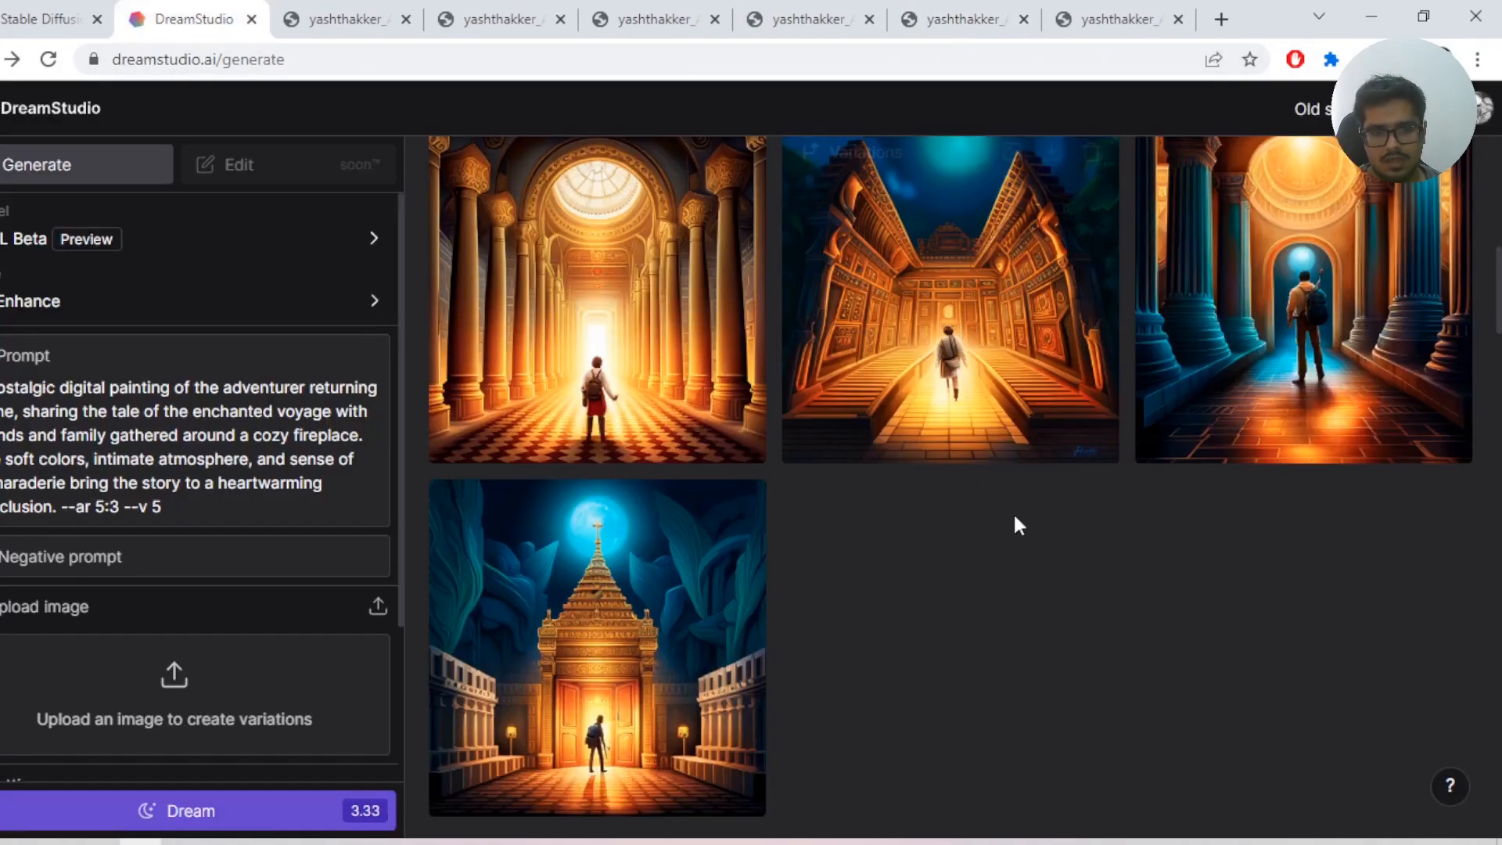
click(28, 300)
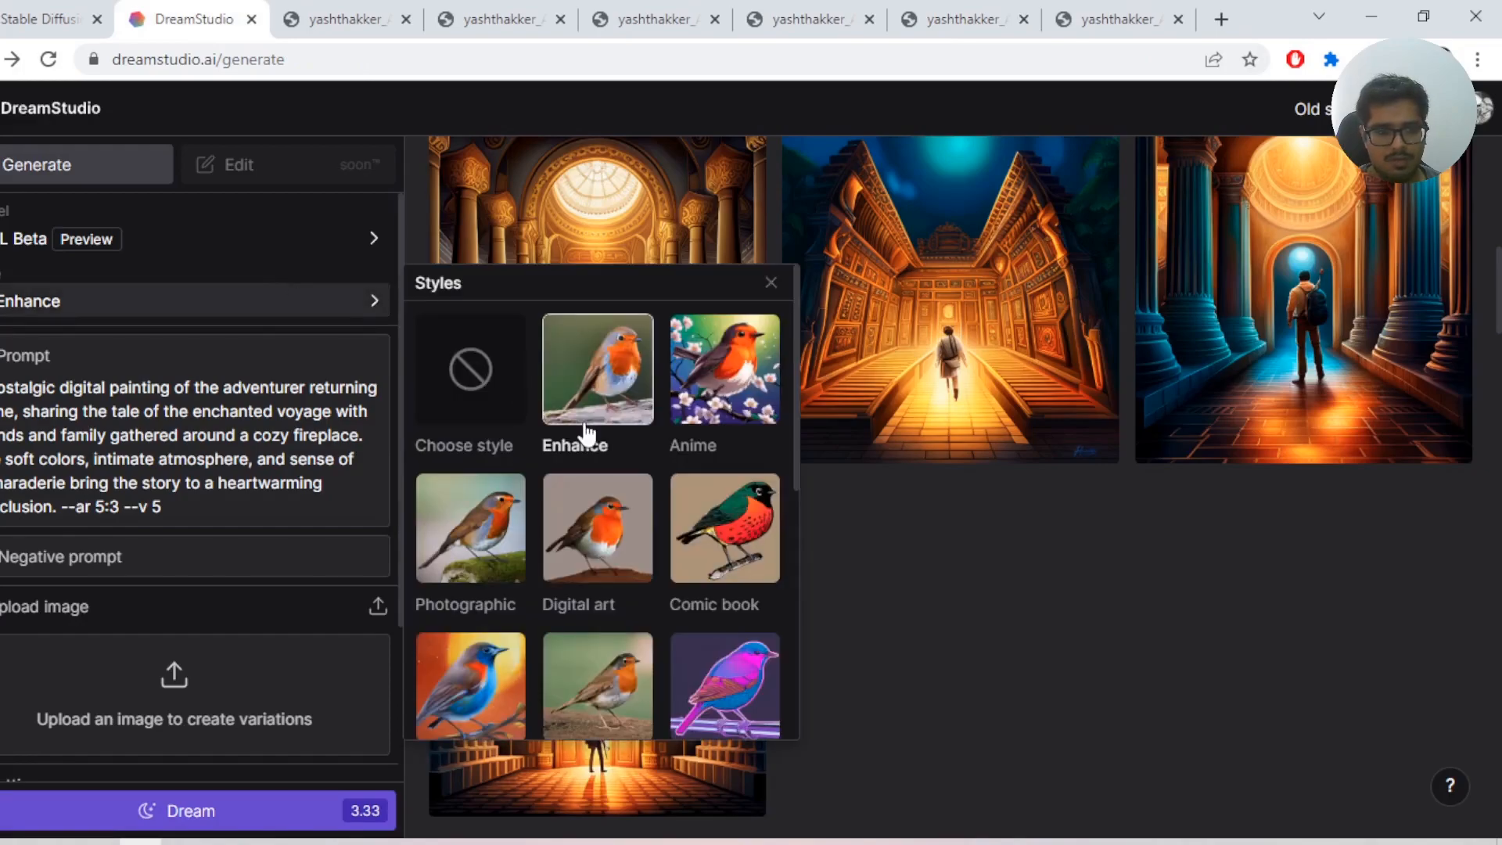
click(772, 281)
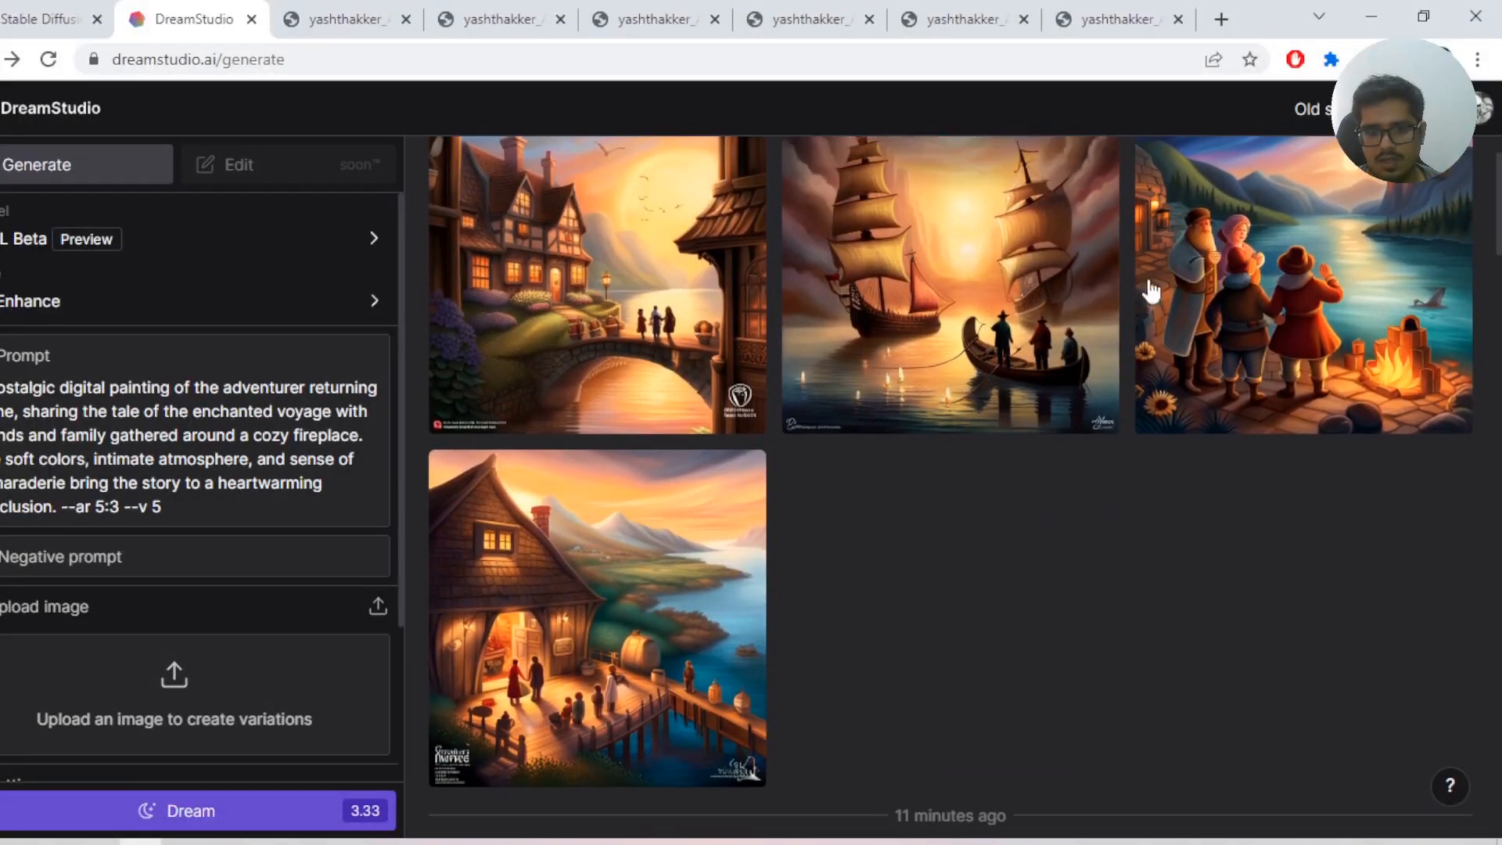
mouse_move(1013, 362)
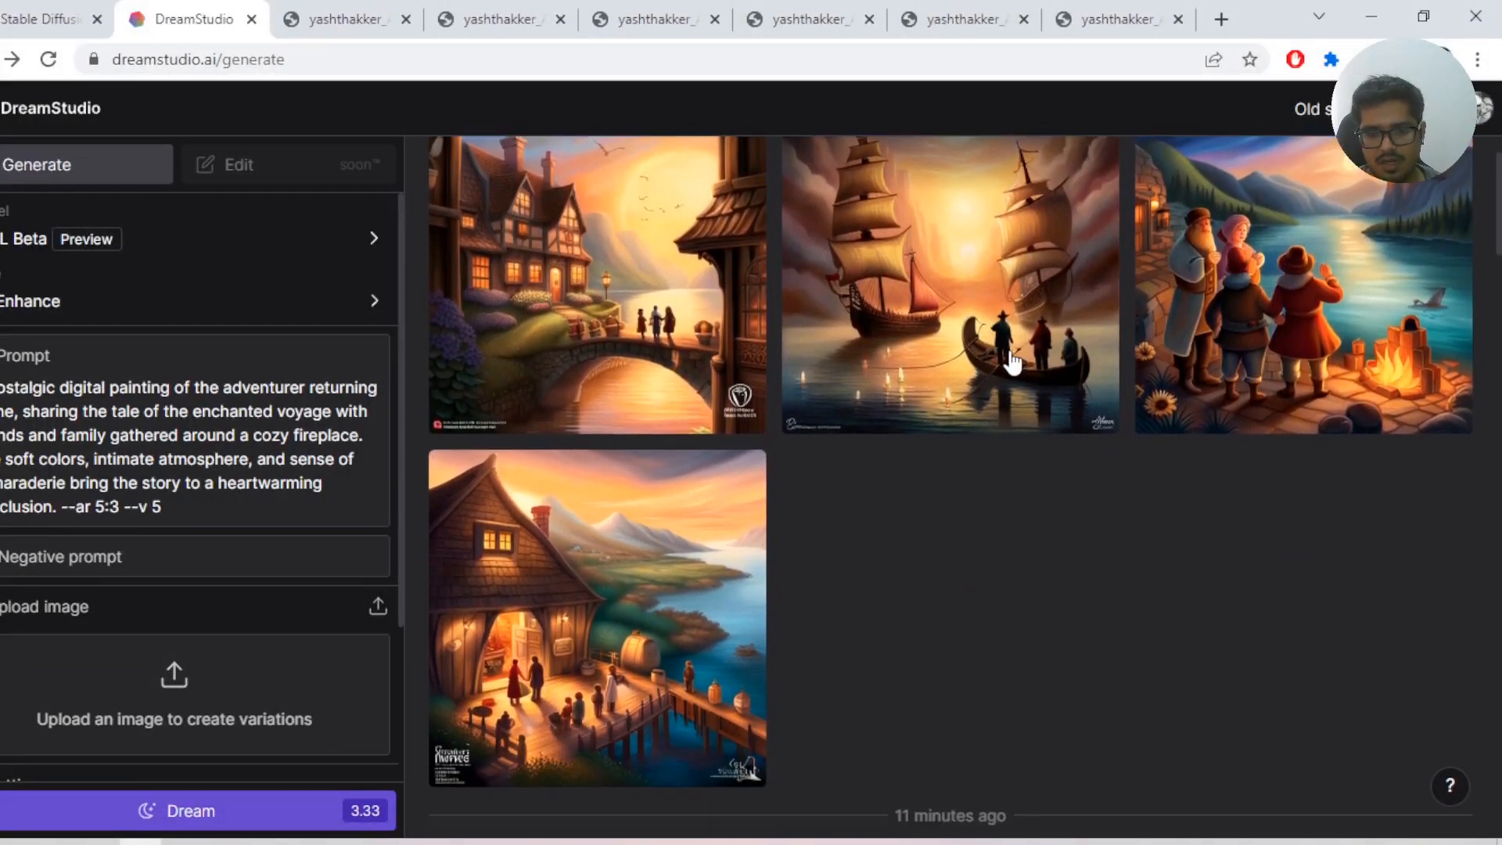
- Inspect DreamStudio's four nostalgic homecoming paintings in the results feed
click(597, 285)
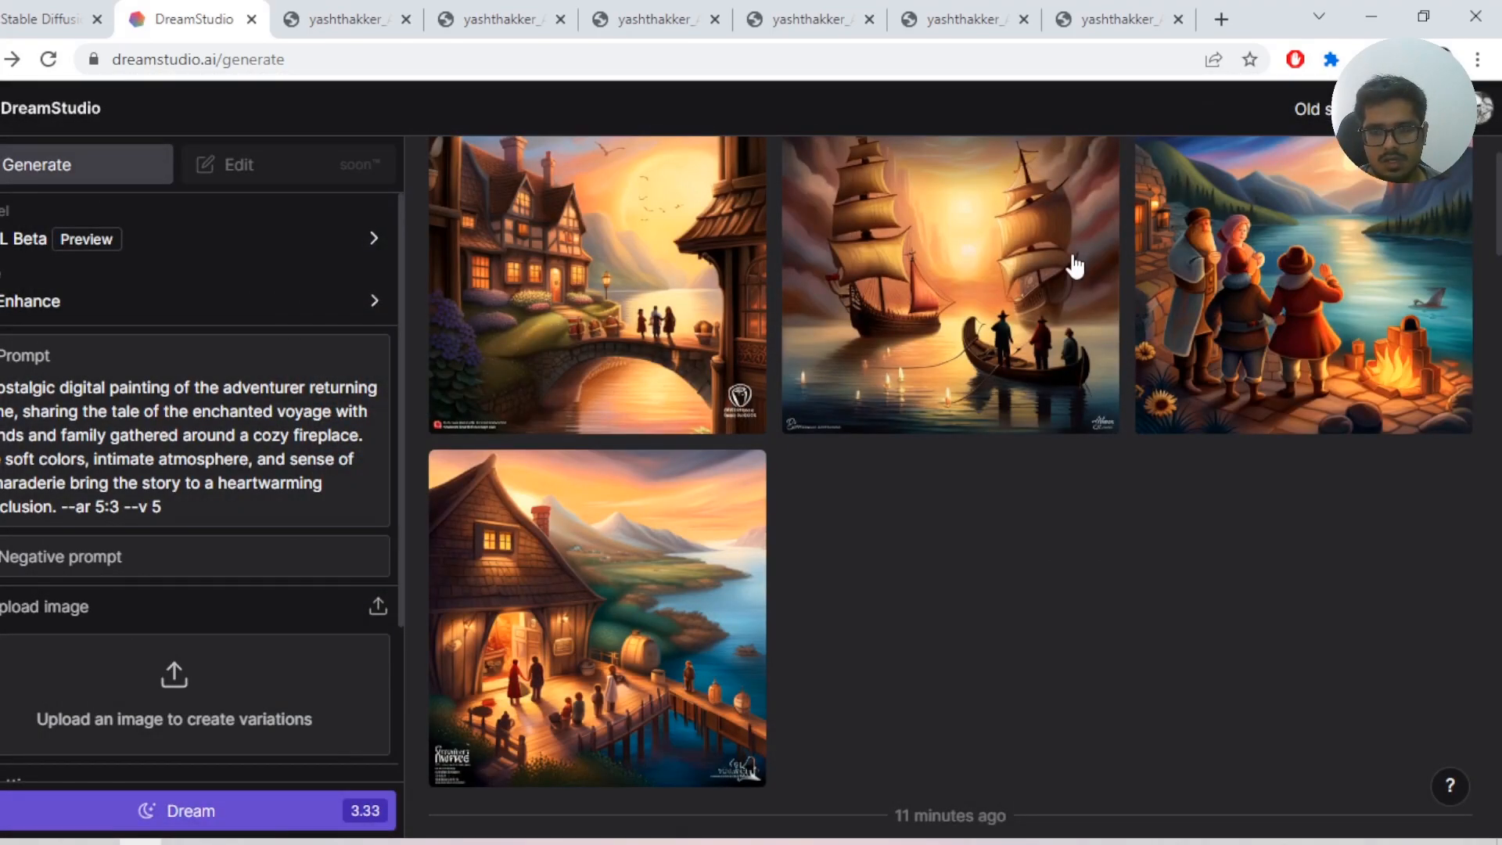
- View Midjourney's fireside storytelling grid full-size, then return to DreamStudio's homecoming results
click(1119, 19)
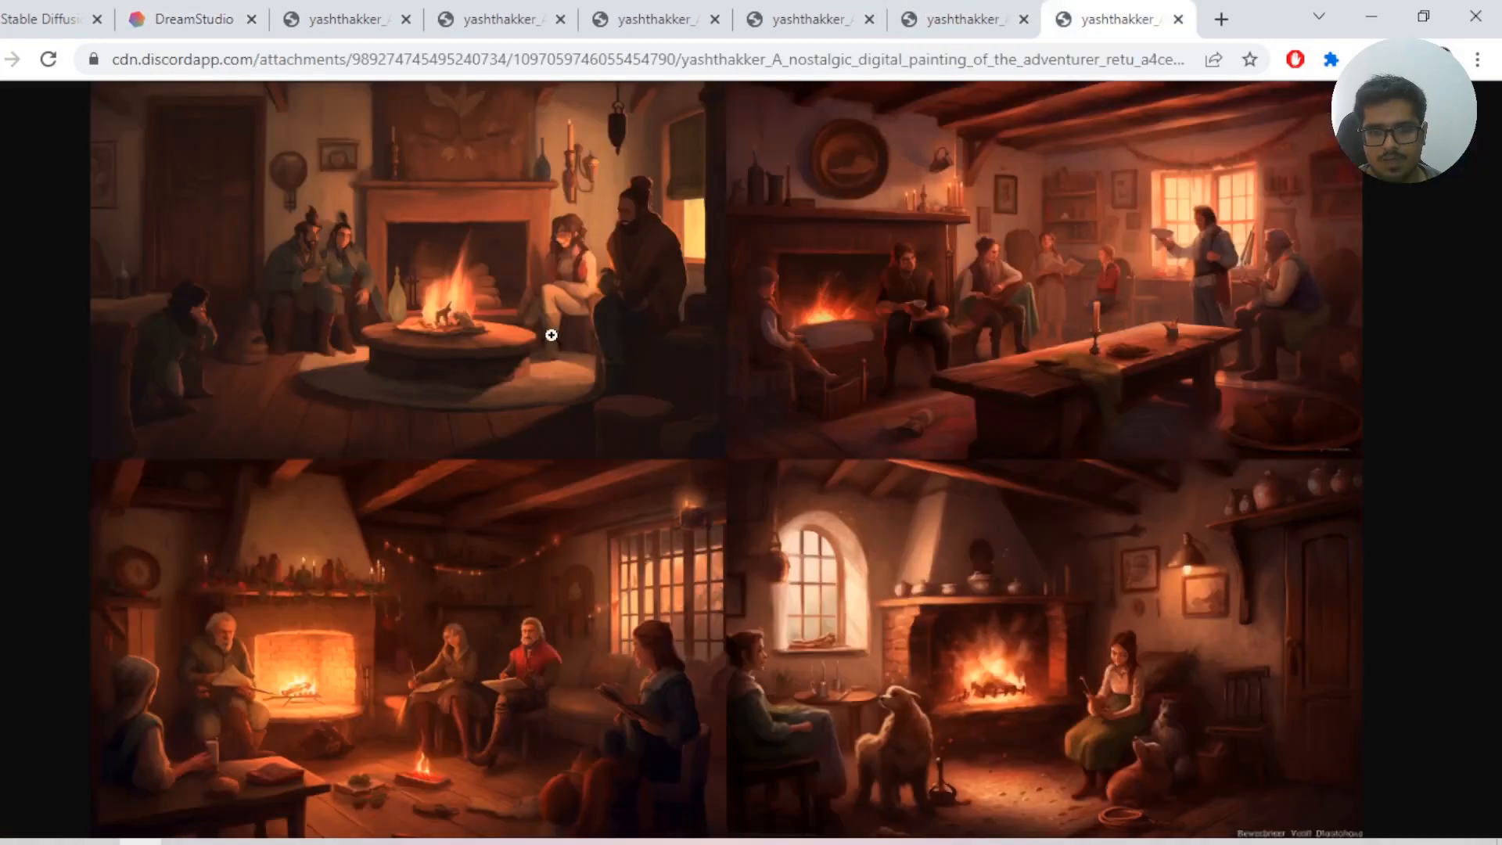
mouse_move(437, 277)
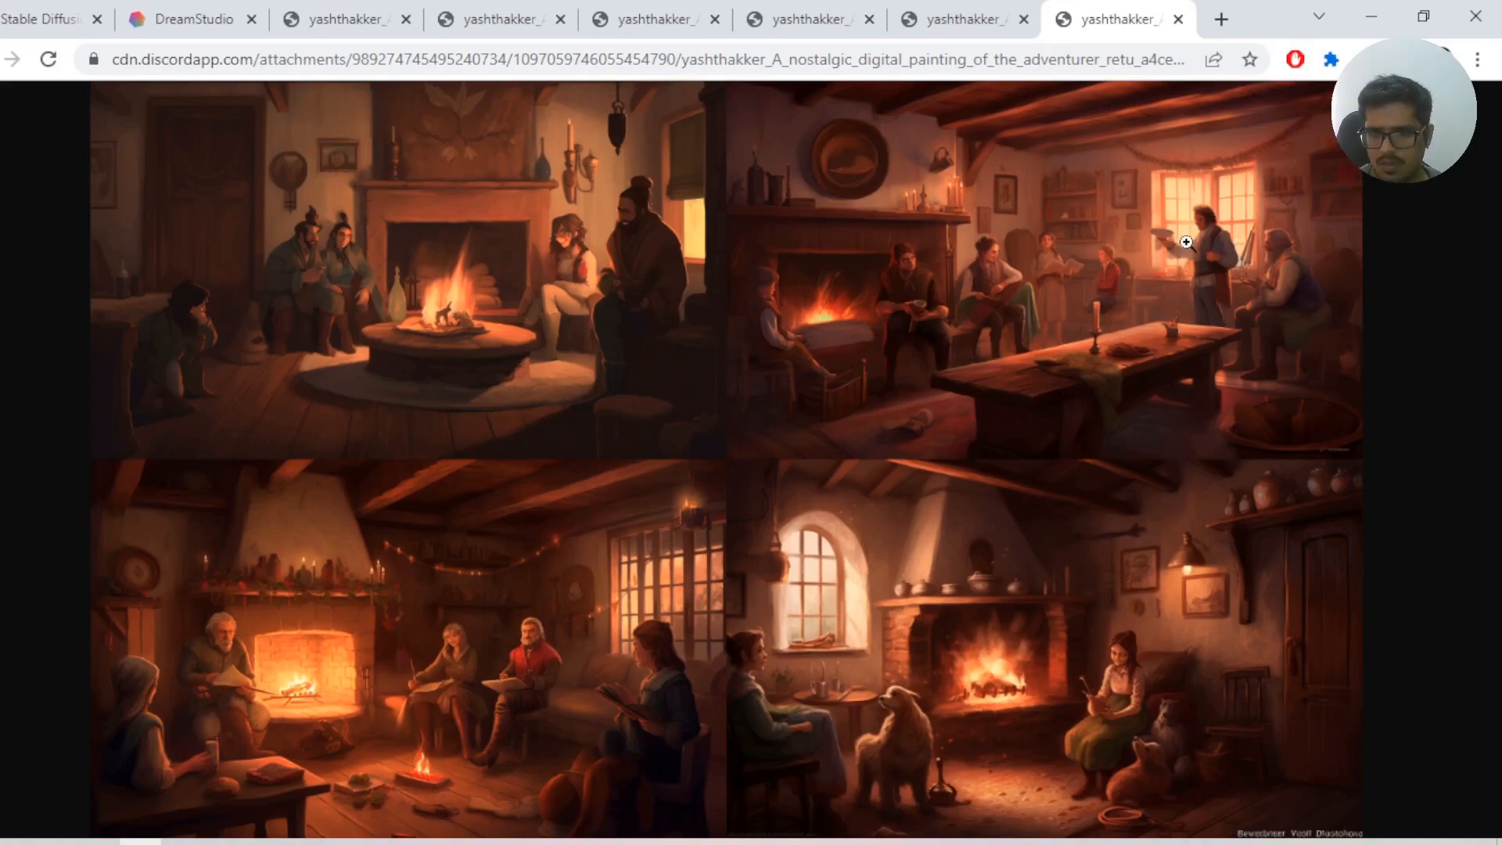
mouse_move(335, 671)
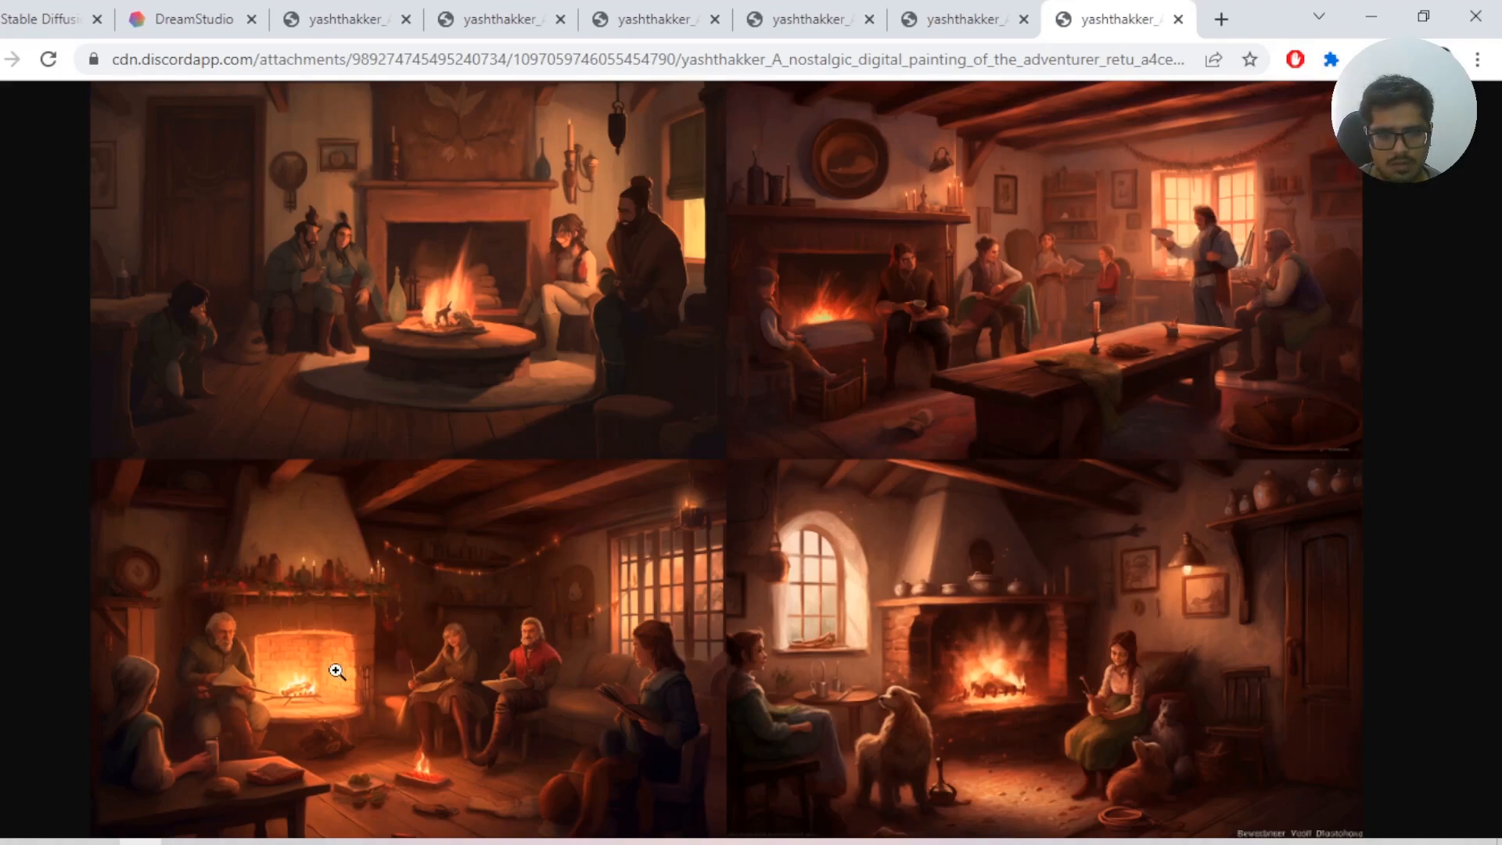
mouse_move(1128, 681)
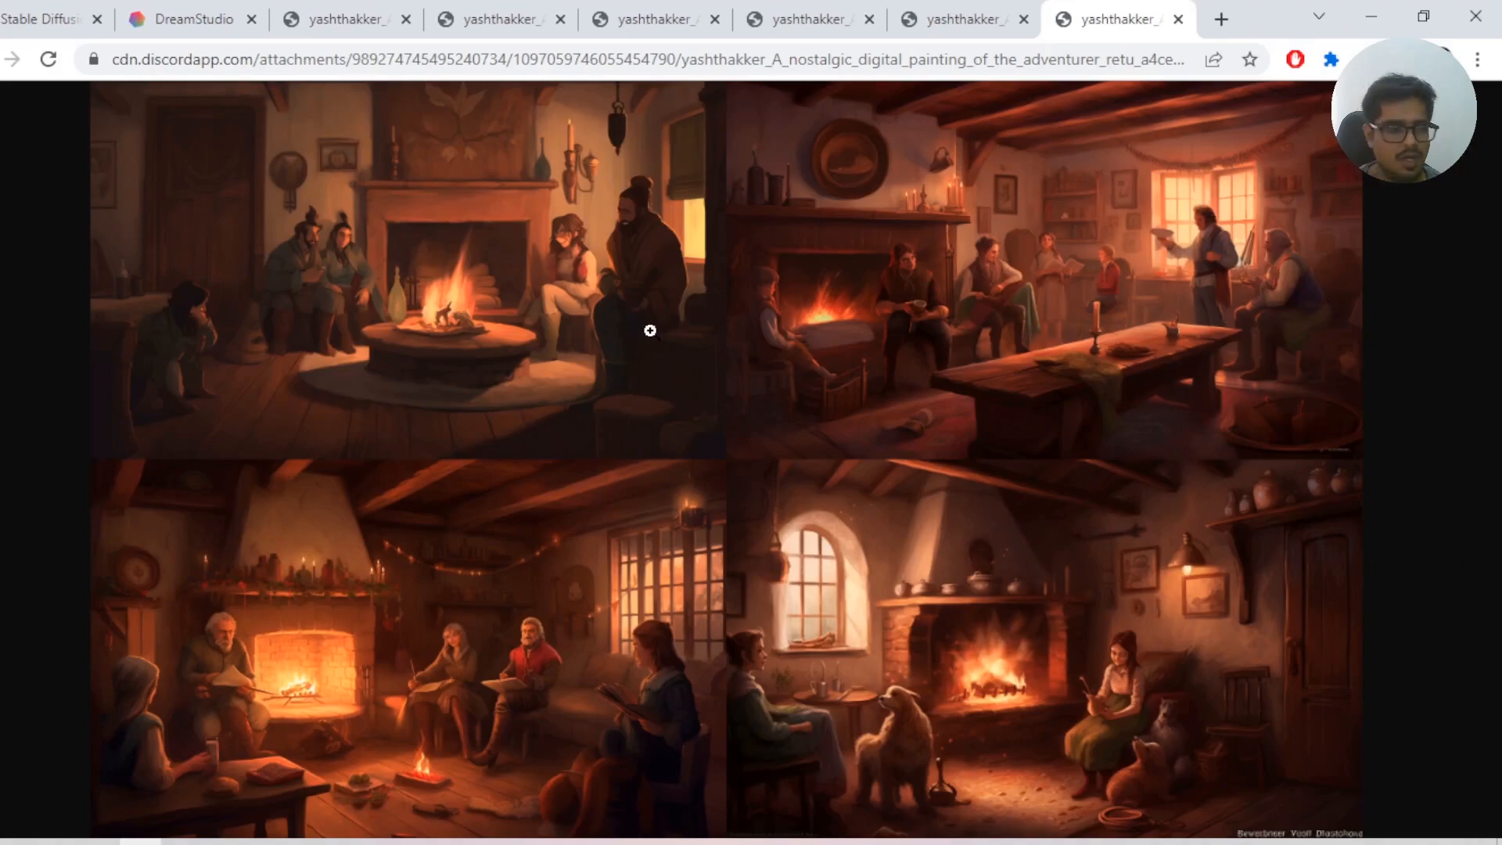
click(180, 18)
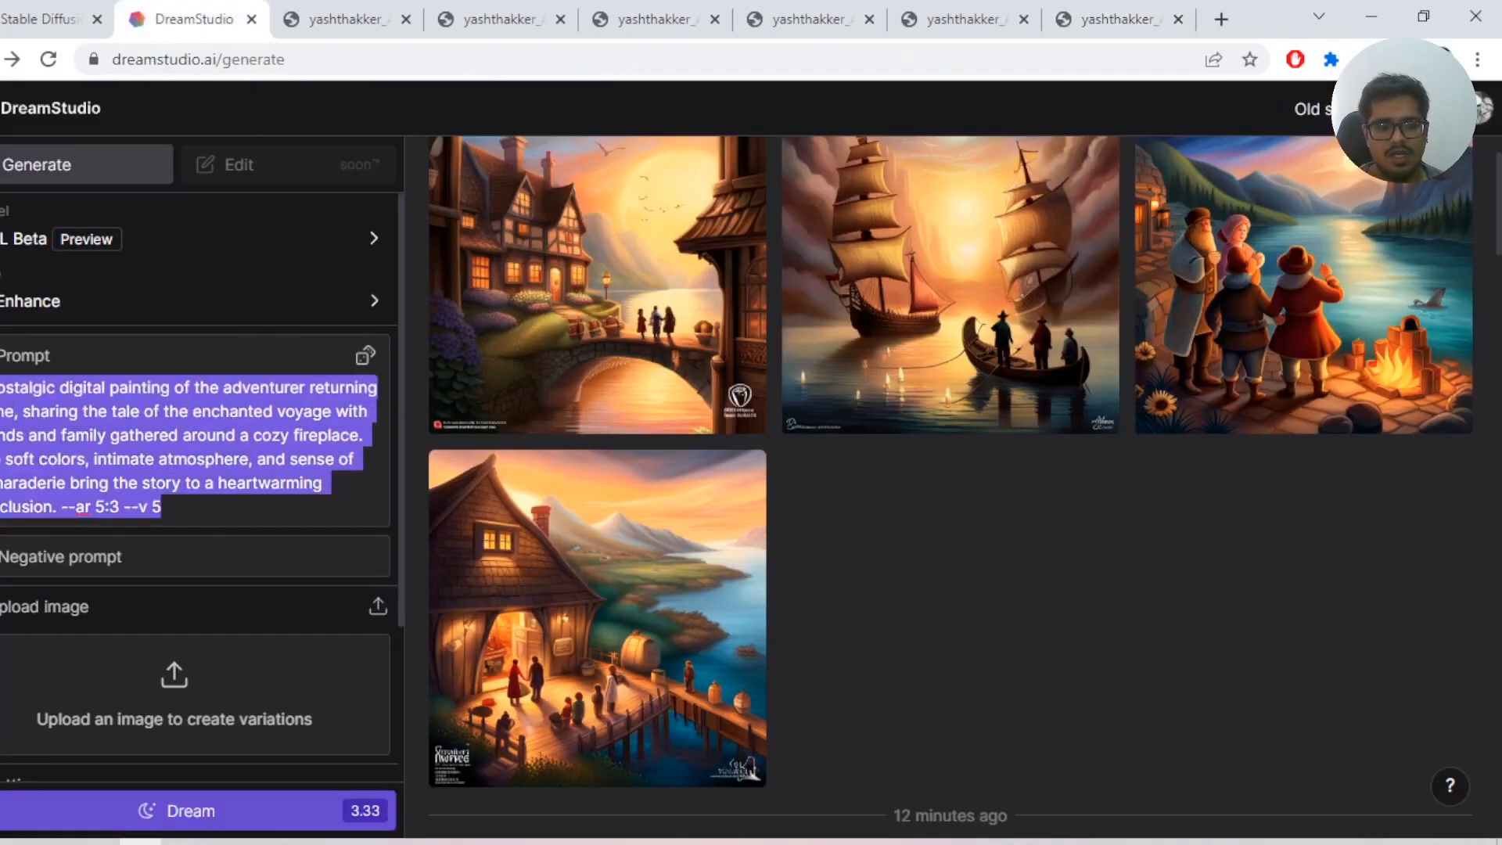
- Start the 'Yash' billboard wasteland generation in beta DreamStudio and accept the Terms of Service
click(191, 811)
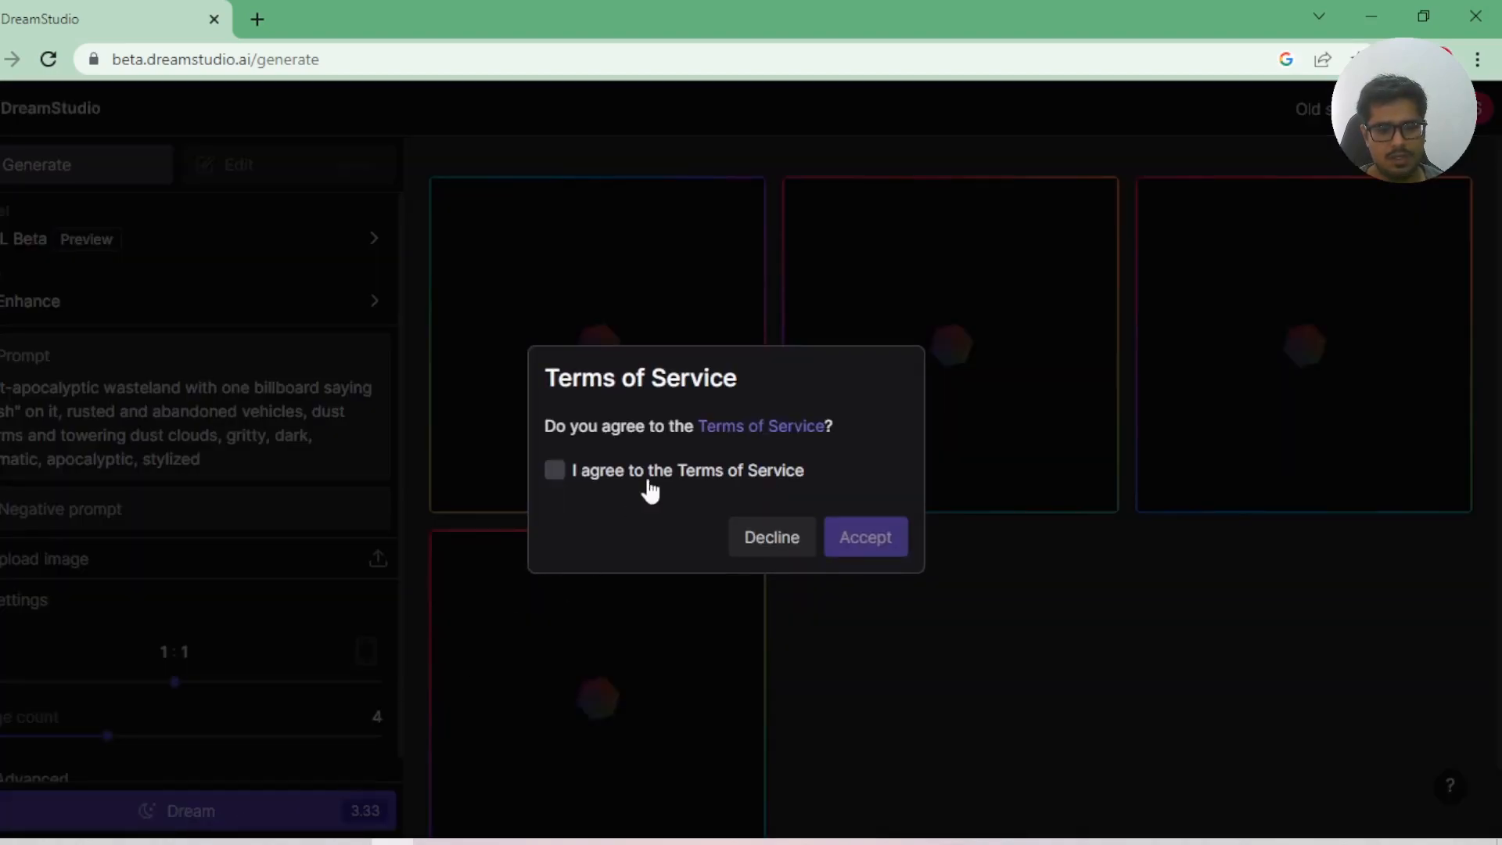
click(864, 537)
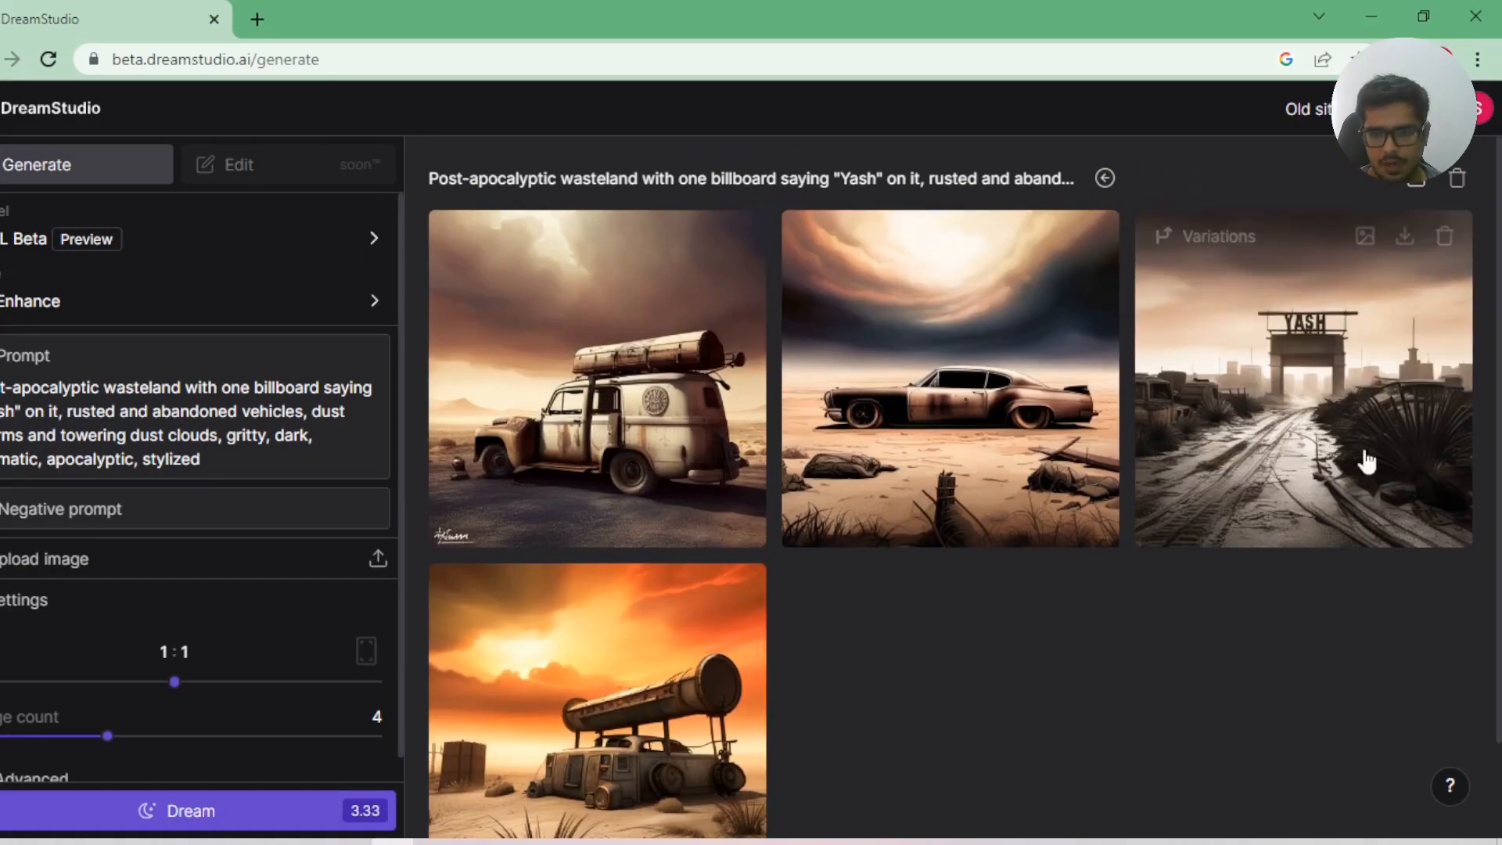
click(1301, 379)
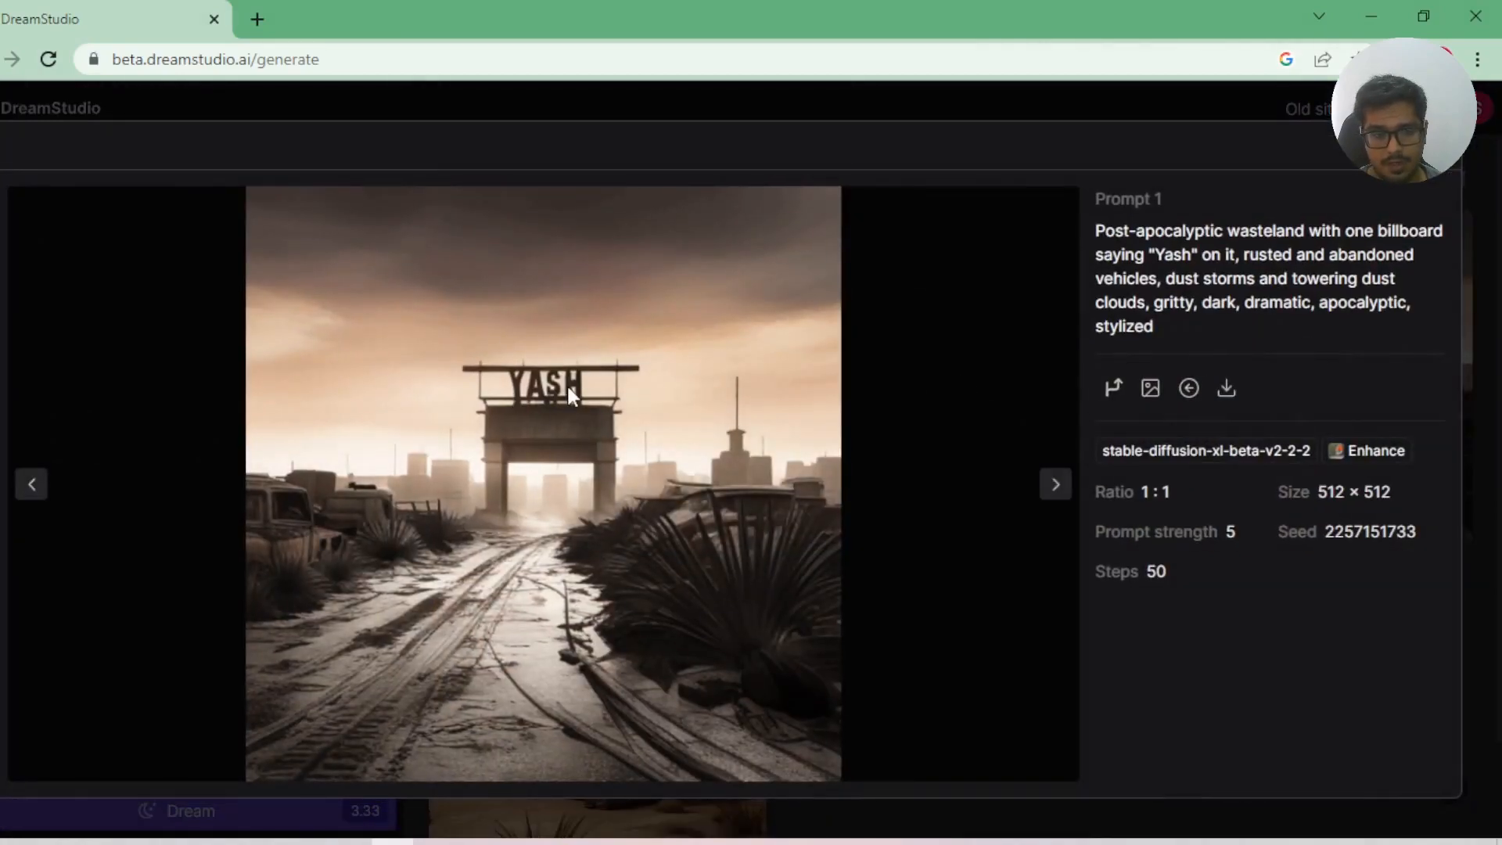
mouse_move(535, 394)
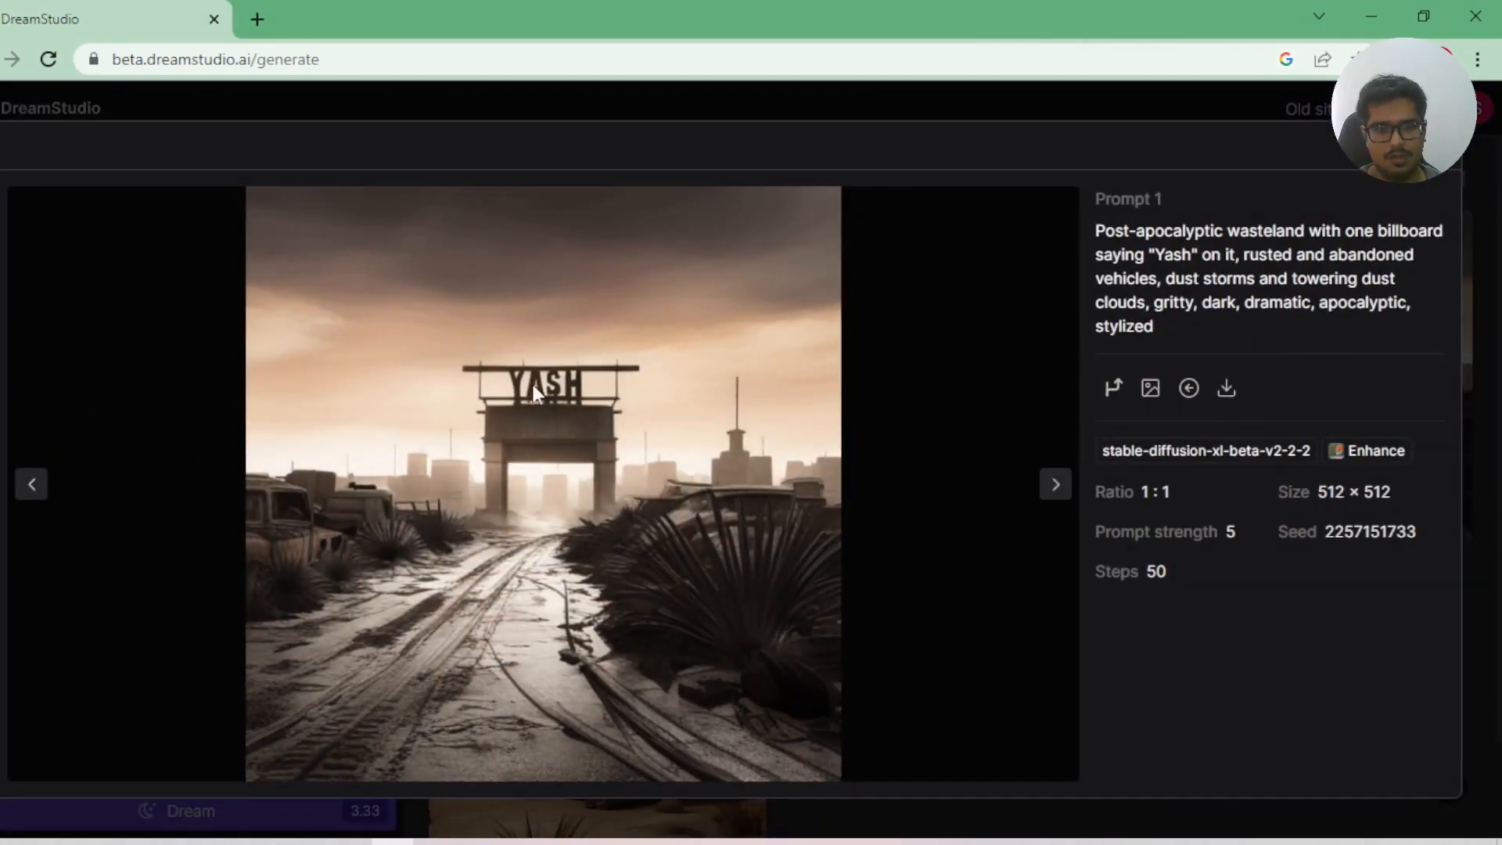
mouse_move(496, 393)
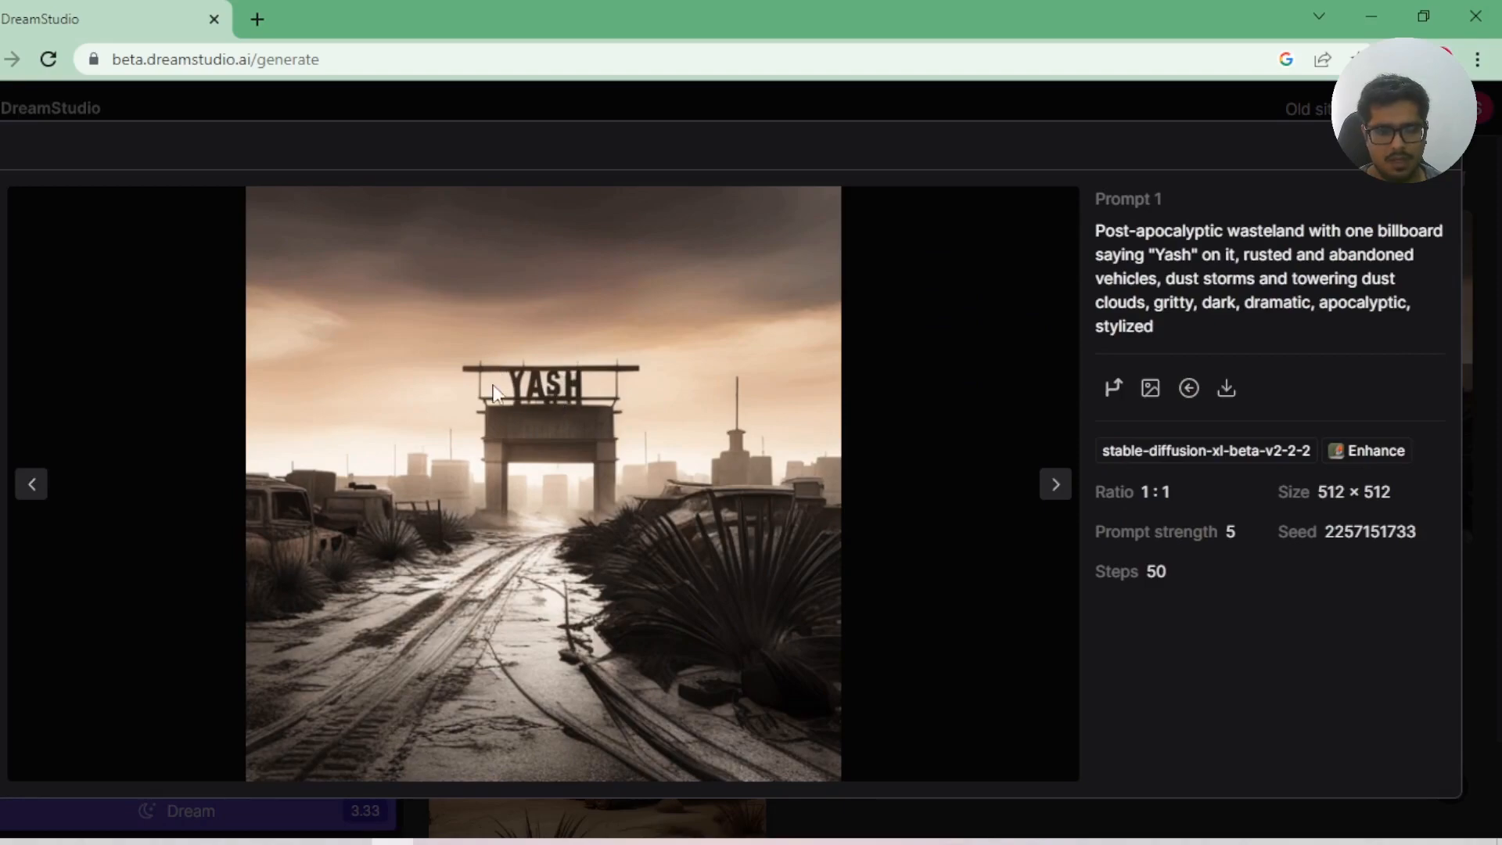
mouse_move(507, 408)
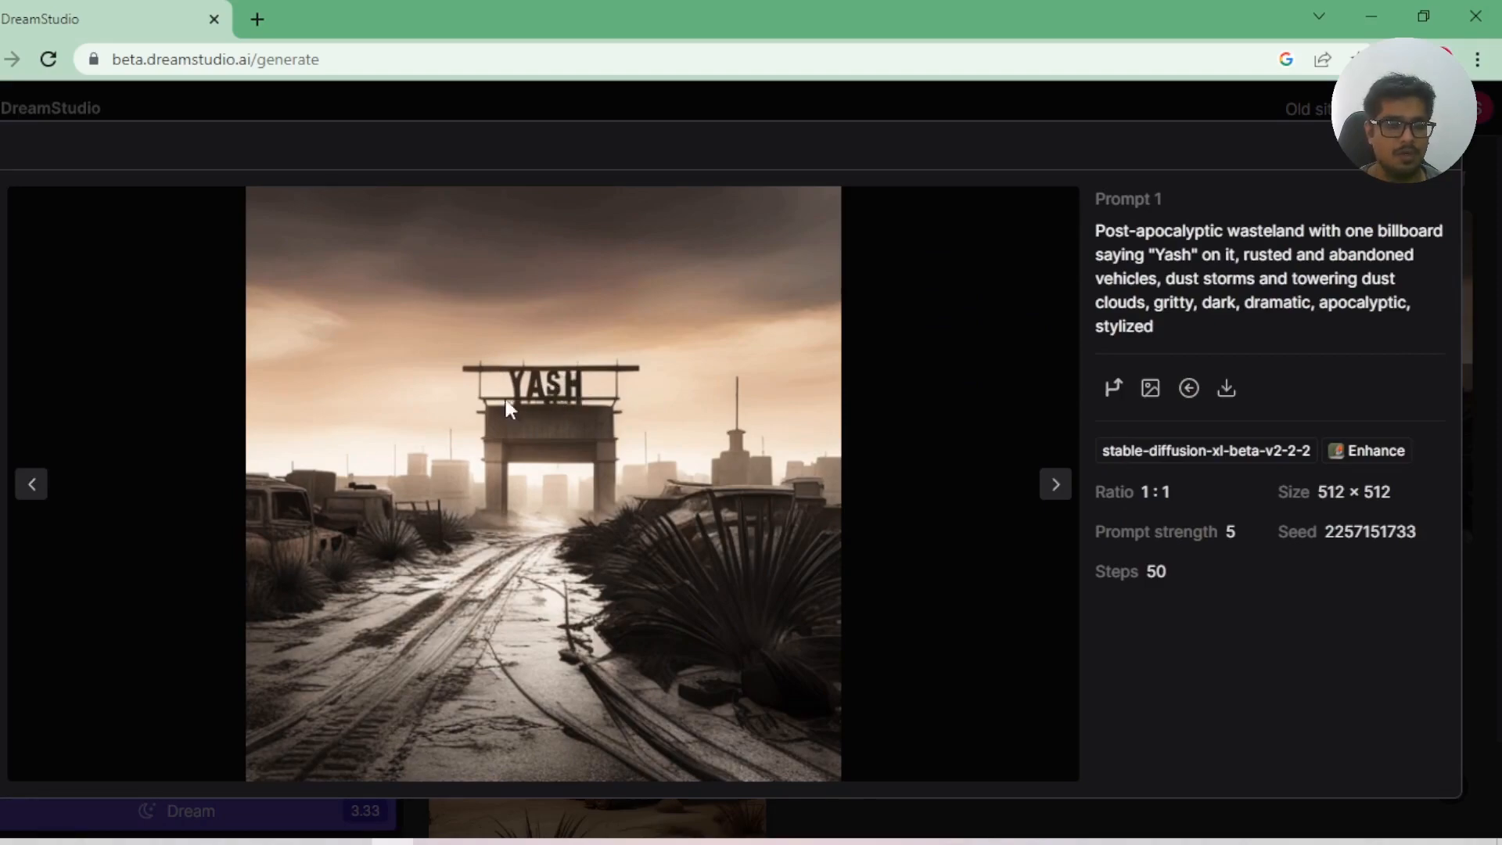
mouse_move(470, 412)
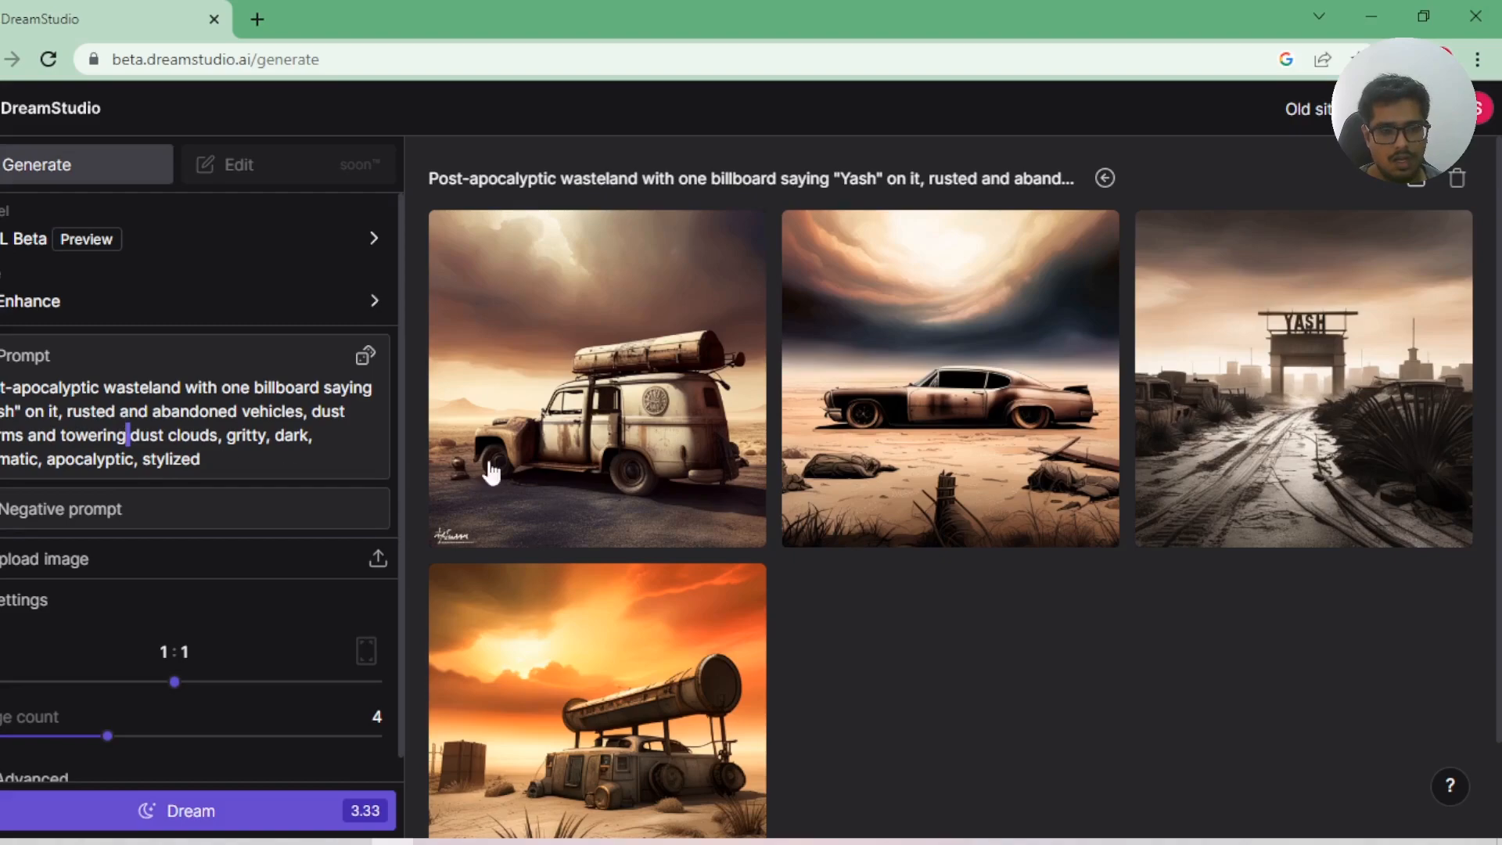
mouse_move(624, 500)
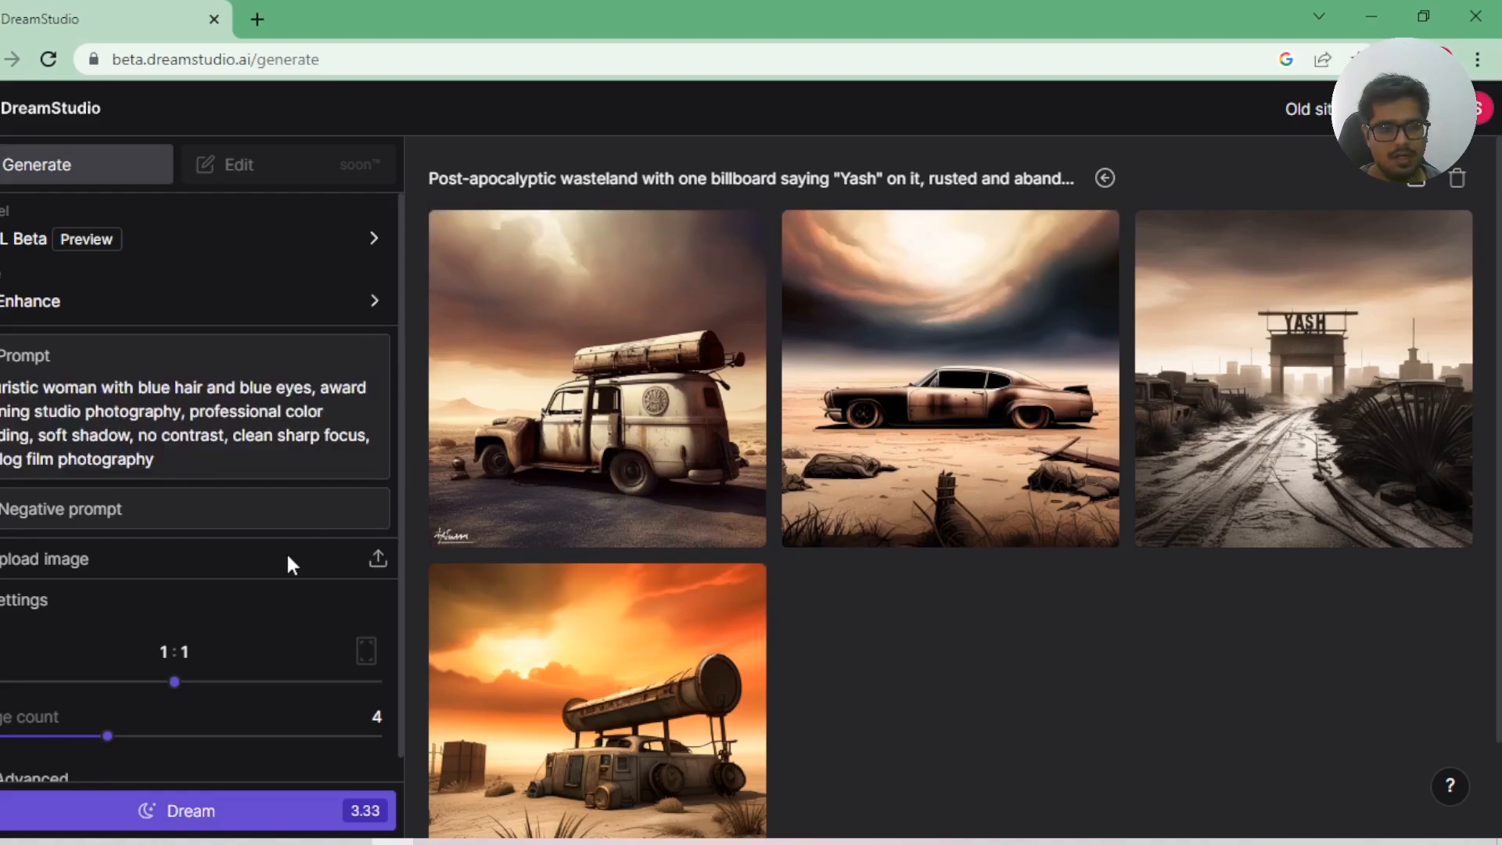
- Generate four futuristic blue-haired, blue-eyed woman studio-photography portraits with Dream
click(189, 810)
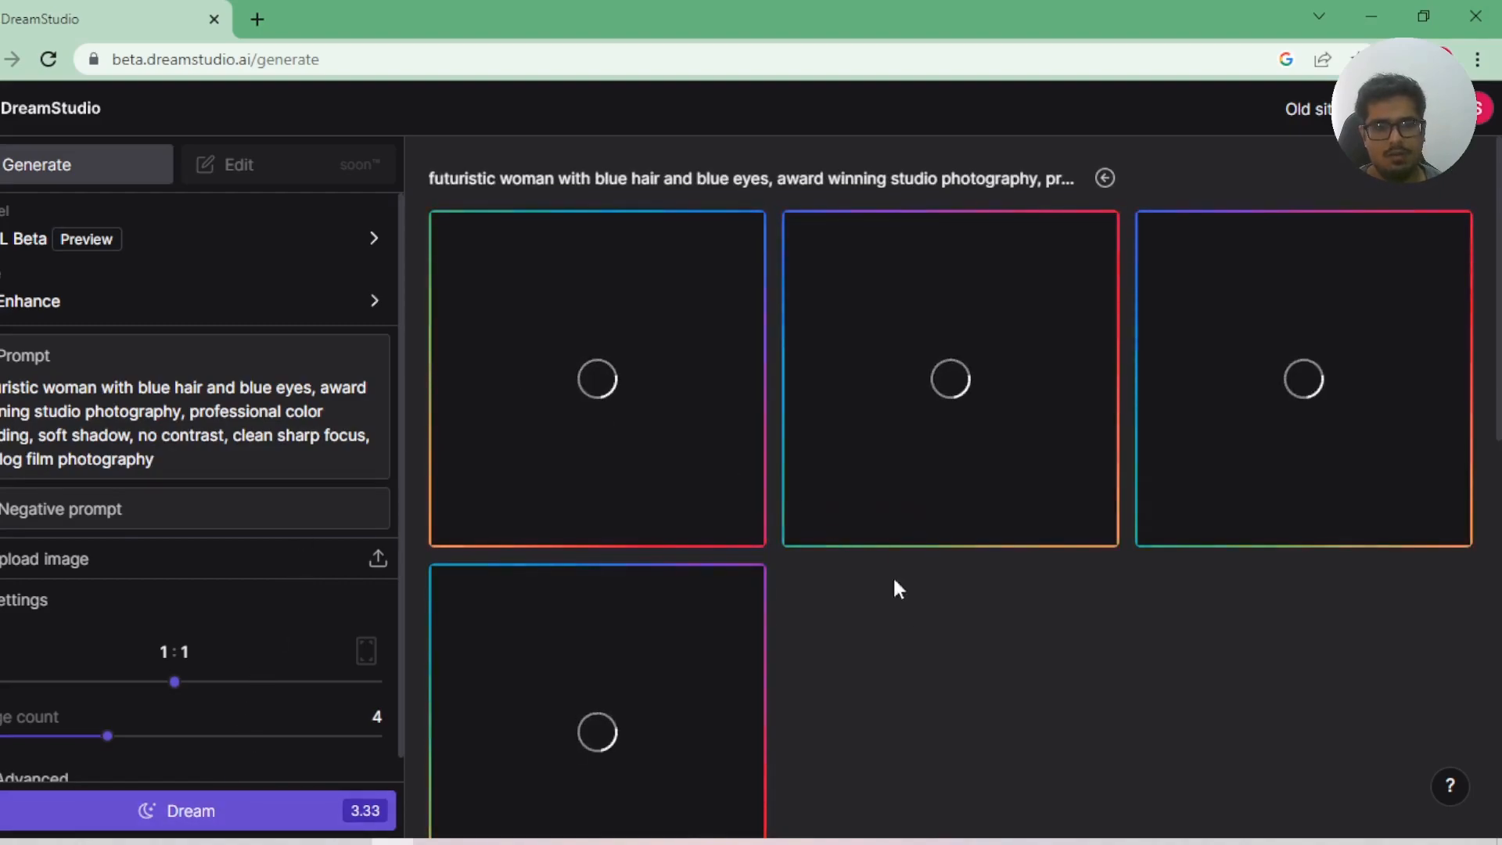
mouse_move(911, 625)
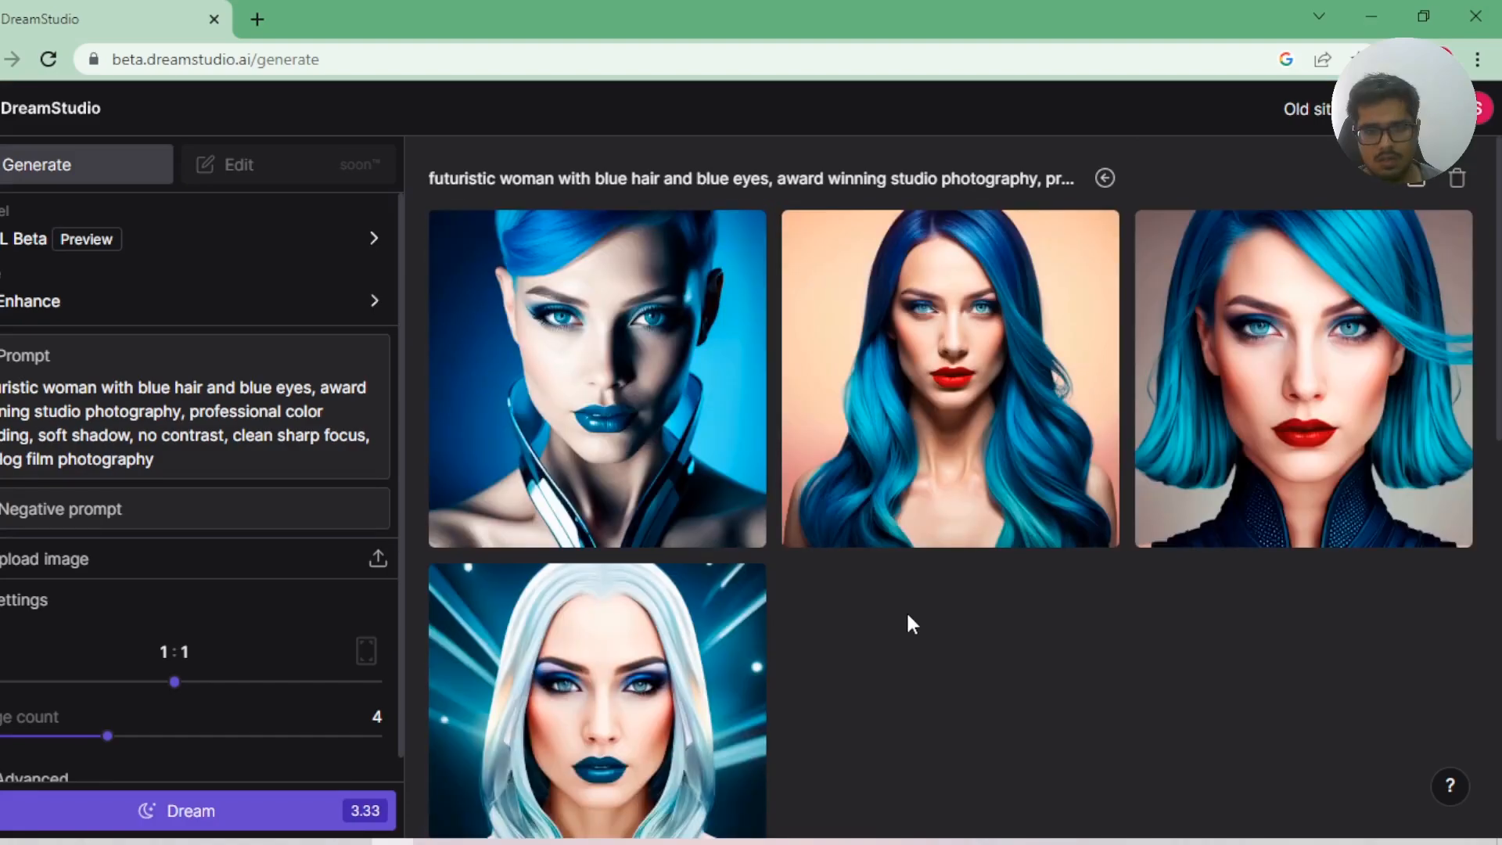
mouse_move(966, 595)
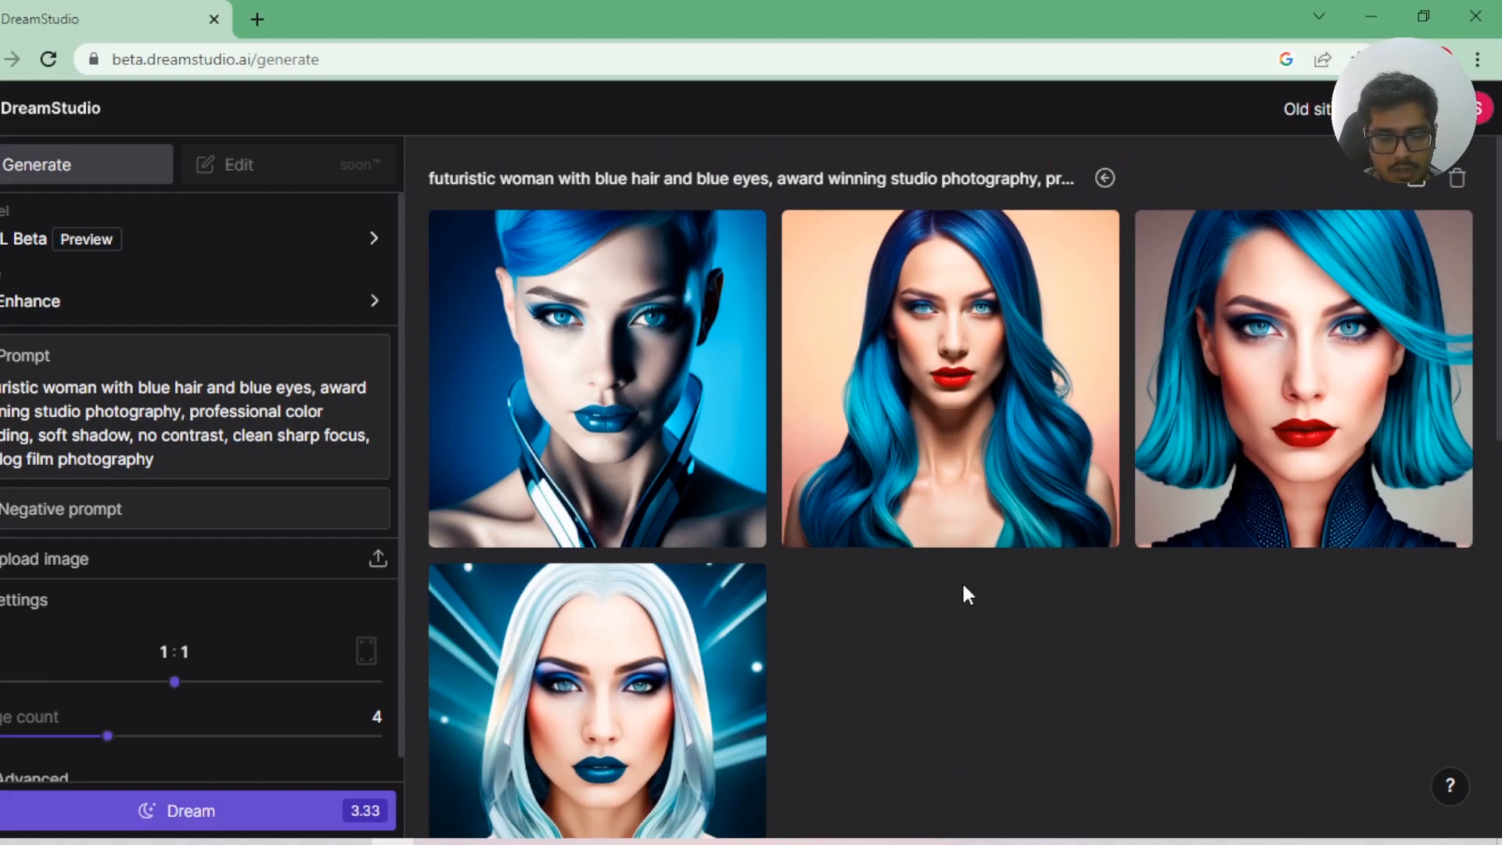
mouse_move(974, 656)
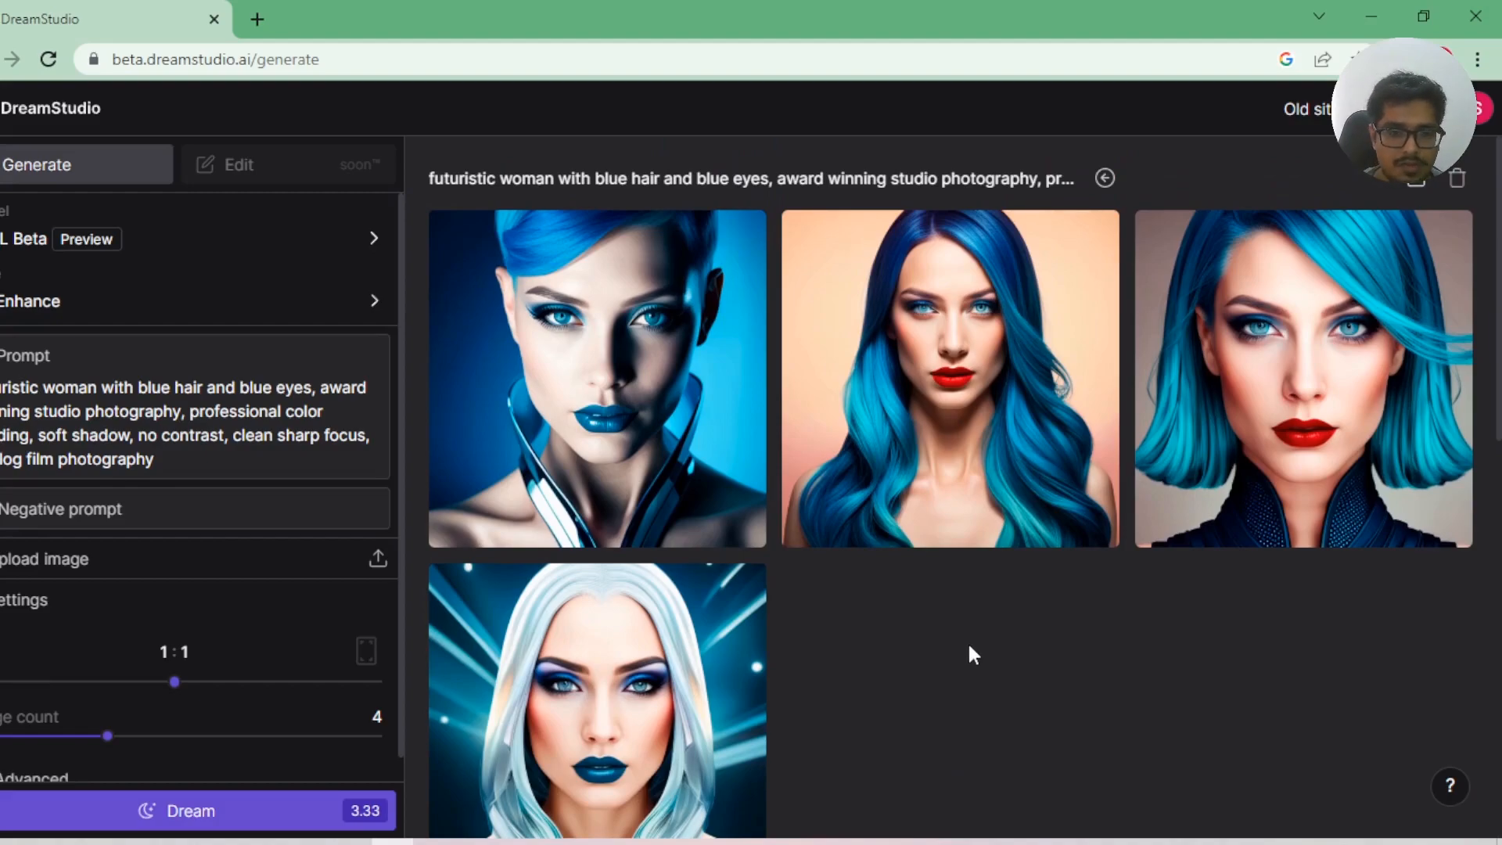
mouse_move(177, 316)
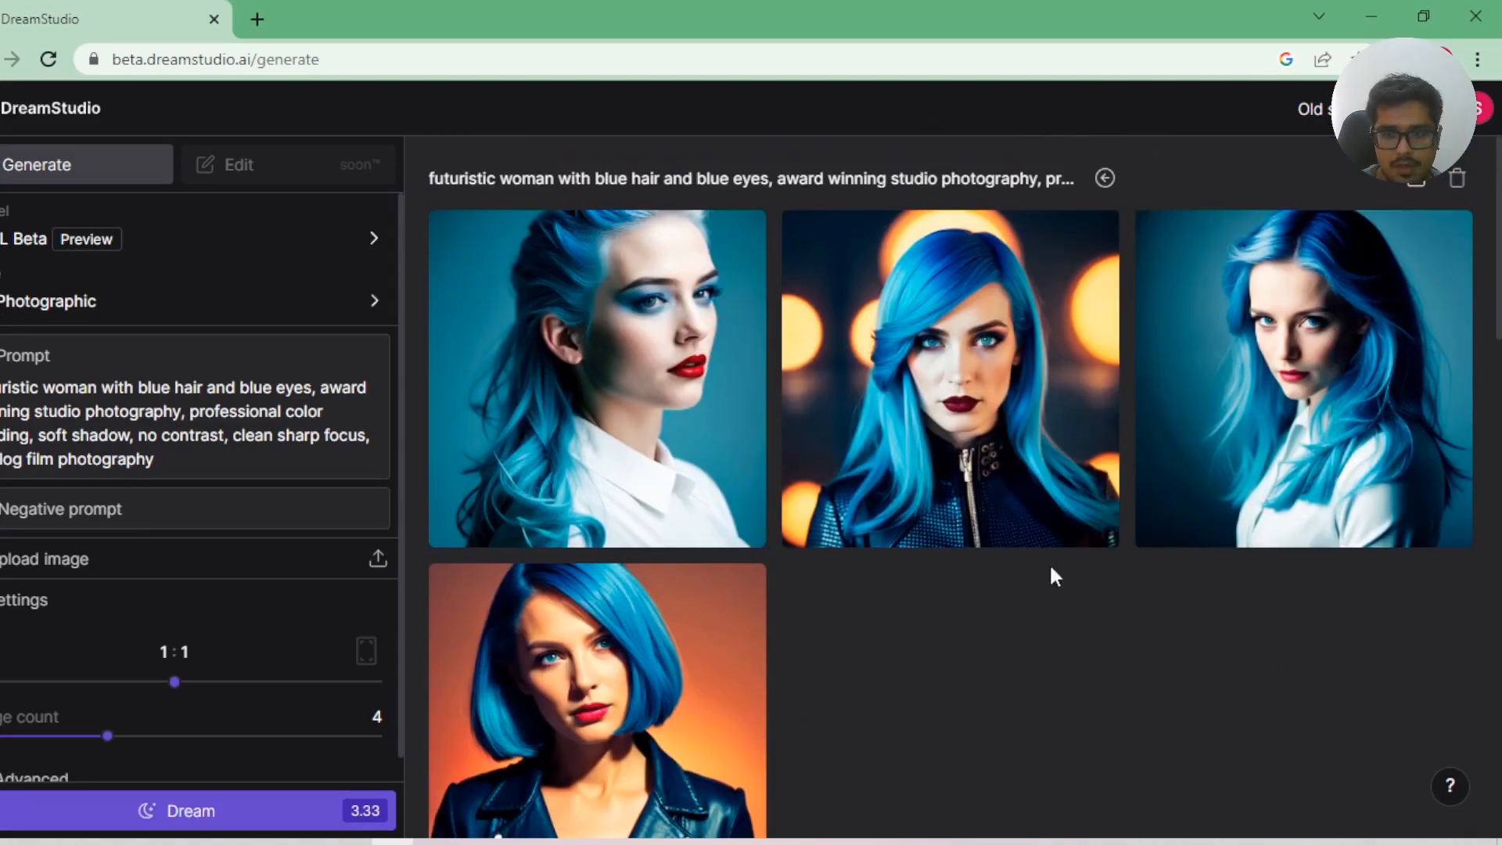
- Scroll the feed to compare the Photographic portraits with the earlier Enhance batch
scroll(down, 3)
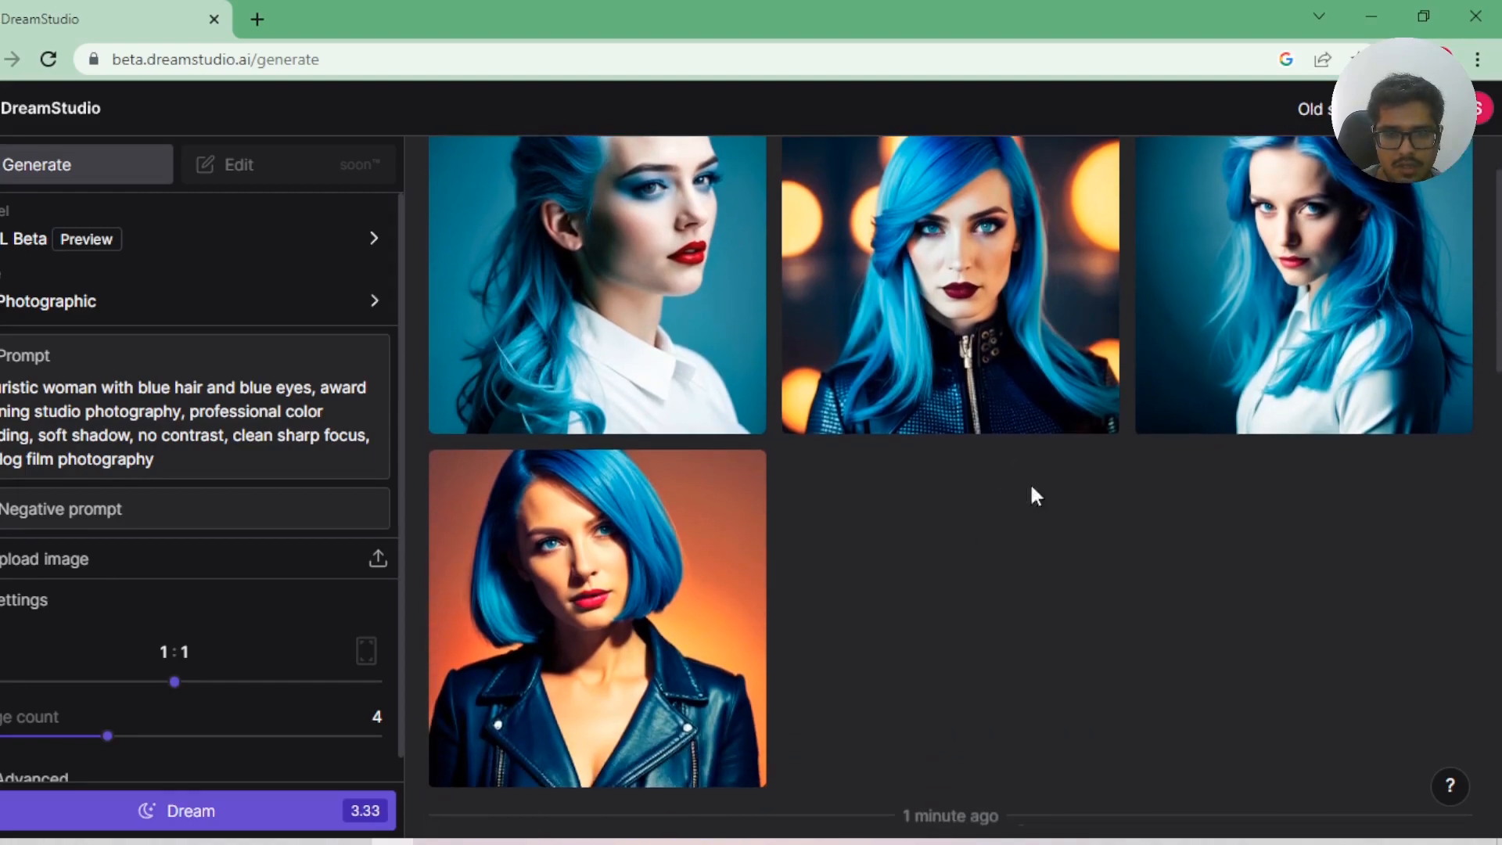
mouse_move(1097, 543)
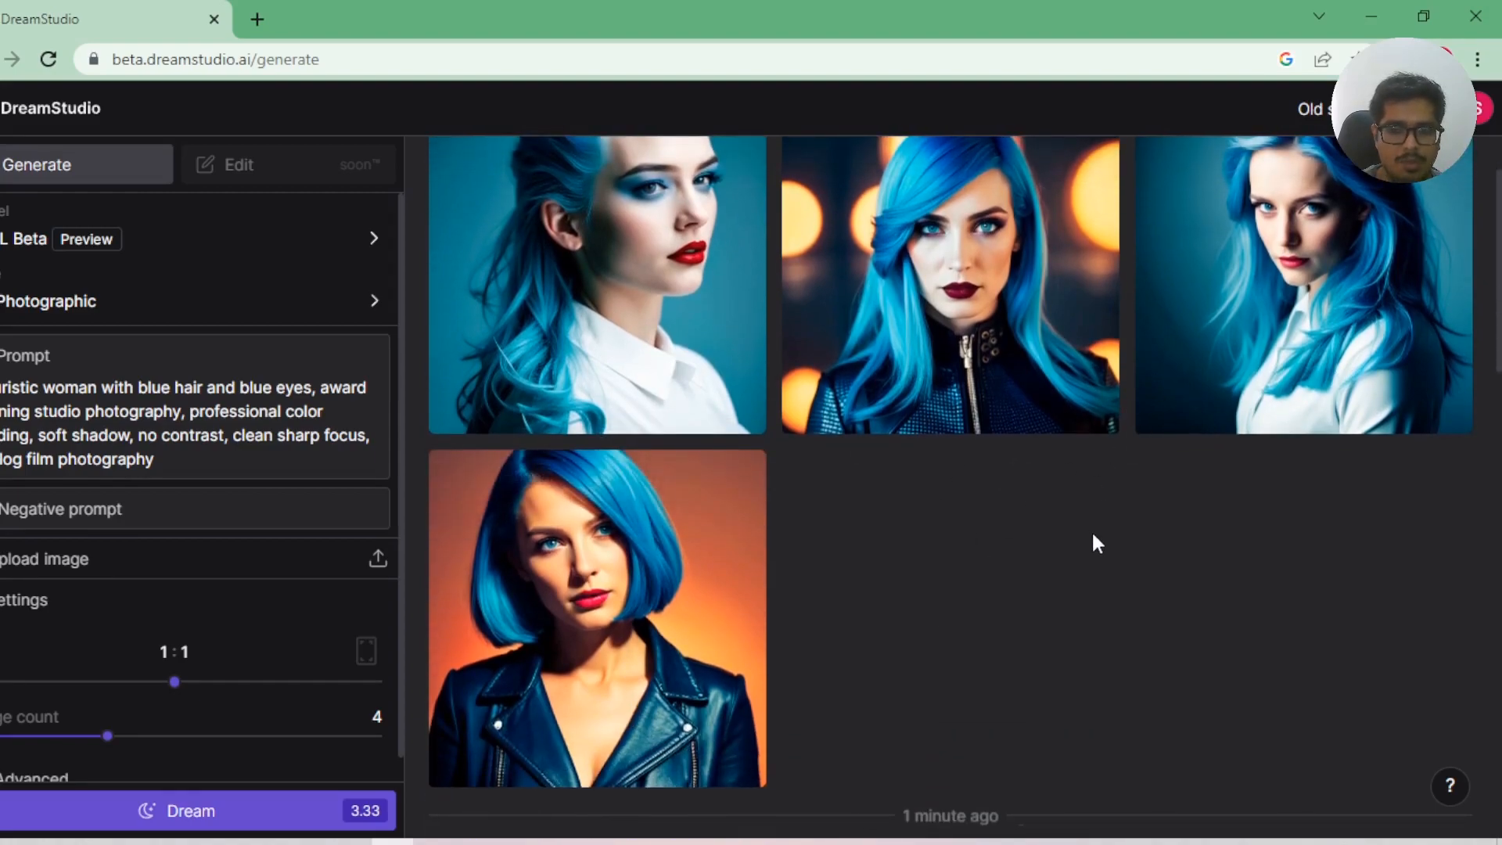
scroll(down, 3)
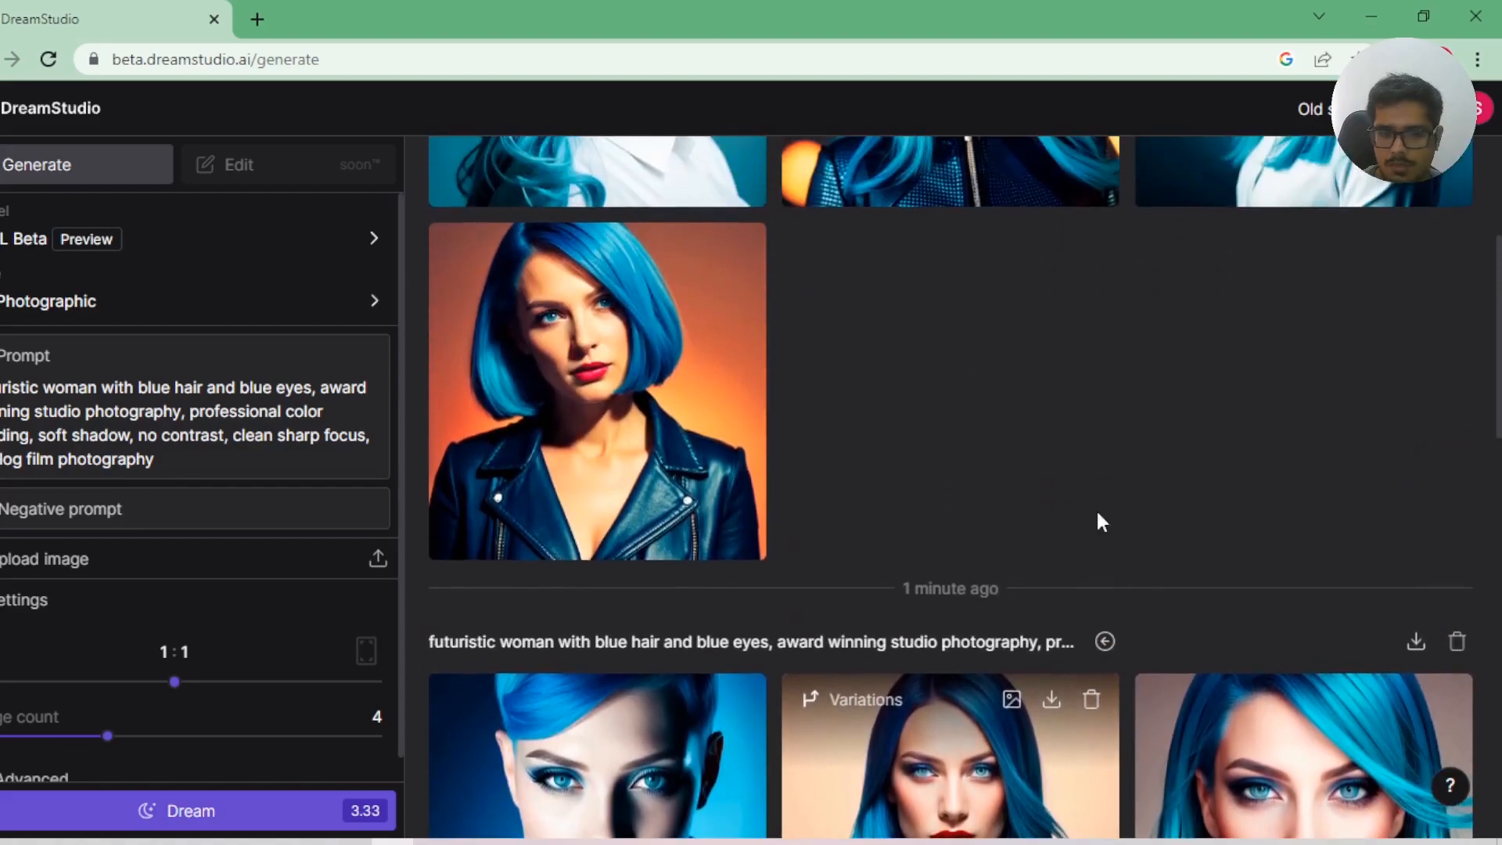
scroll(down, 3)
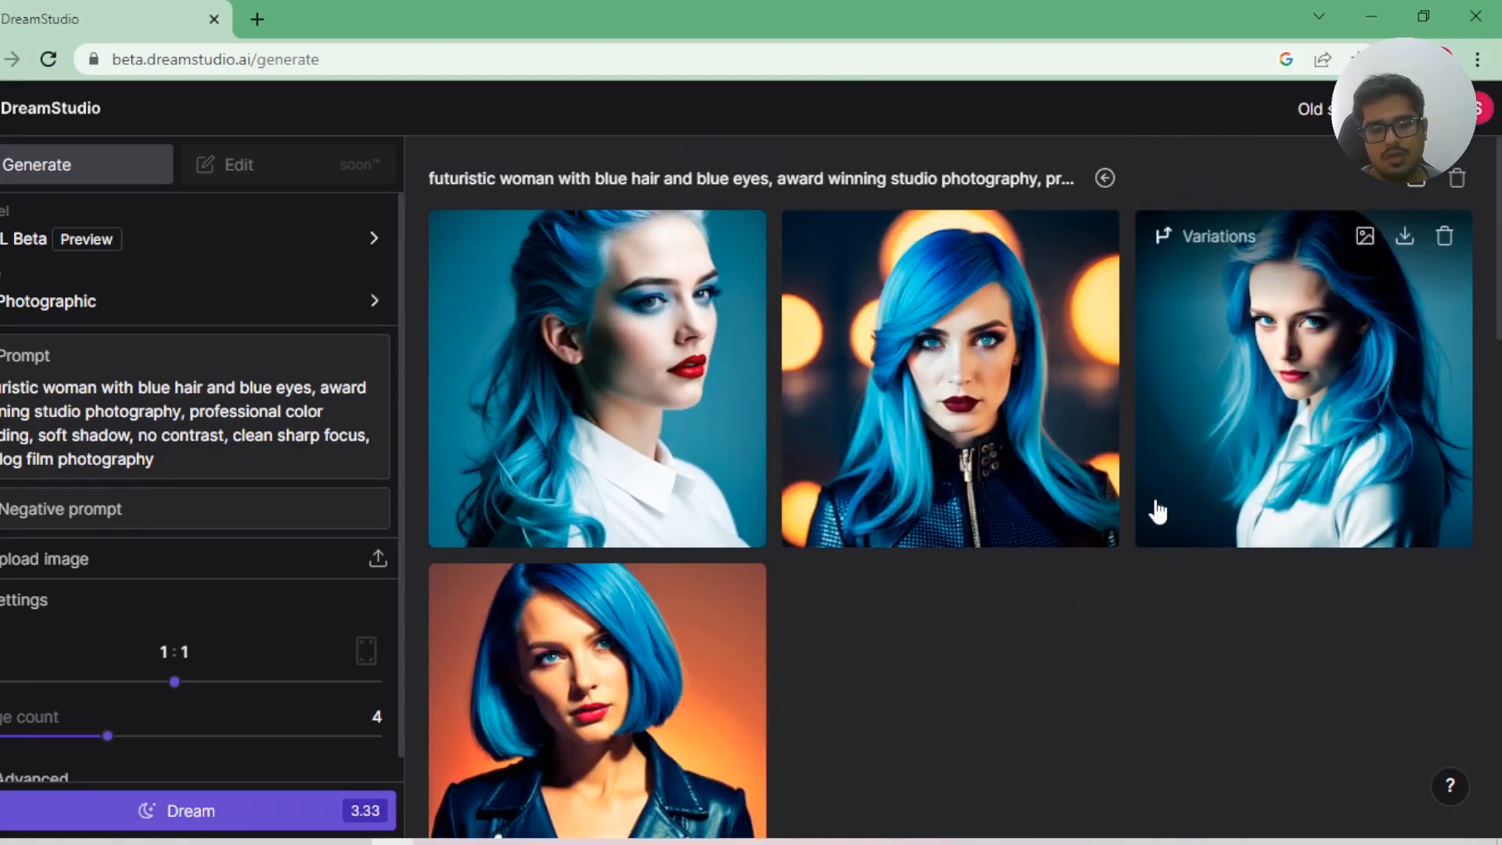
mouse_move(1119, 624)
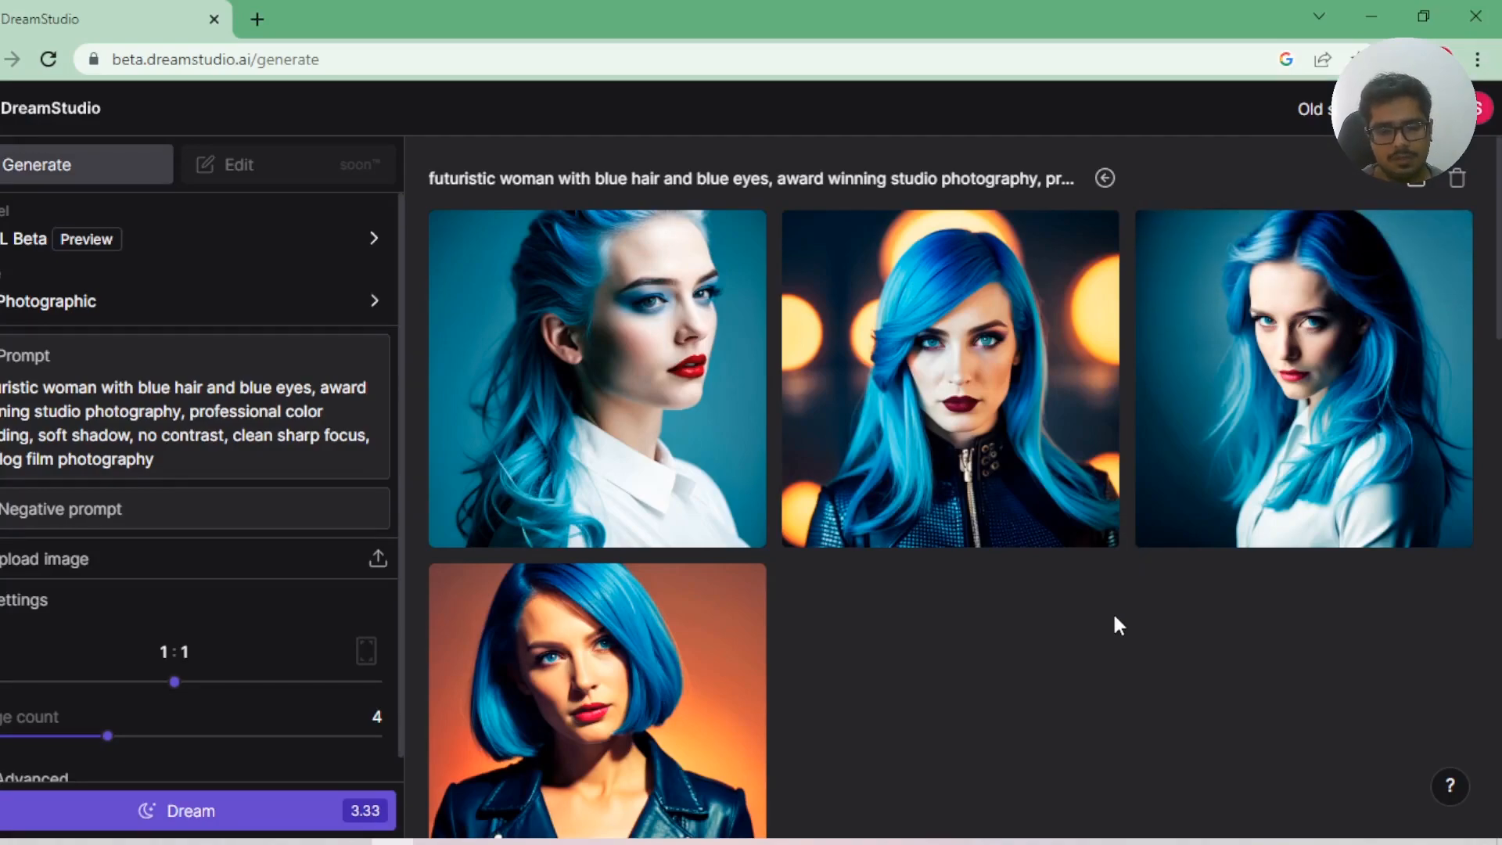
mouse_move(1114, 622)
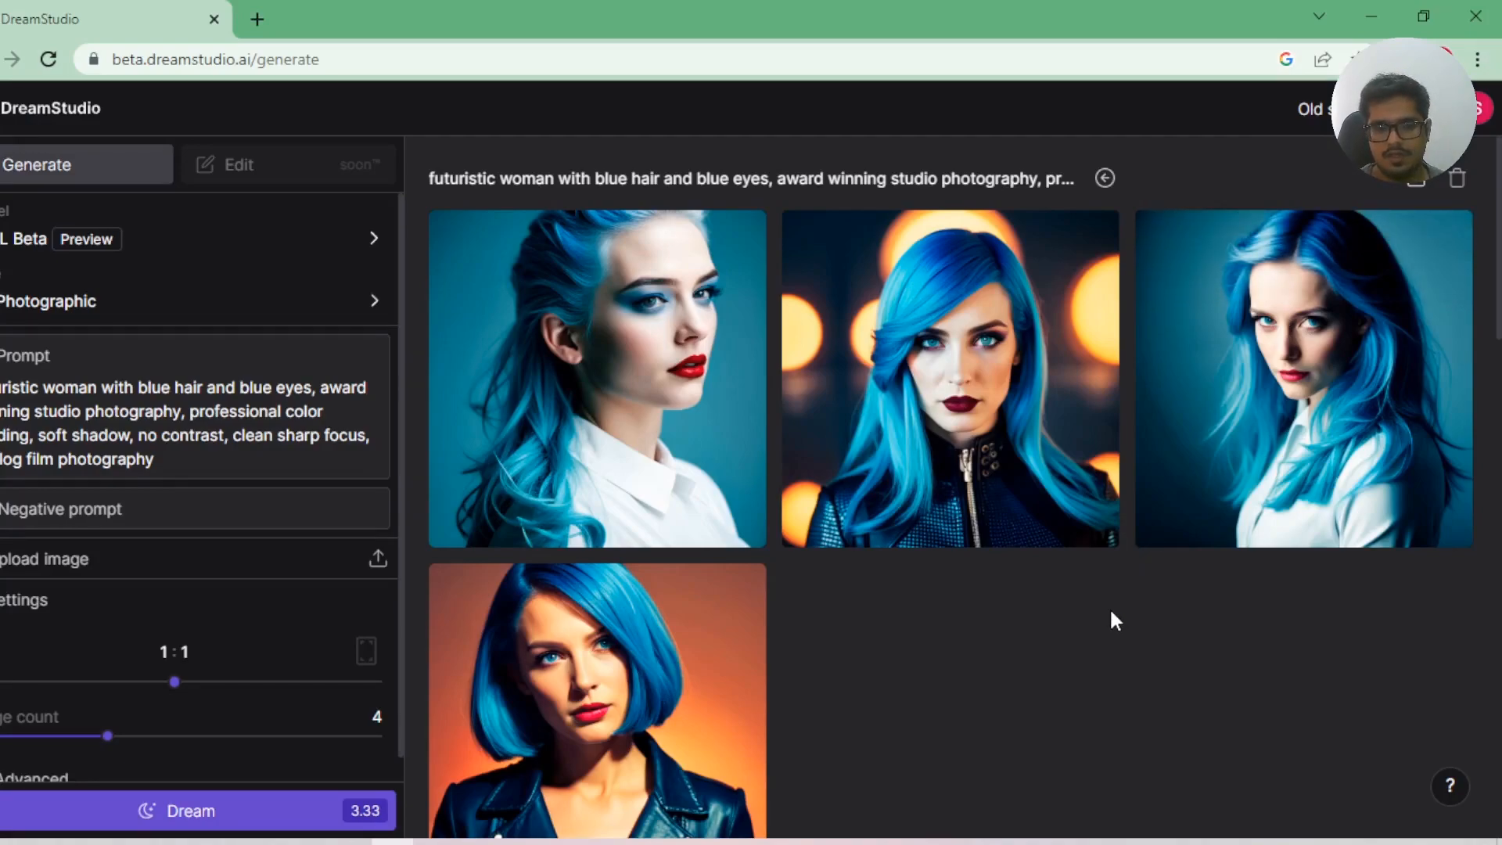